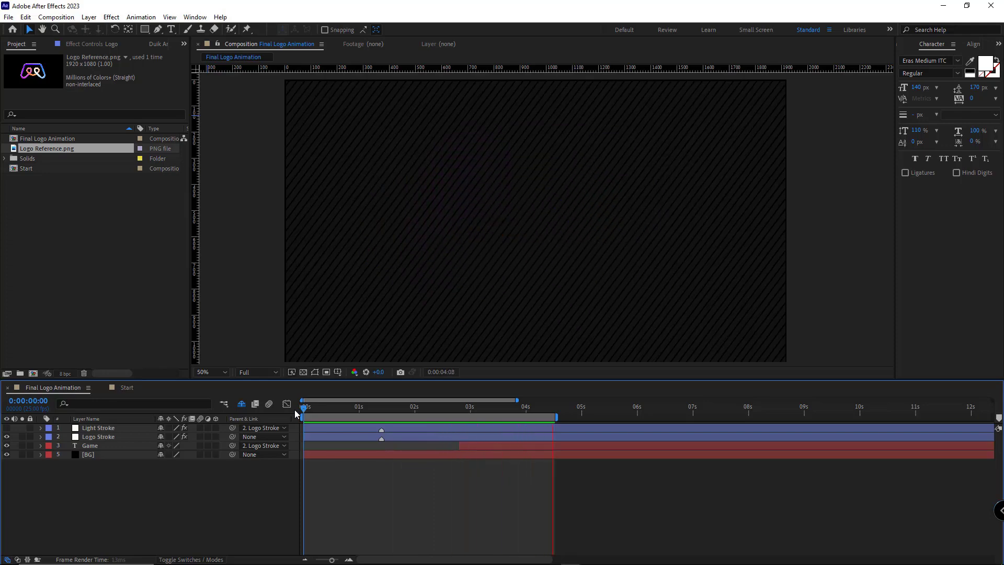
Preview the finished logo animation and switch to the Start composition
left_click(413, 406)
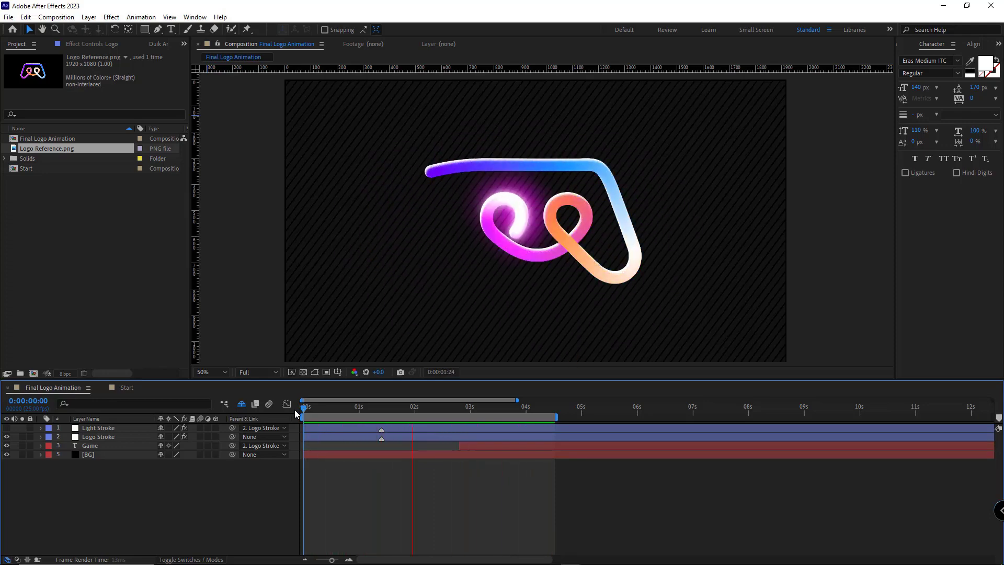
left_click(523, 406)
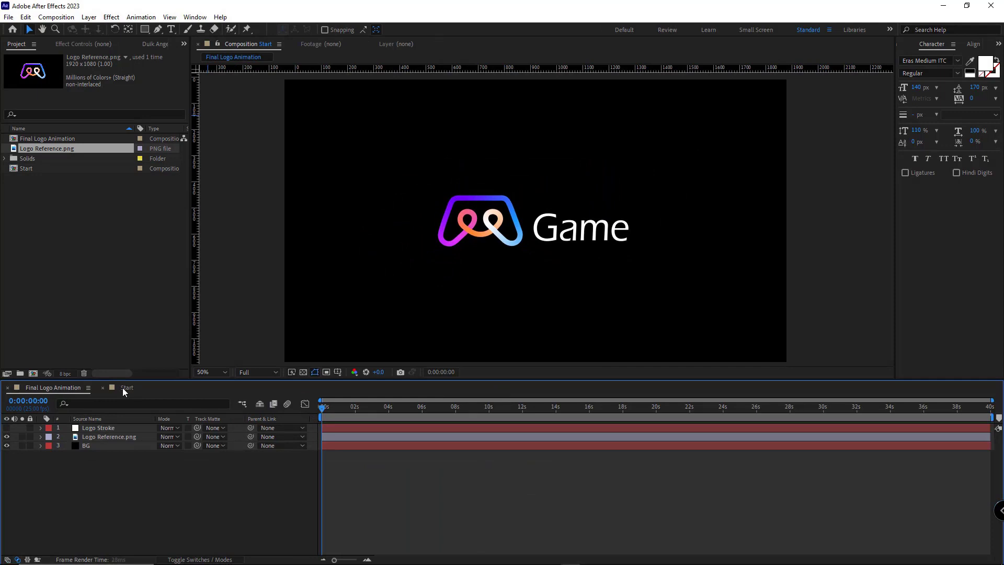
Create a white solid named Logo, hide it, and pick the Pen tool for tracing
left_click(126, 387)
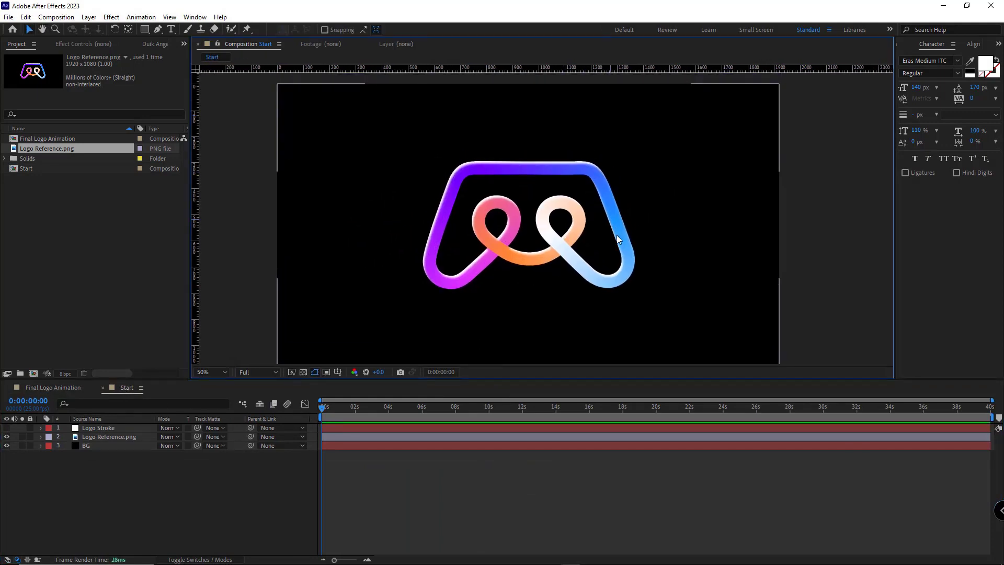
mouse_move(620, 249)
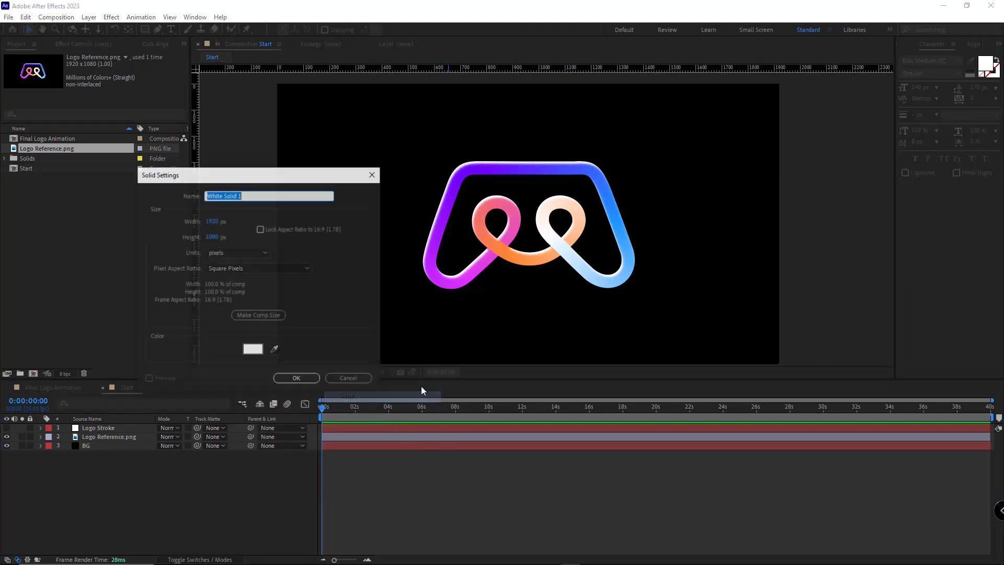
type("Logo")
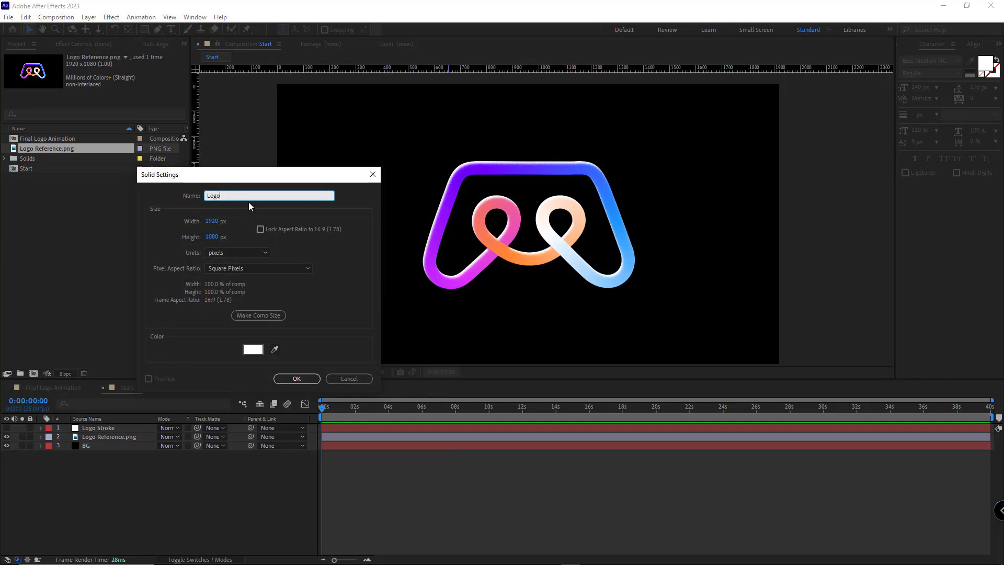
left_click(296, 379)
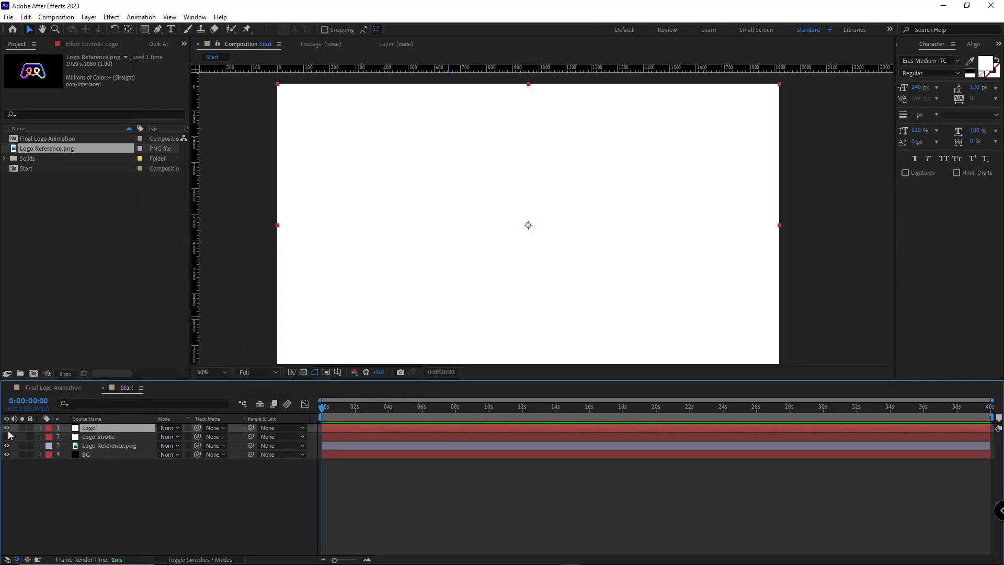
left_click(6, 426)
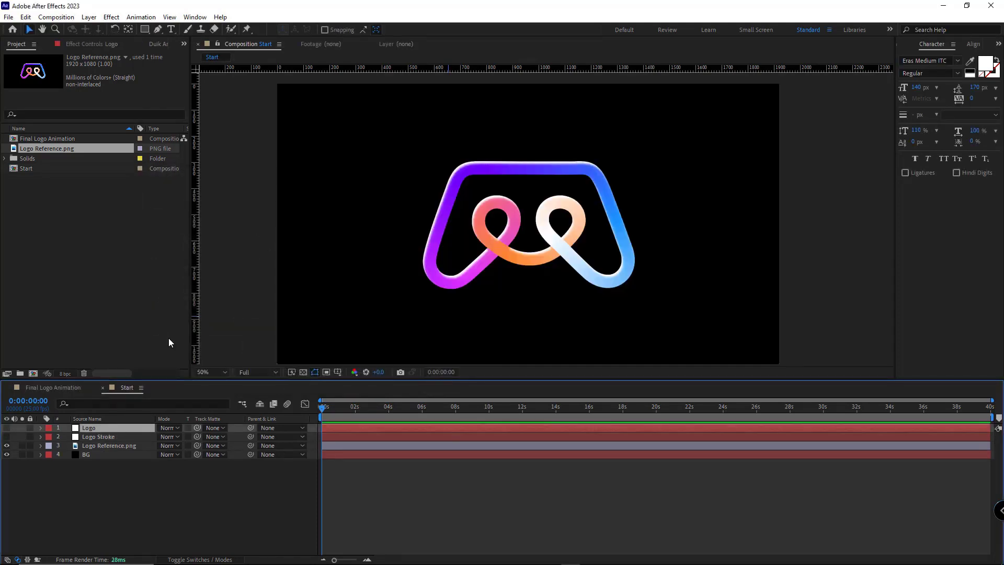
left_click(157, 30)
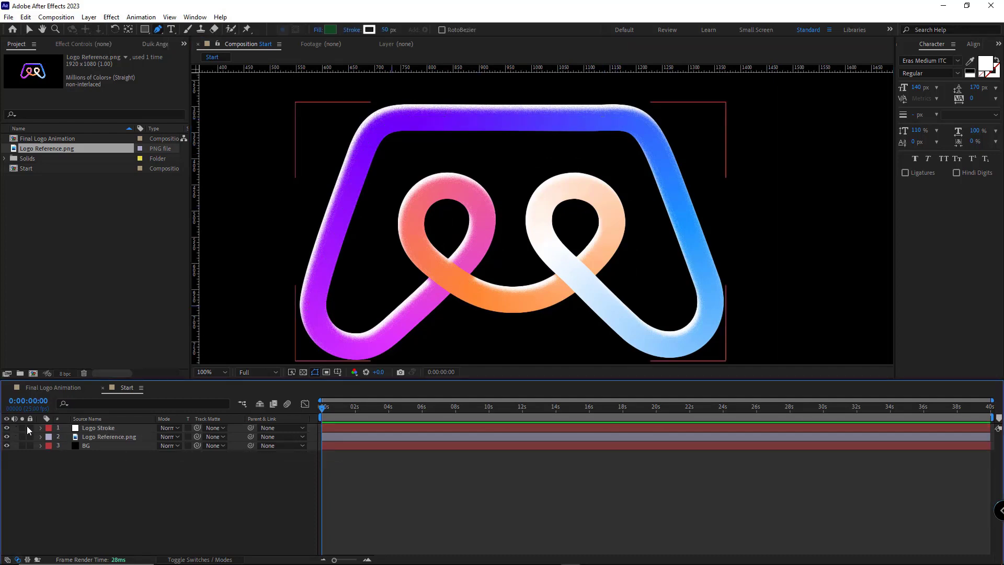
Set the Logo Stroke layer's traced Mask 1 mode to None so only the path shows
left_click(98, 428)
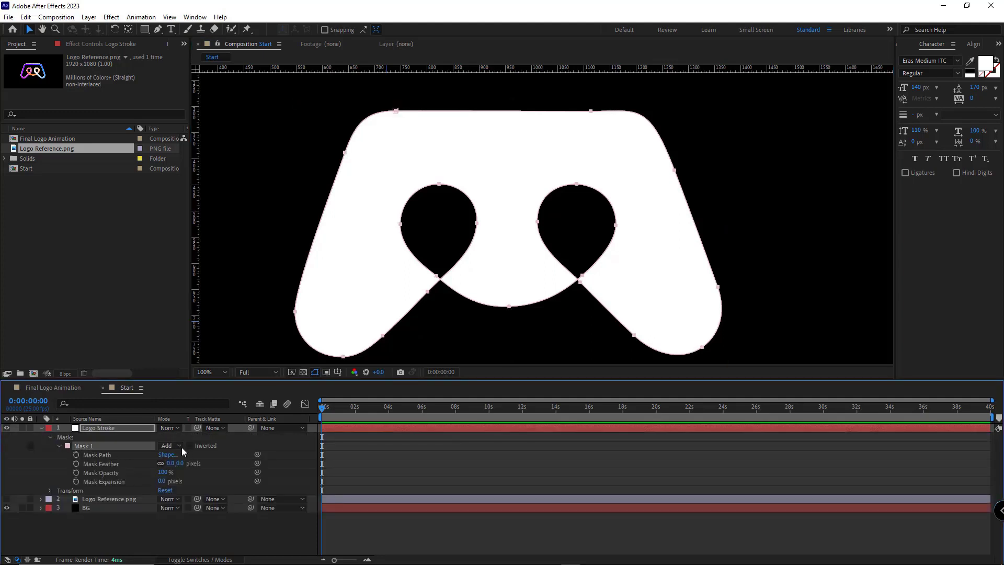
left_click(169, 446)
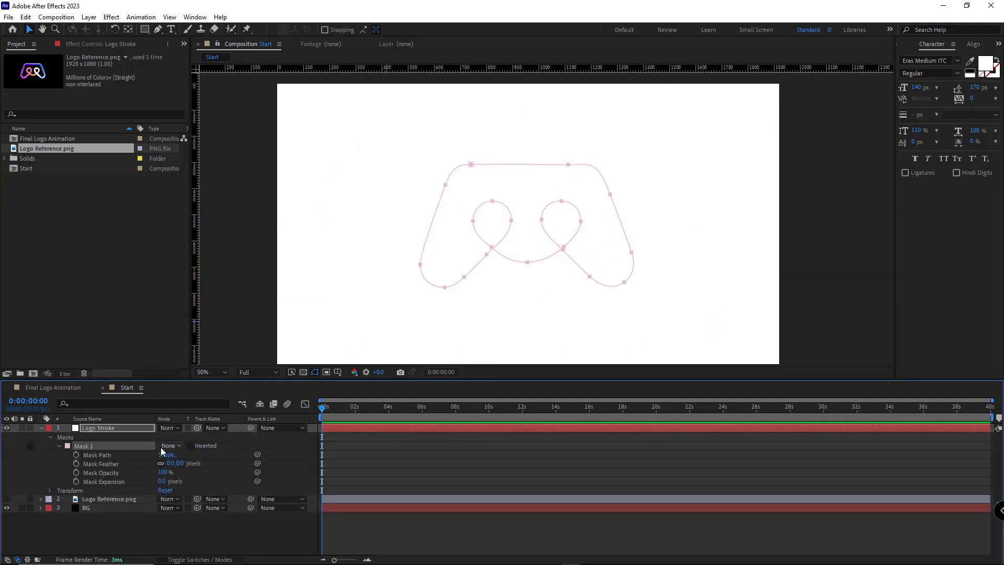
left_click(41, 428)
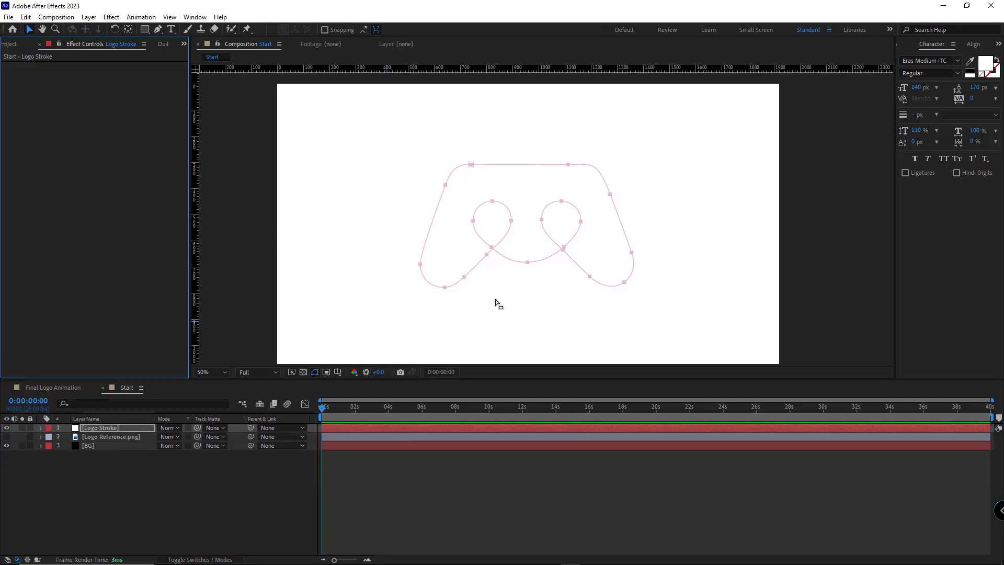
mouse_move(996, 56)
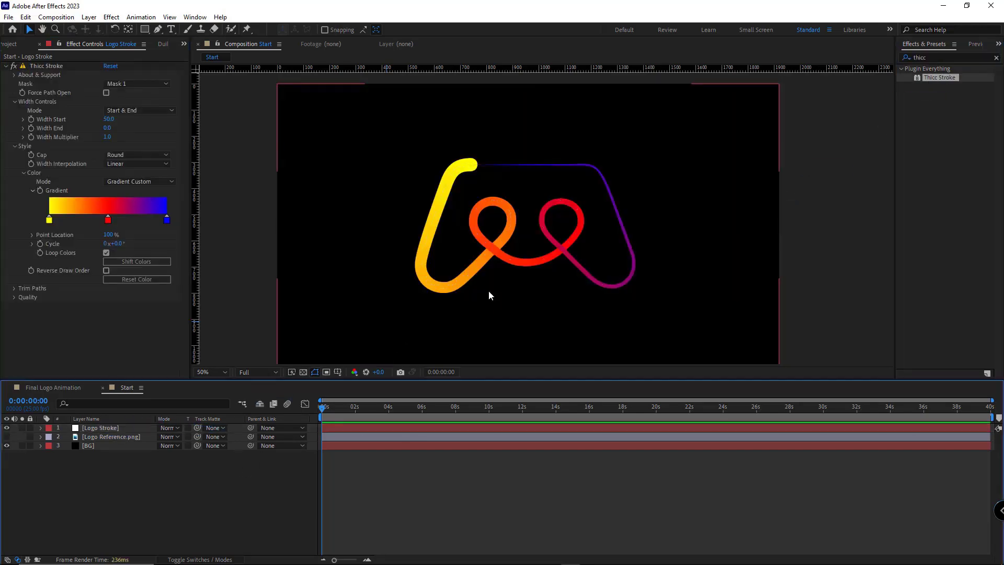
mouse_move(511, 257)
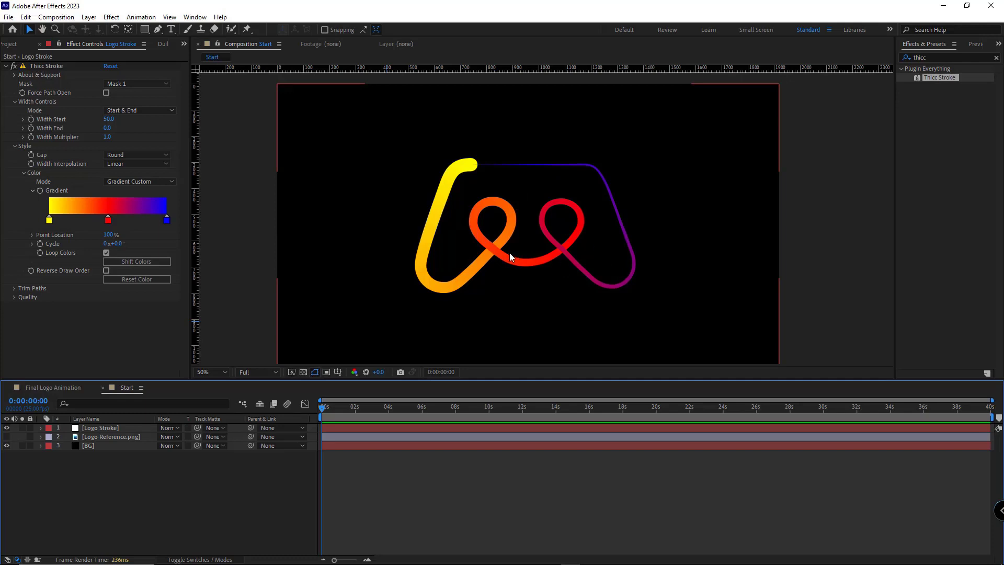
mouse_move(290, 379)
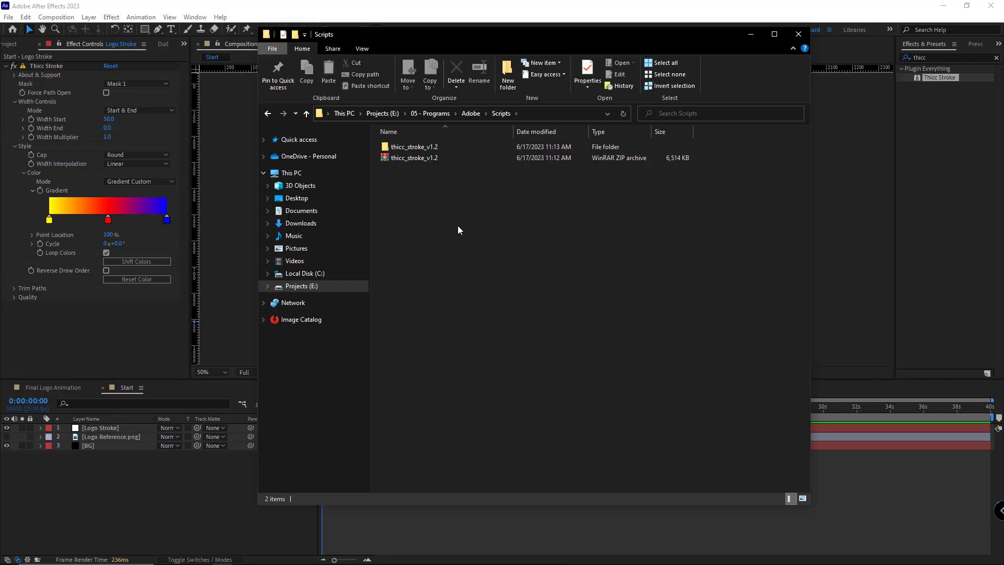
Locate the extracted thicc_stroke_v1.2 folder in File Explorer
left_click(414, 158)
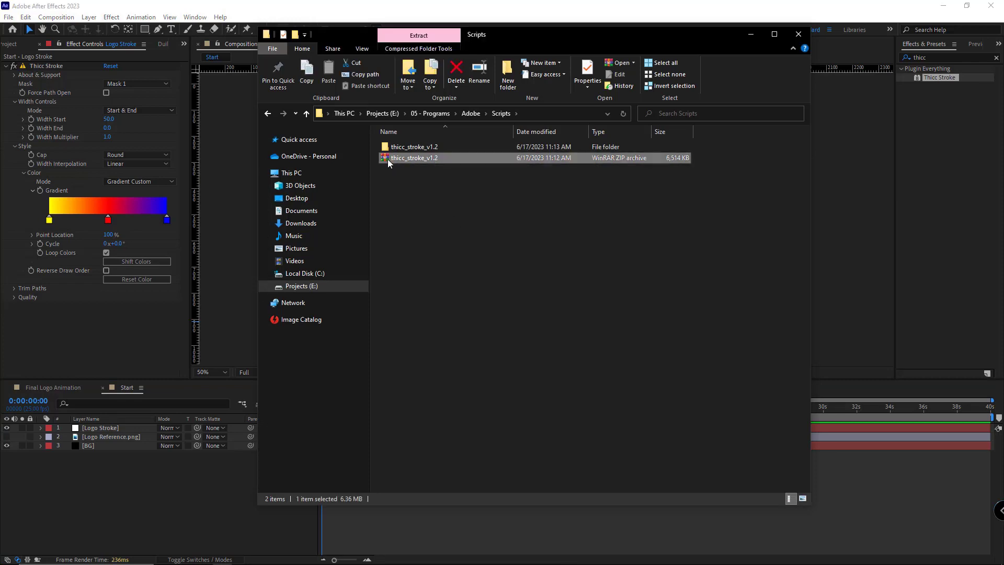
mouse_move(410, 158)
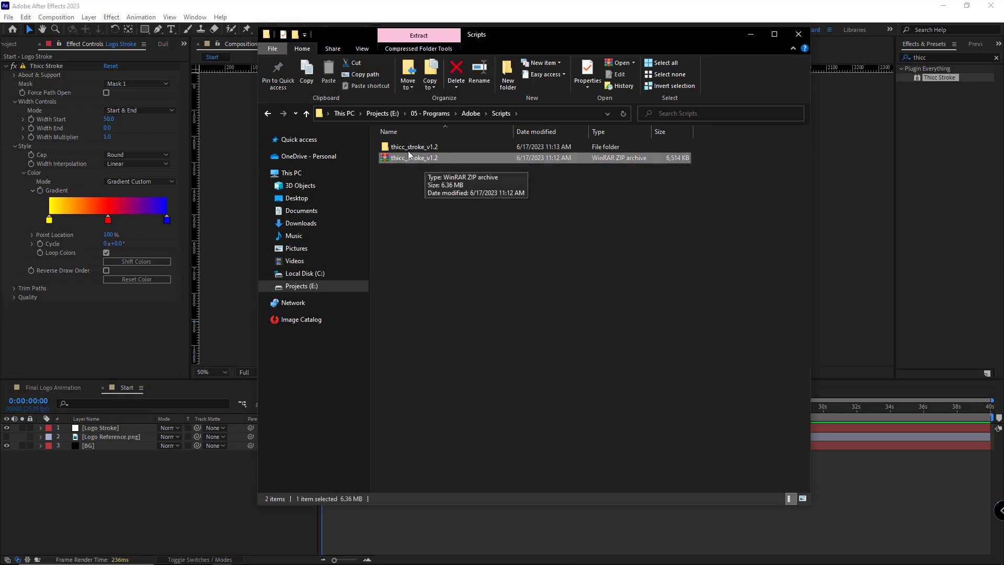
left_click(414, 146)
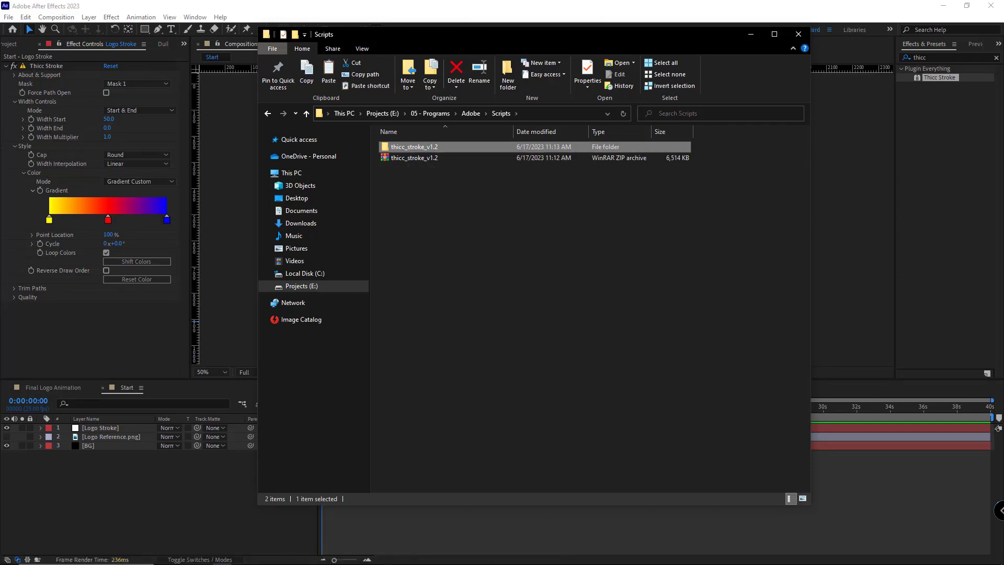
Reach the After Effects installation folder via the shortcut's properties and enter Plug-ins
right_click(568, 556)
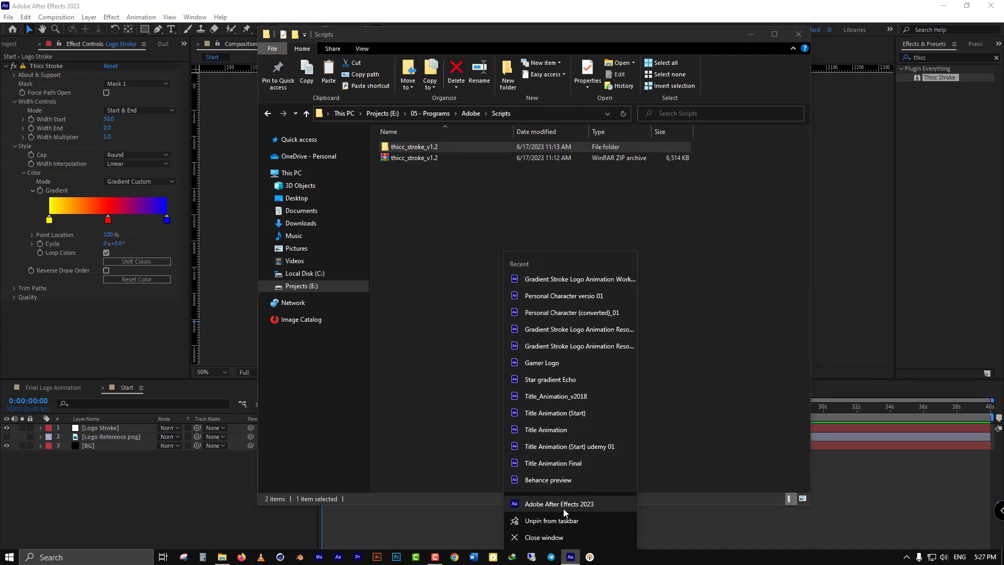
left_click(558, 503)
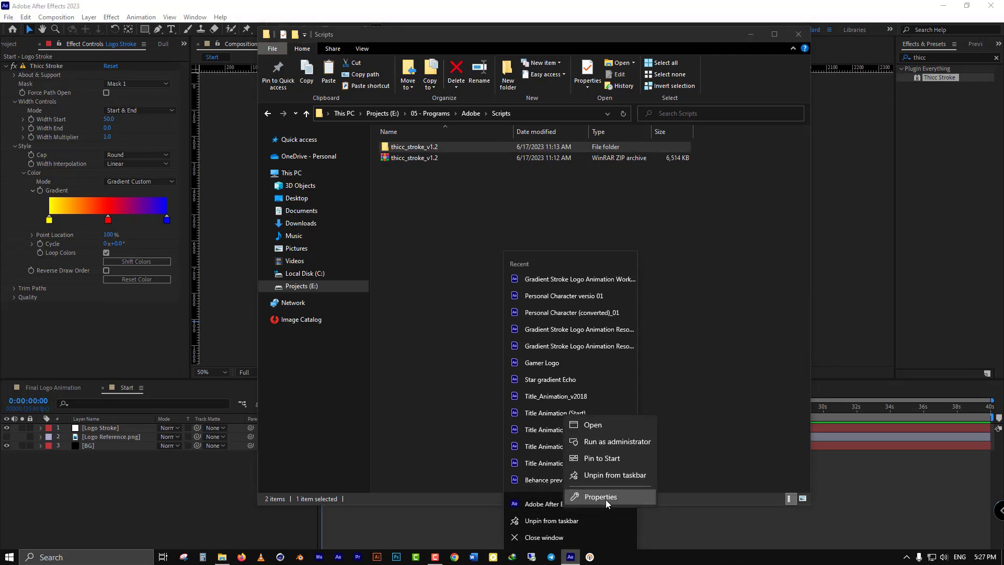
left_click(600, 496)
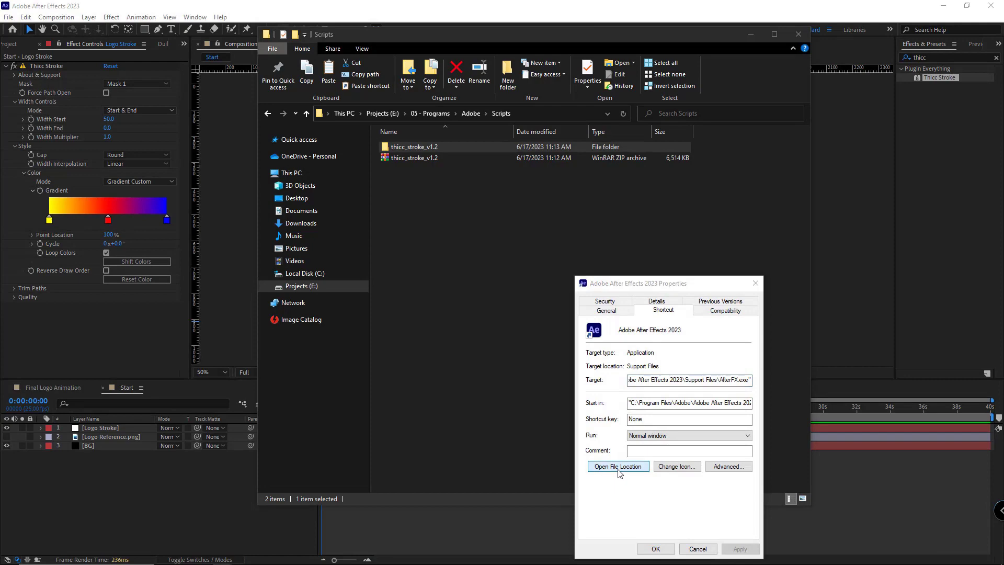
left_click(617, 466)
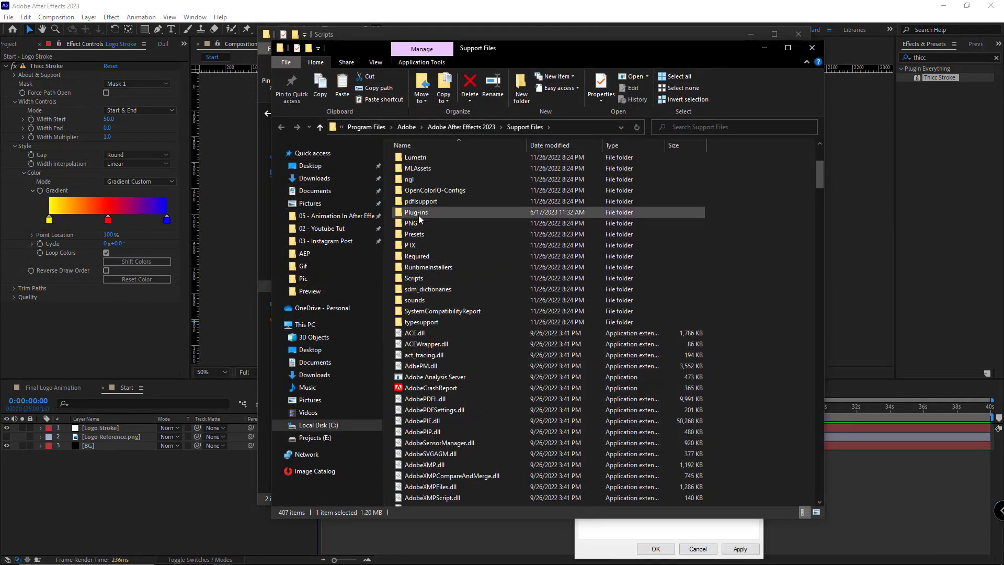
double_click(416, 212)
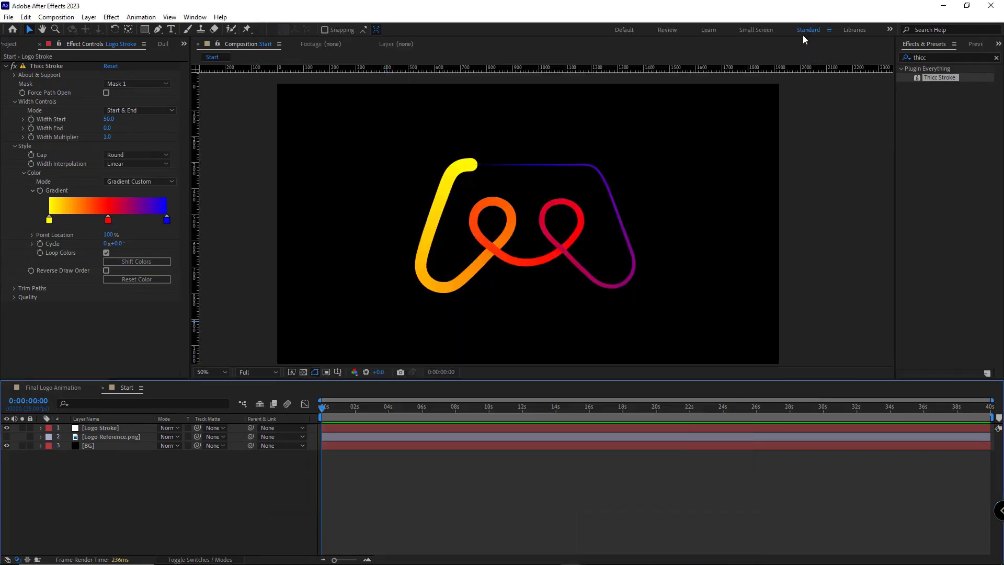
Allow scripts to write files and access the network in Scripting & Expressions preferences
left_click(25, 17)
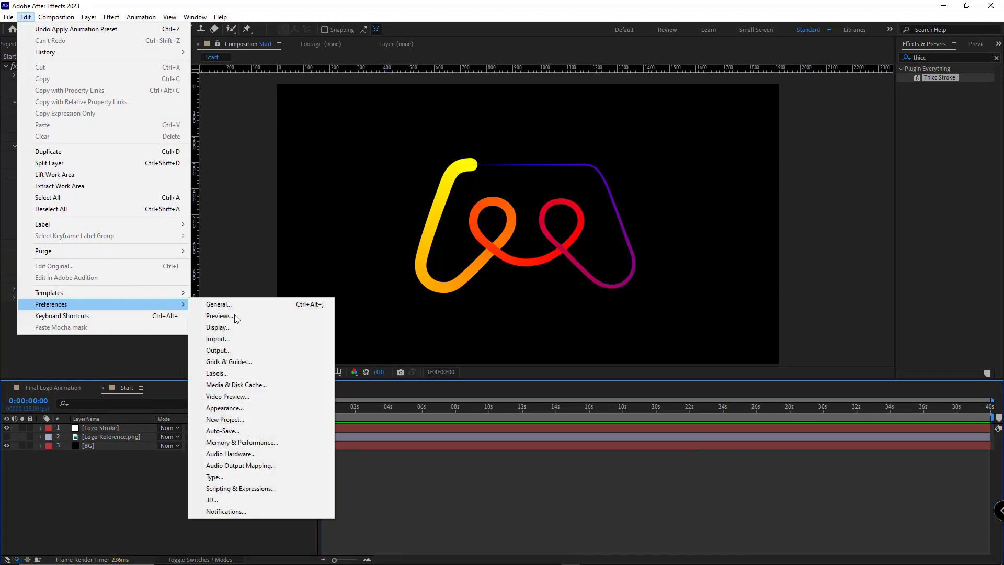
mouse_move(240, 488)
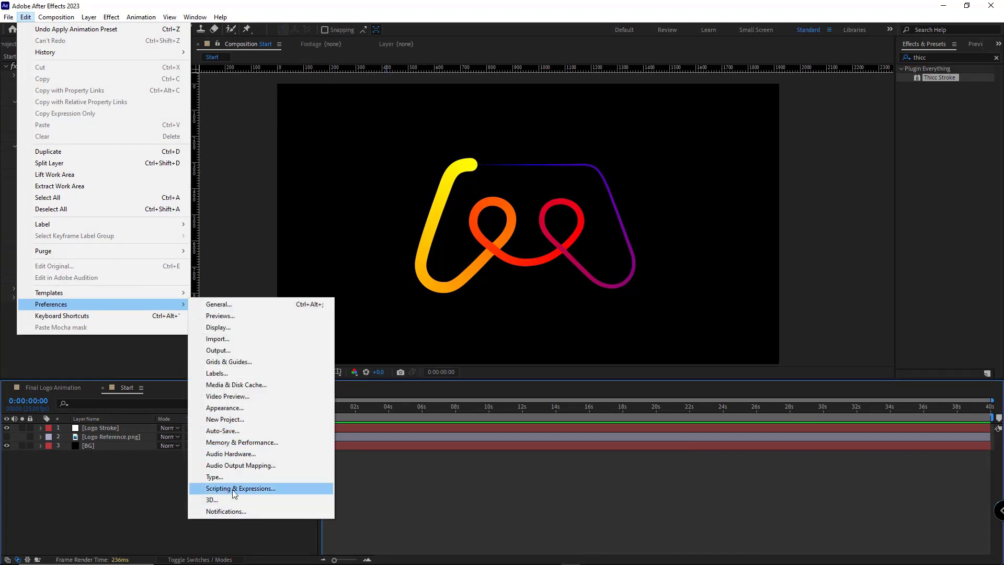
left_click(240, 488)
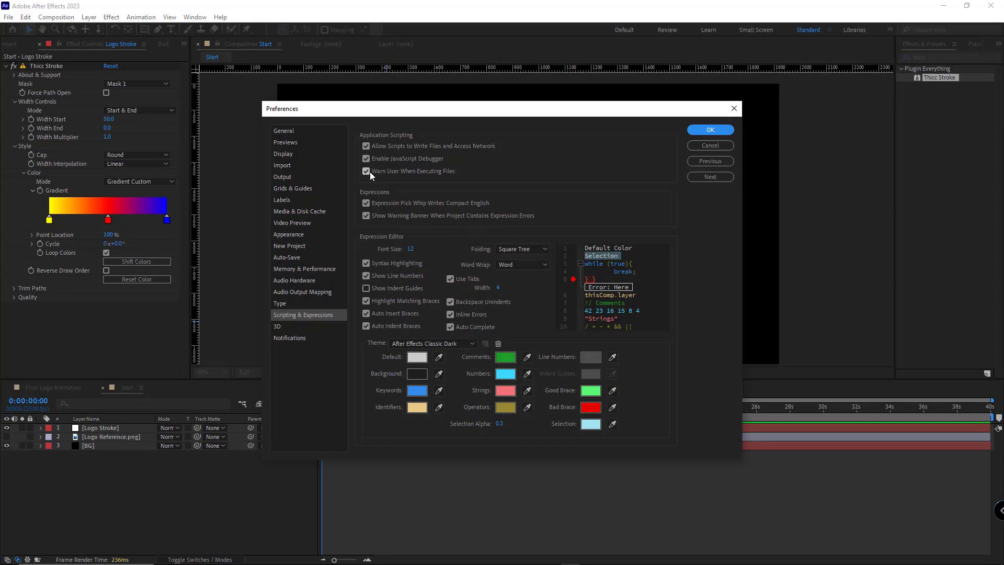
left_click(710, 129)
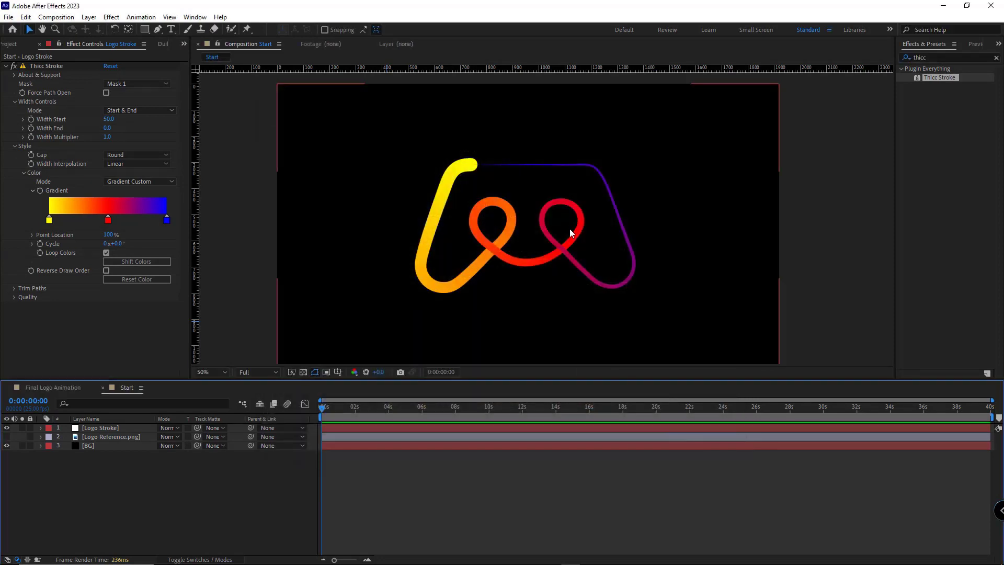
left_click(99, 427)
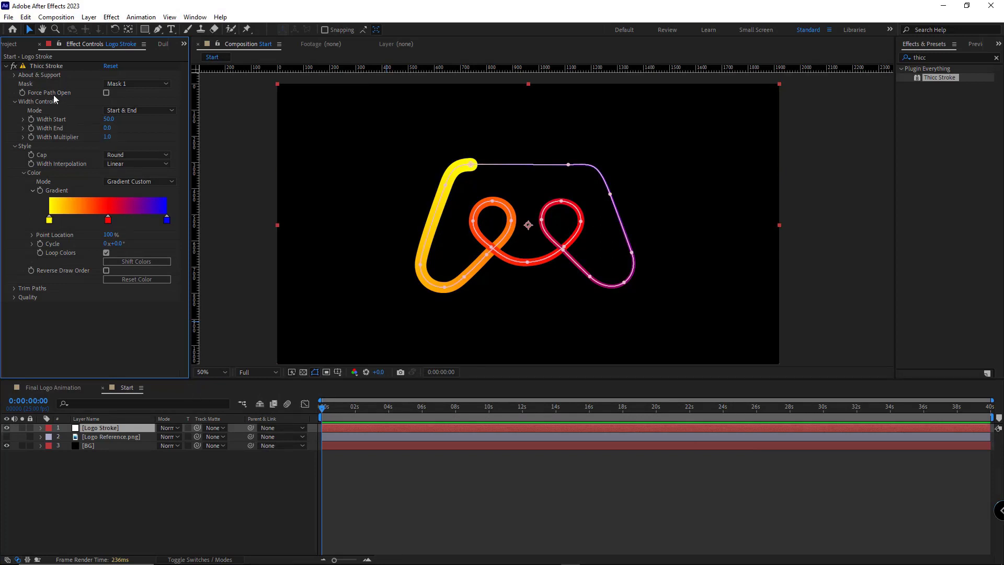
Reattach Thicc Stroke to Mask 1 after trying no mask
left_click(136, 84)
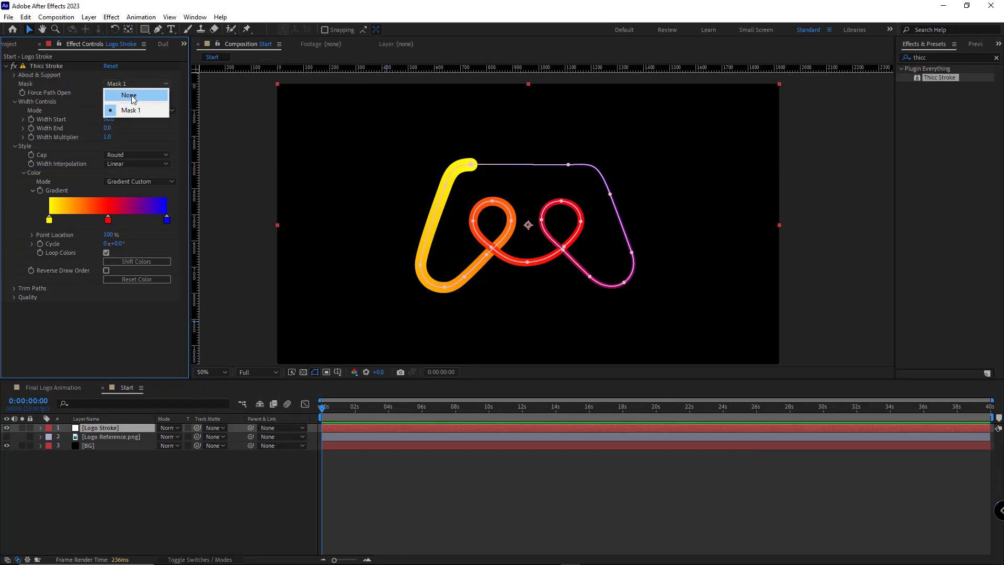
left_click(128, 95)
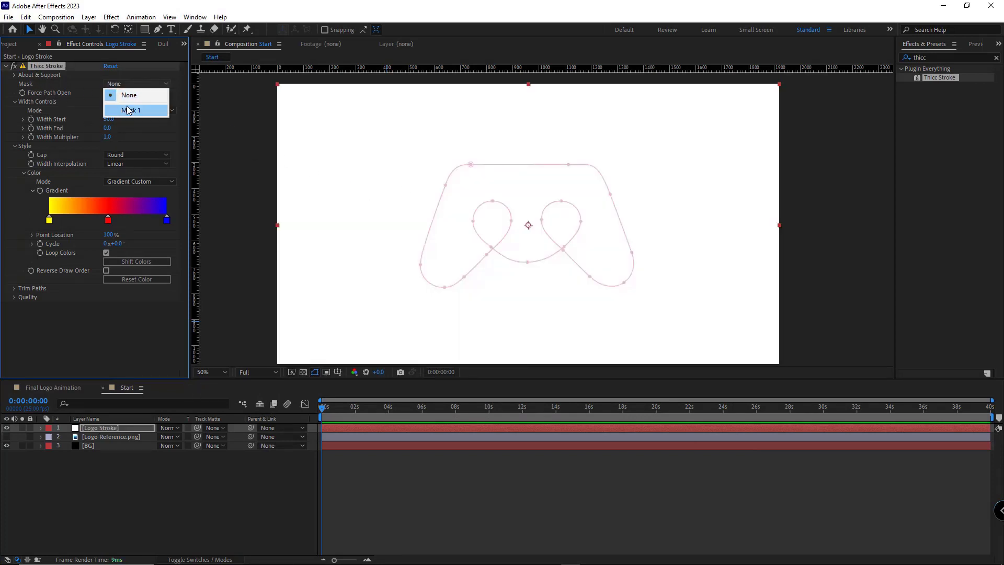
left_click(133, 109)
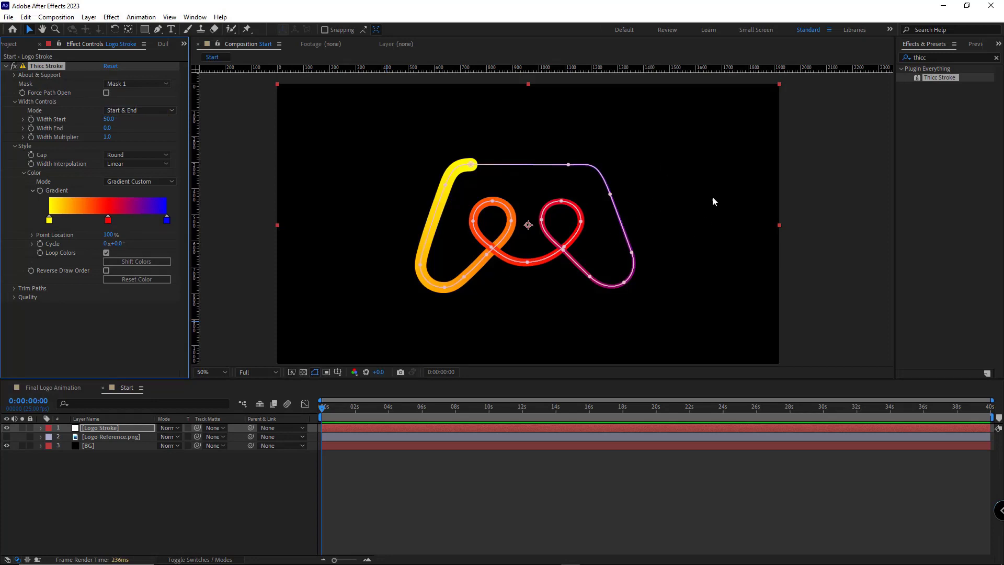
left_click(136, 84)
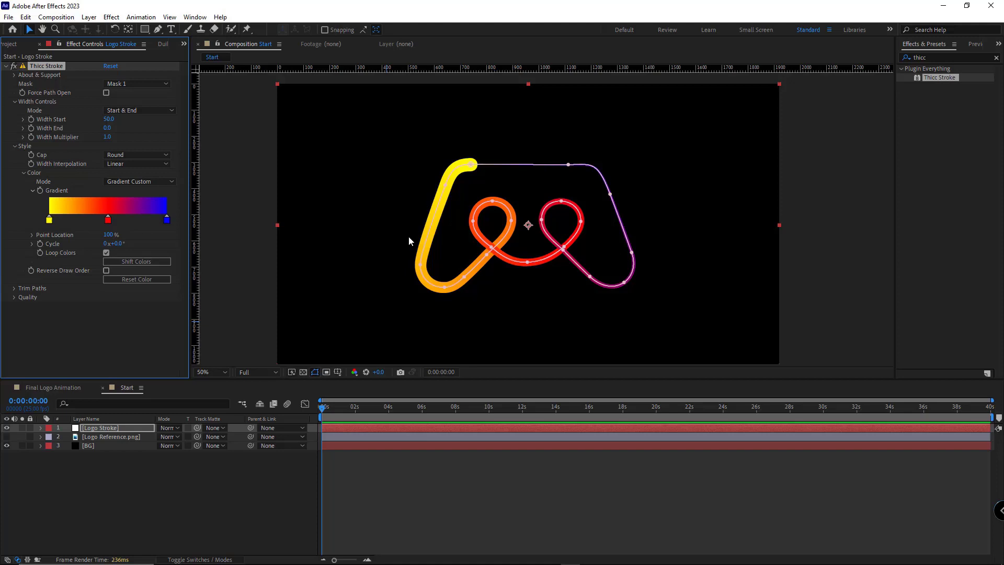
mouse_move(627, 194)
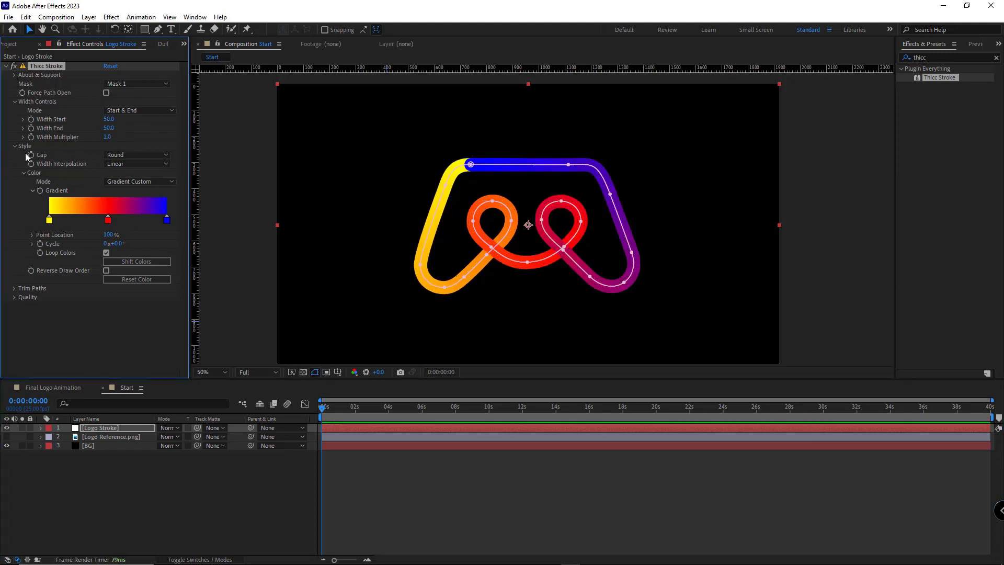
Try flat Butt caps on the stroke ends, then restore Round caps
left_click(136, 154)
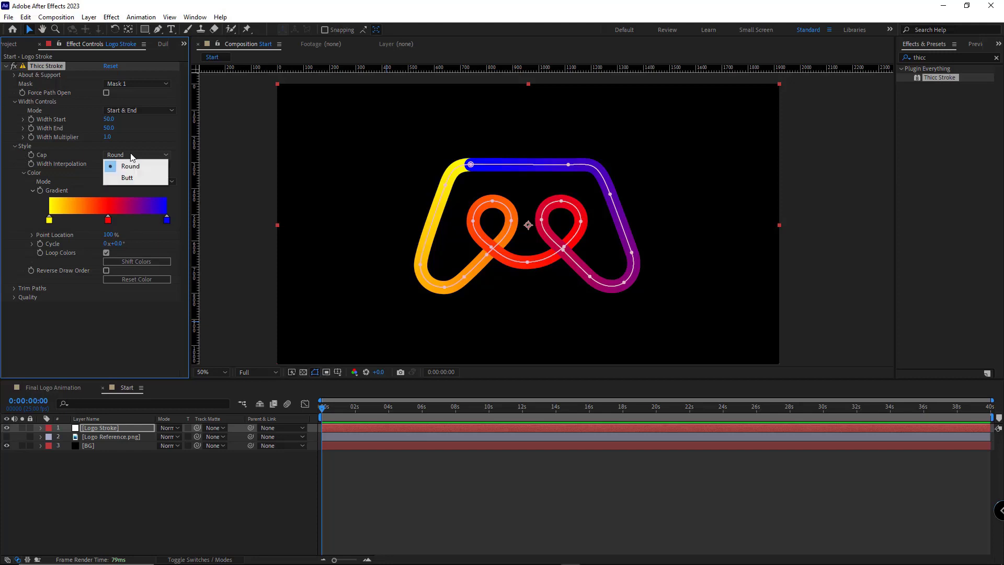
left_click(129, 167)
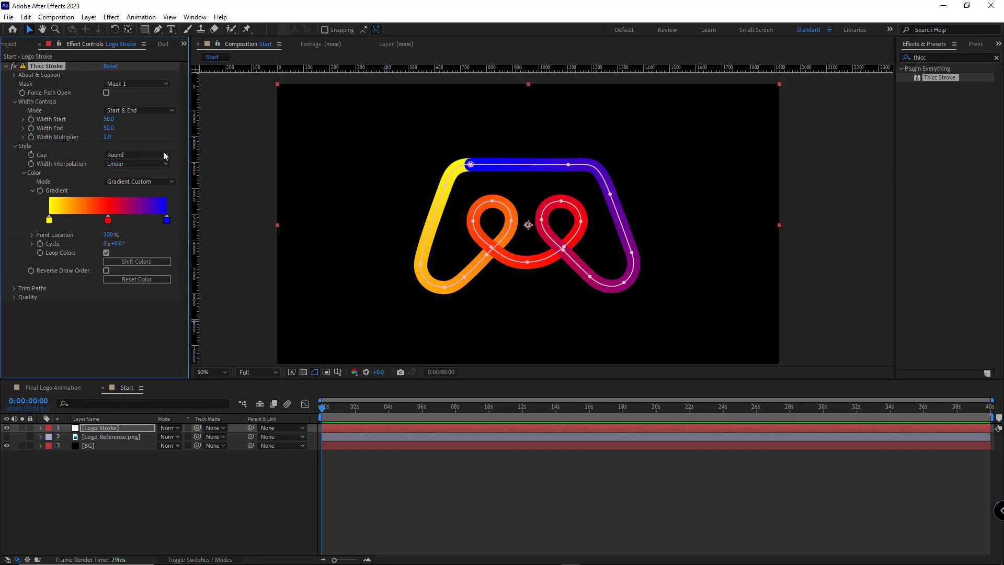
left_click(136, 154)
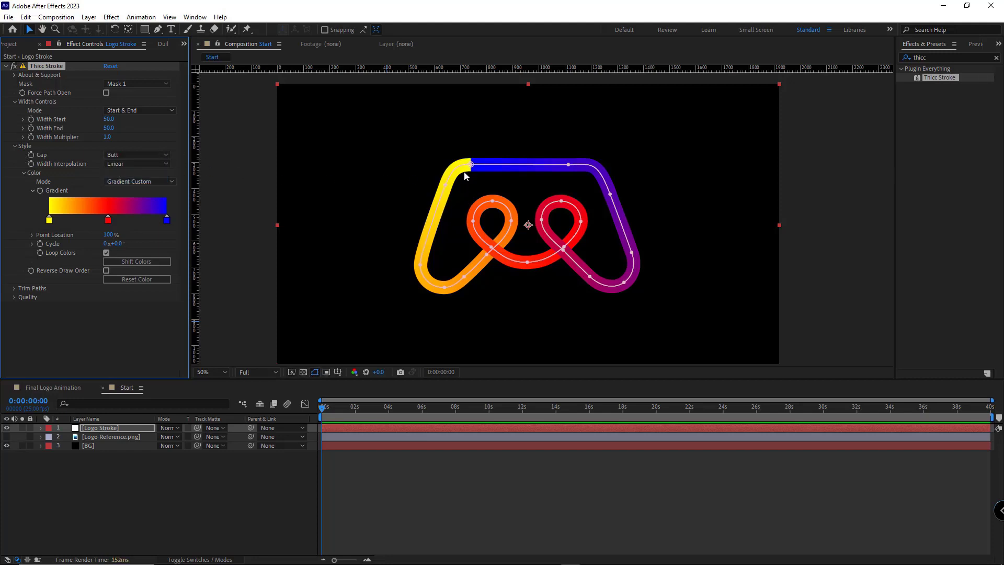
left_click(136, 155)
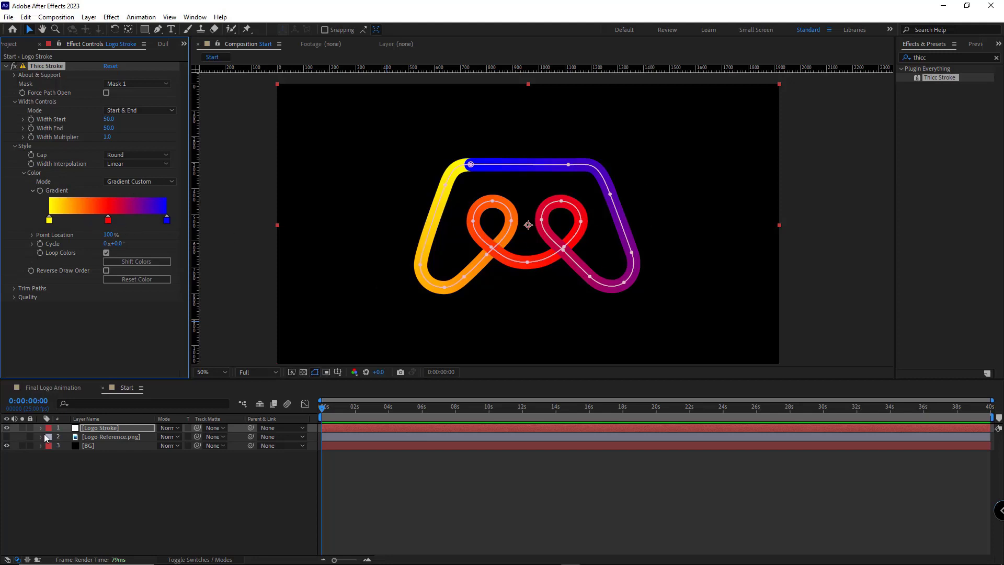
Show the reference image and set the first and last gradient stops to sampled purple
left_click(111, 436)
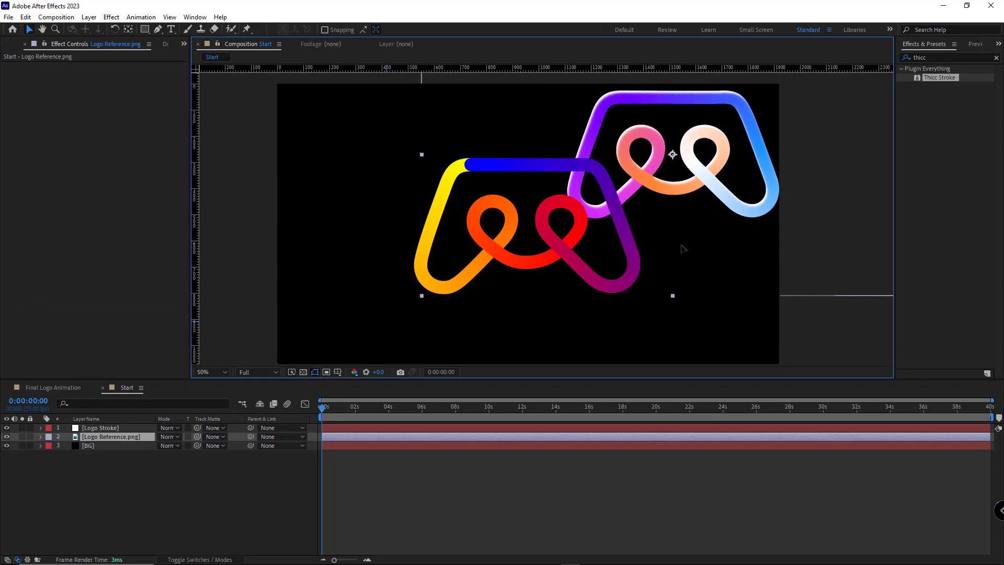
left_click(99, 426)
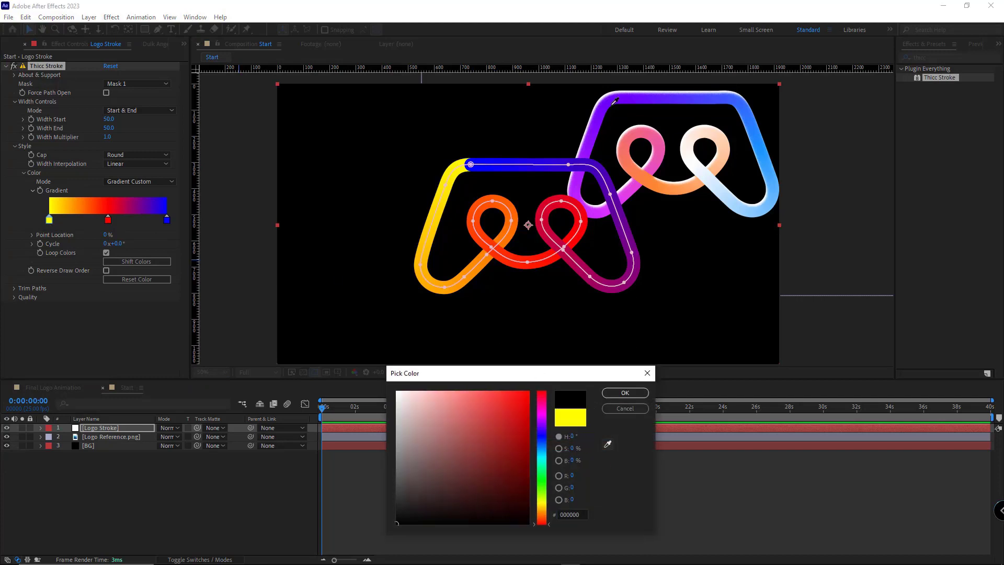
left_click(541, 390)
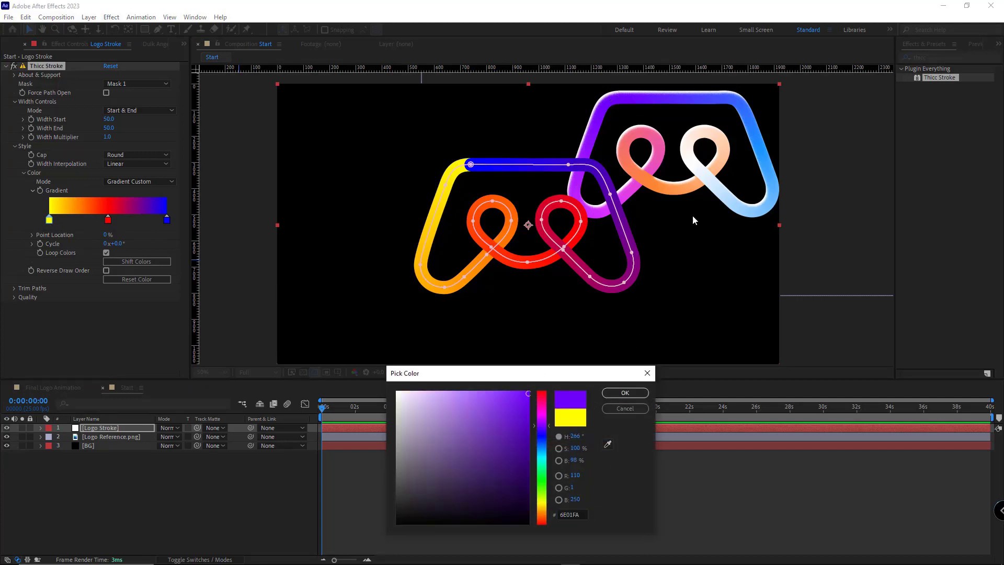
left_click(623, 392)
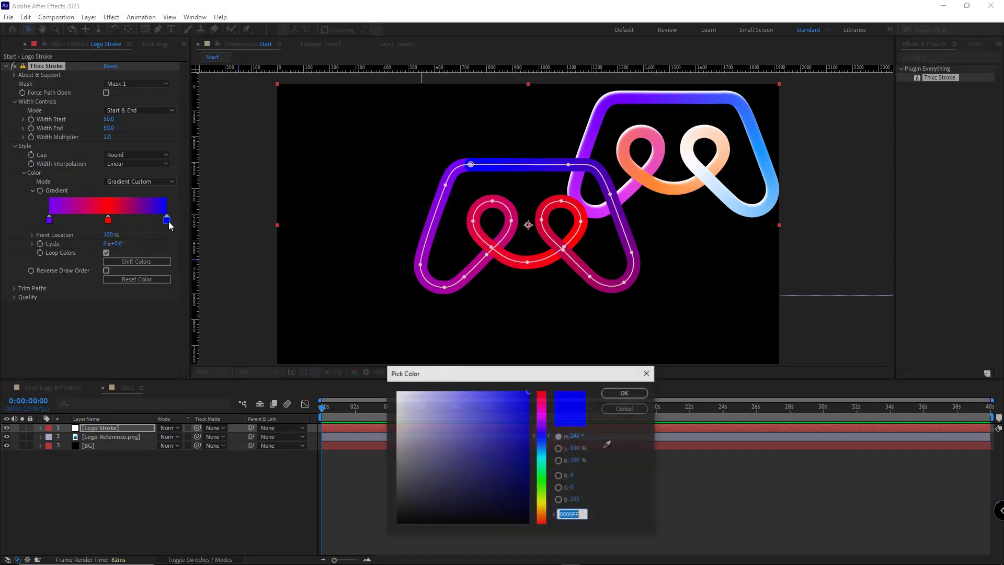
left_click(623, 392)
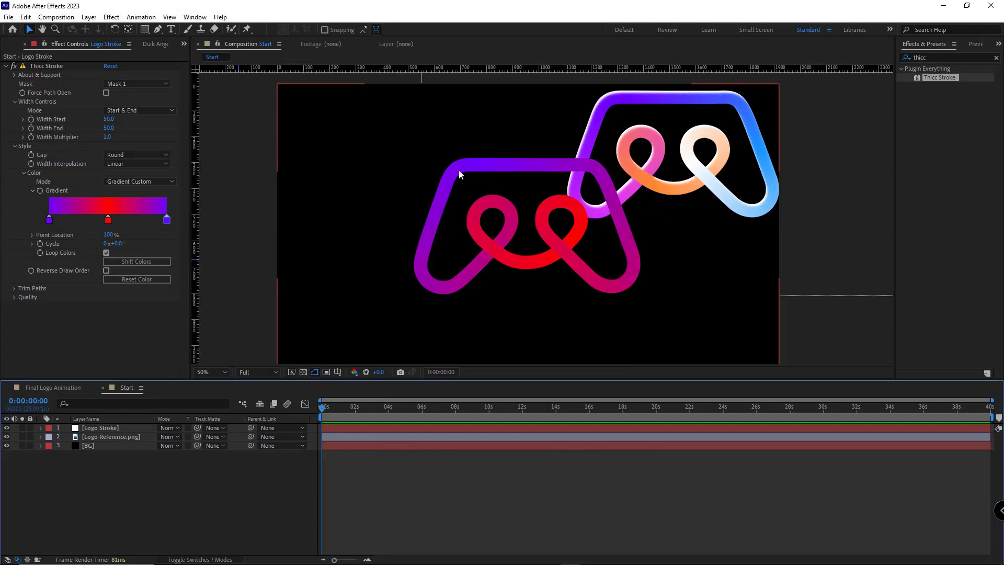
left_click(100, 427)
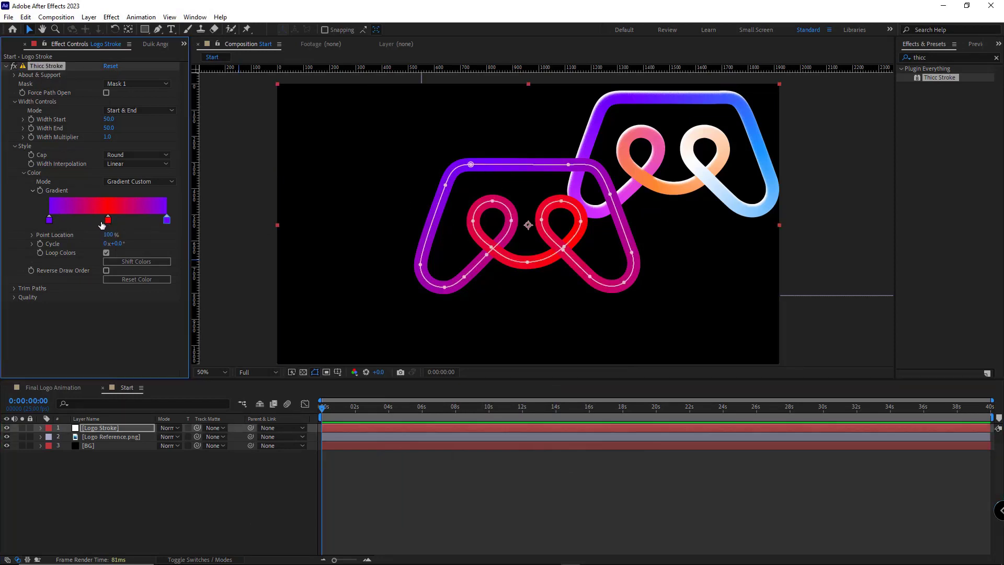
Move the red stop toward the gradient start and recolour it to sampled pink
left_click_drag(107, 218, 69, 219)
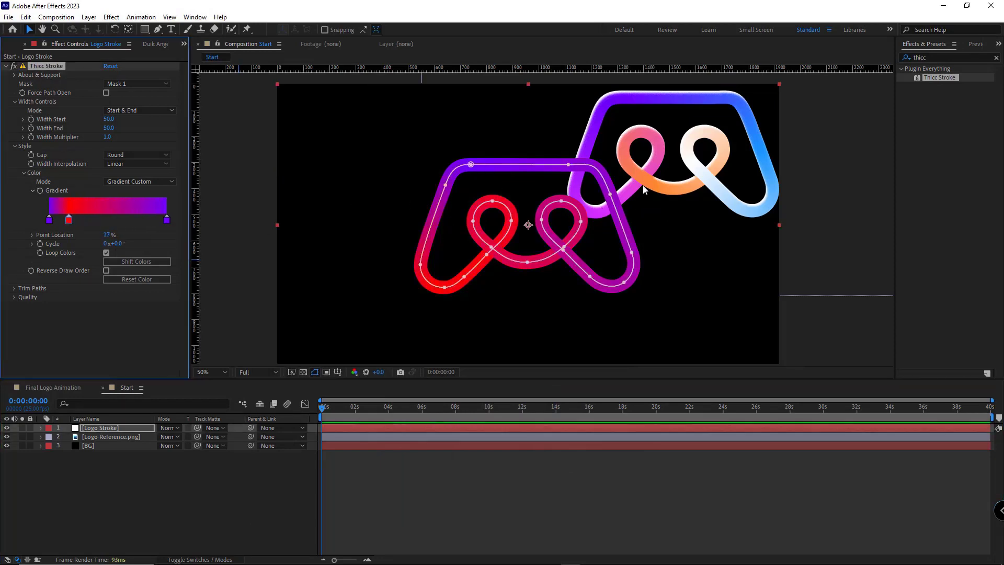
double_click(69, 219)
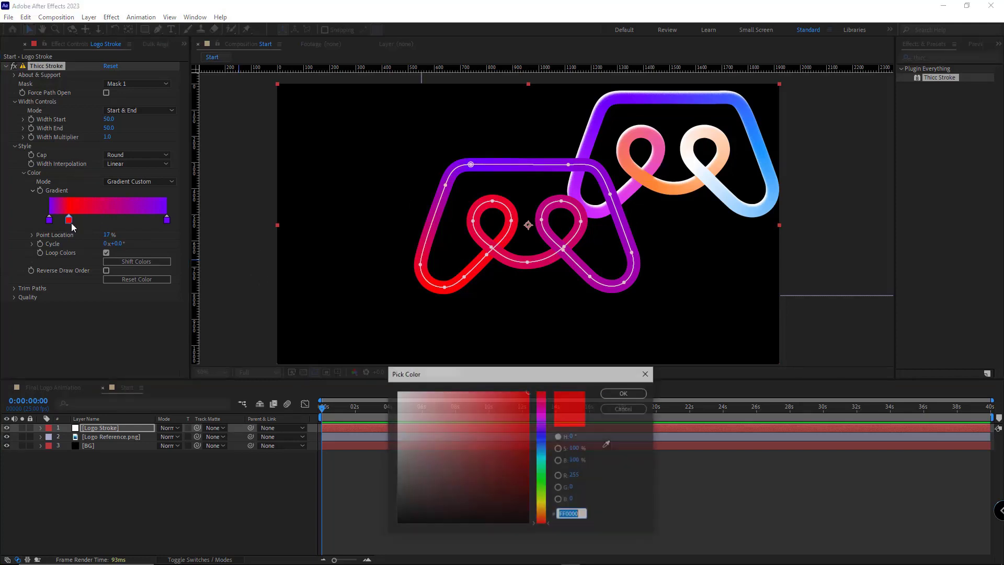
left_click(483, 401)
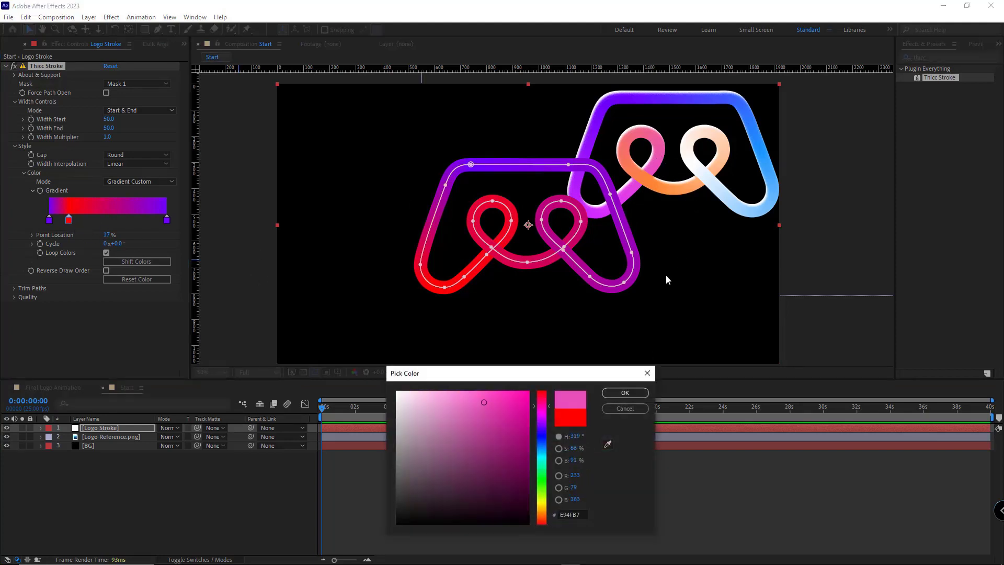
left_click(624, 392)
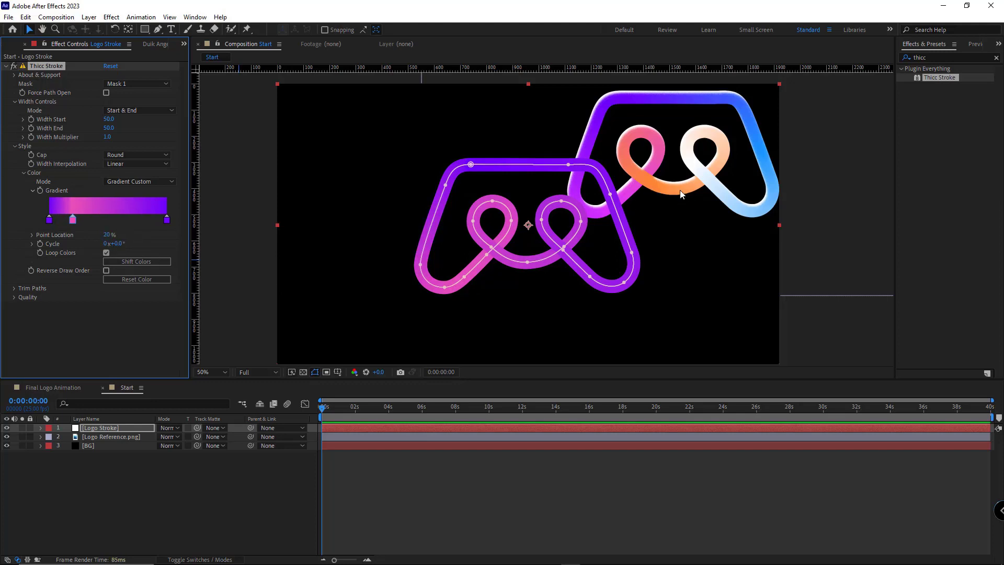
Add middle gradient stops coloured orange, pale peach and blue sampled from the reference
left_click_drag(72, 219, 99, 218)
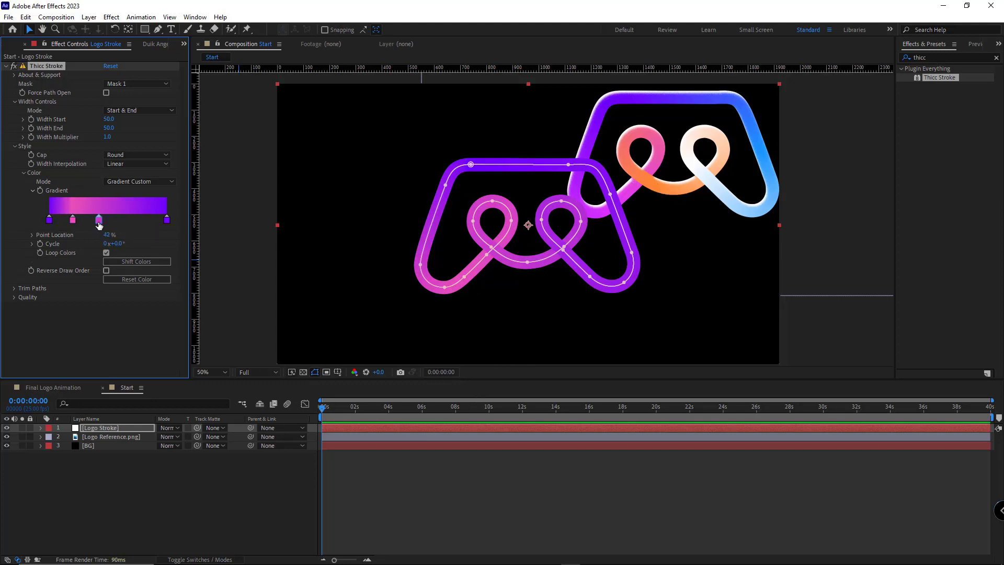
double_click(98, 218)
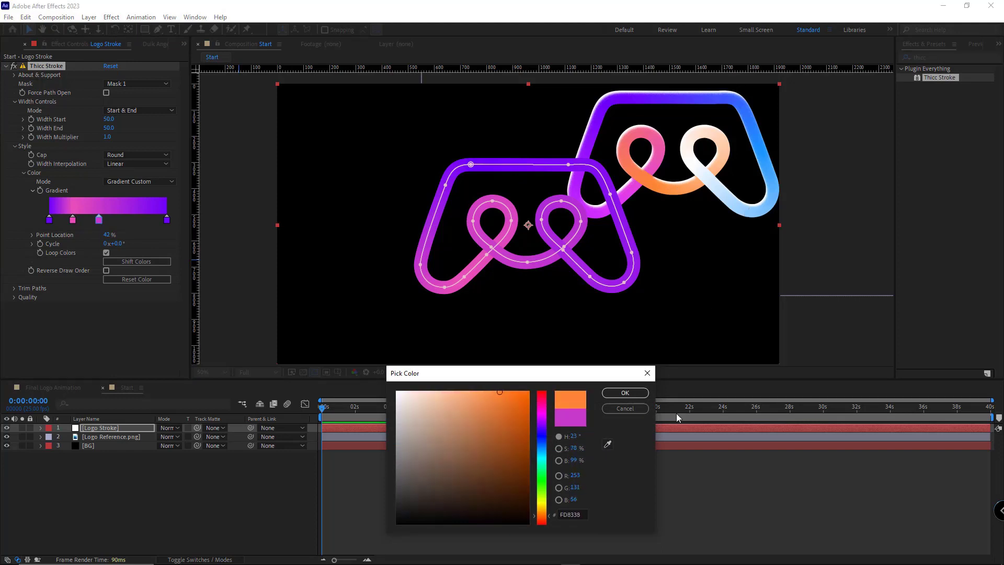
left_click(623, 392)
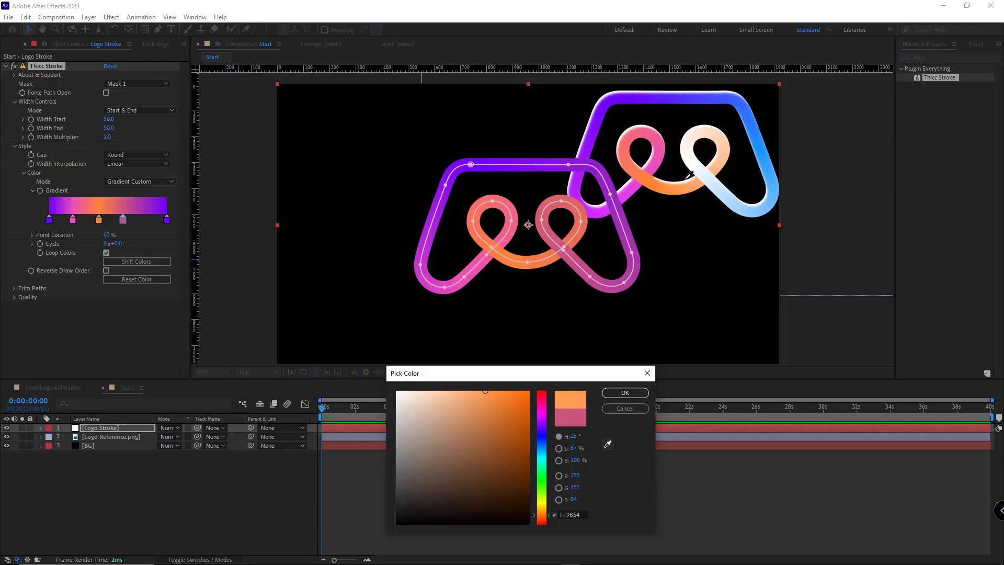
left_click(623, 392)
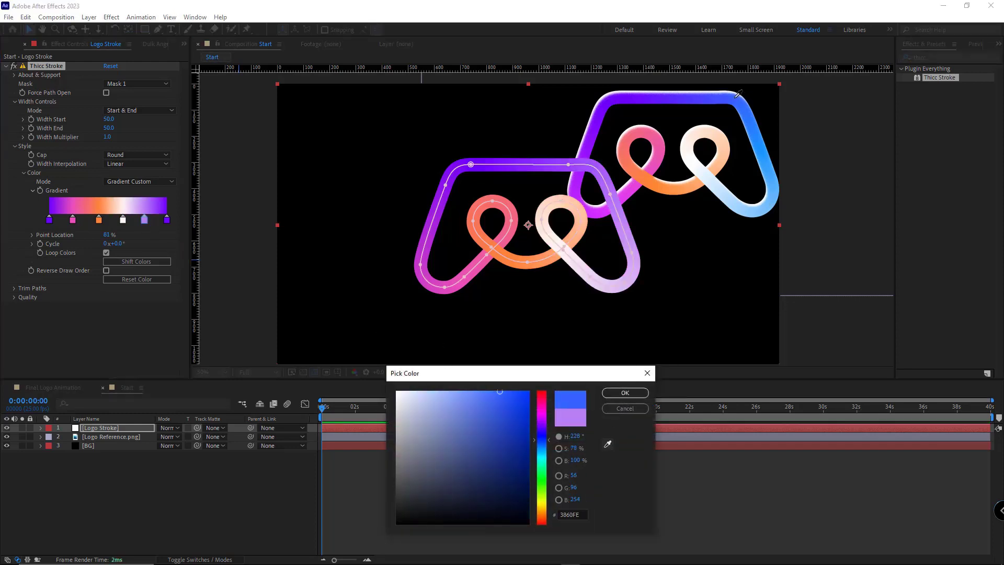
left_click(623, 393)
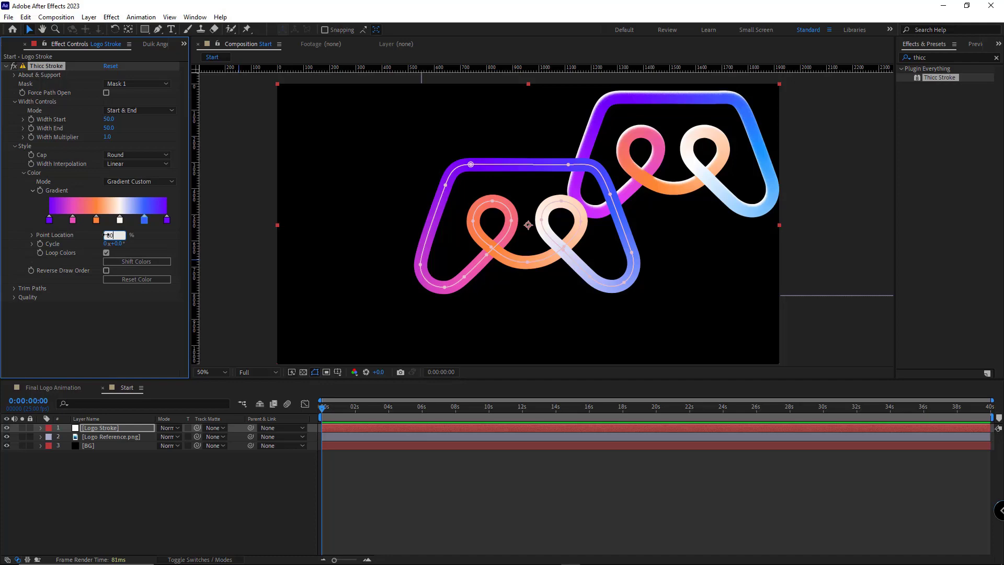
Zoom in on the composition to inspect the stroke's edge
left_click(208, 372)
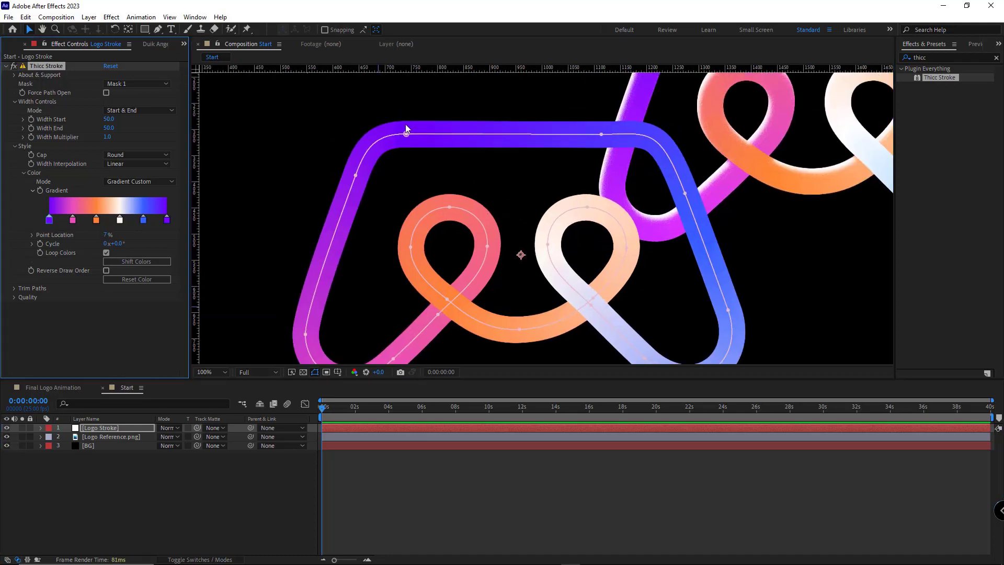
left_click(205, 372)
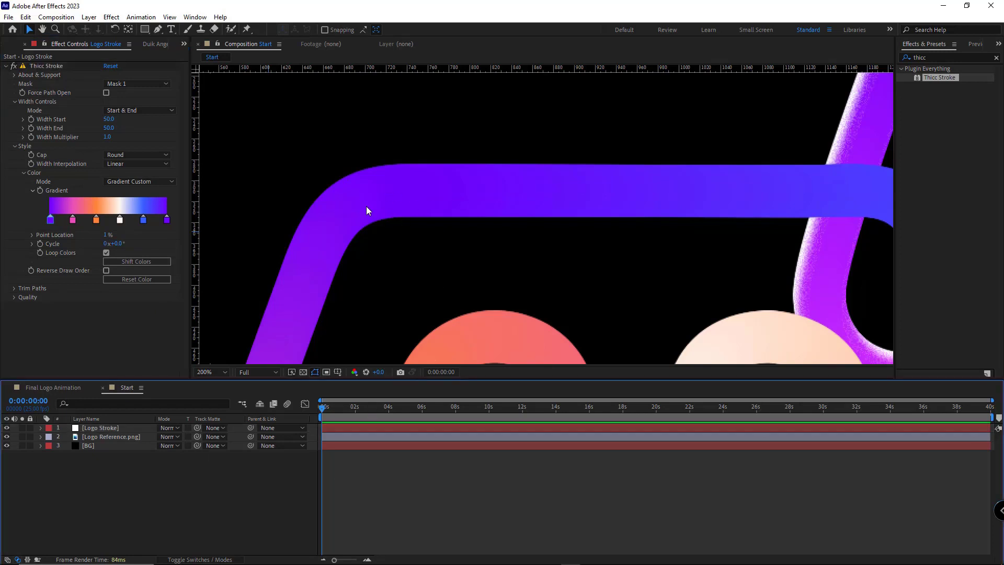
mouse_move(368, 203)
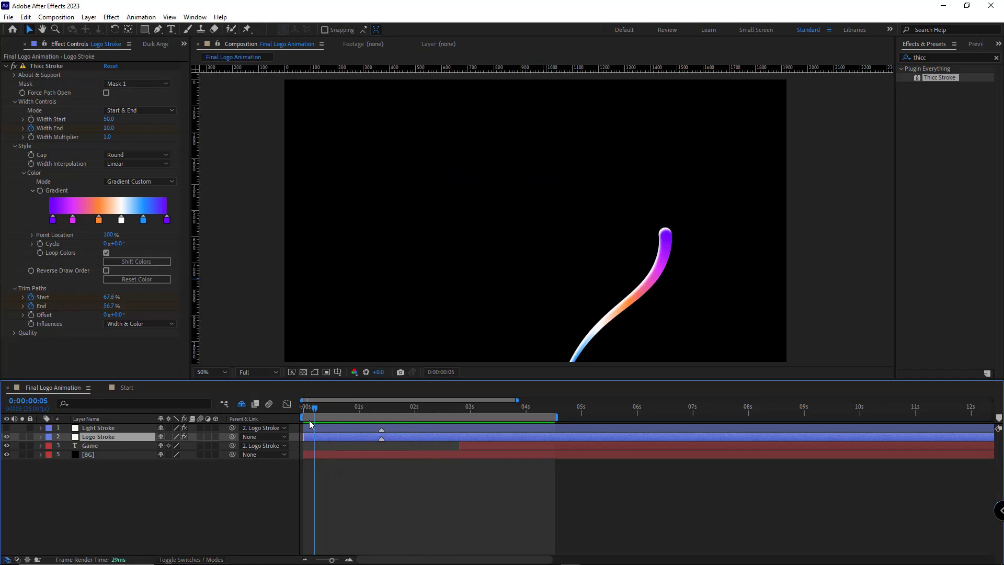
Return to the Start composition and select the logo stroke path
left_click(127, 387)
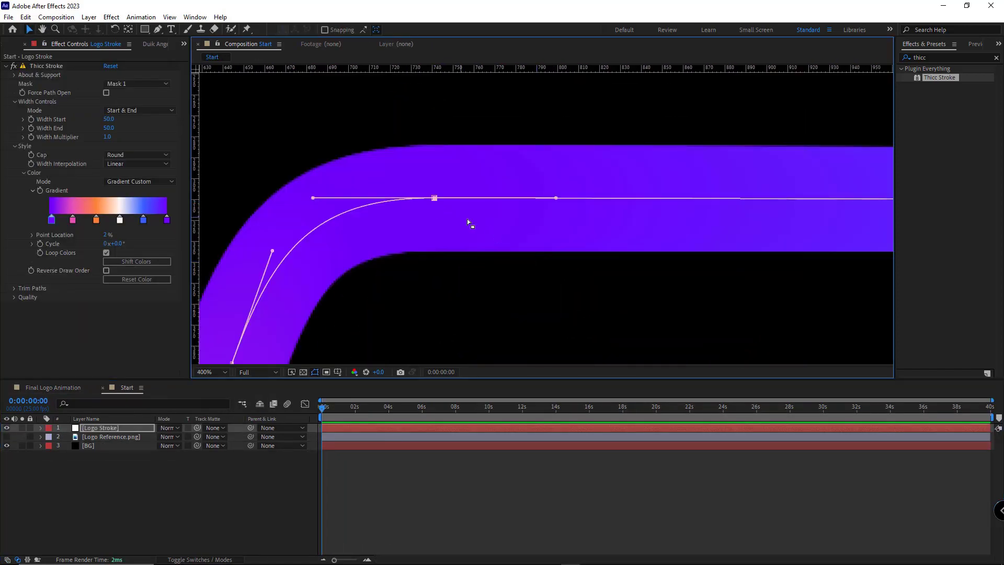
left_click(208, 371)
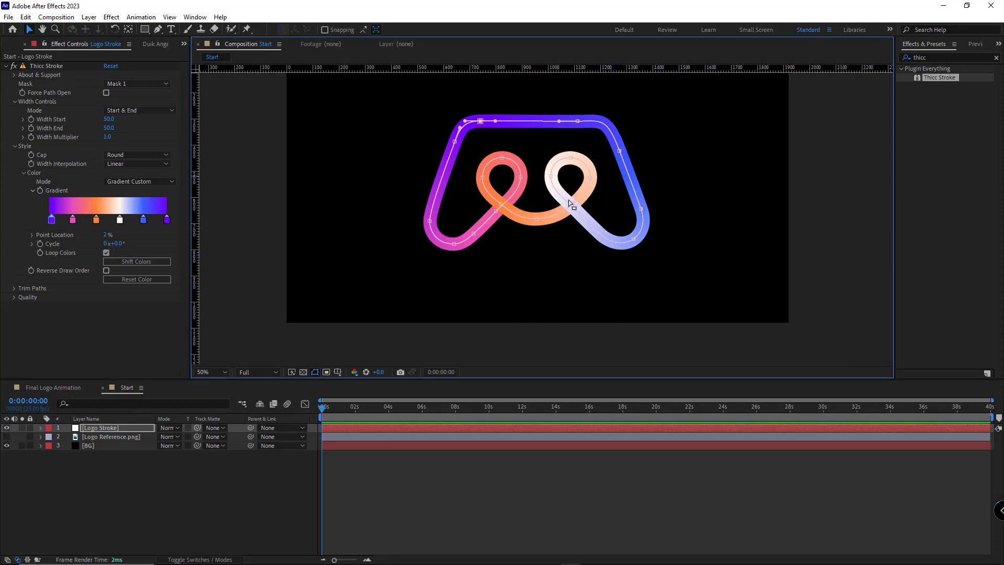
mouse_move(626, 164)
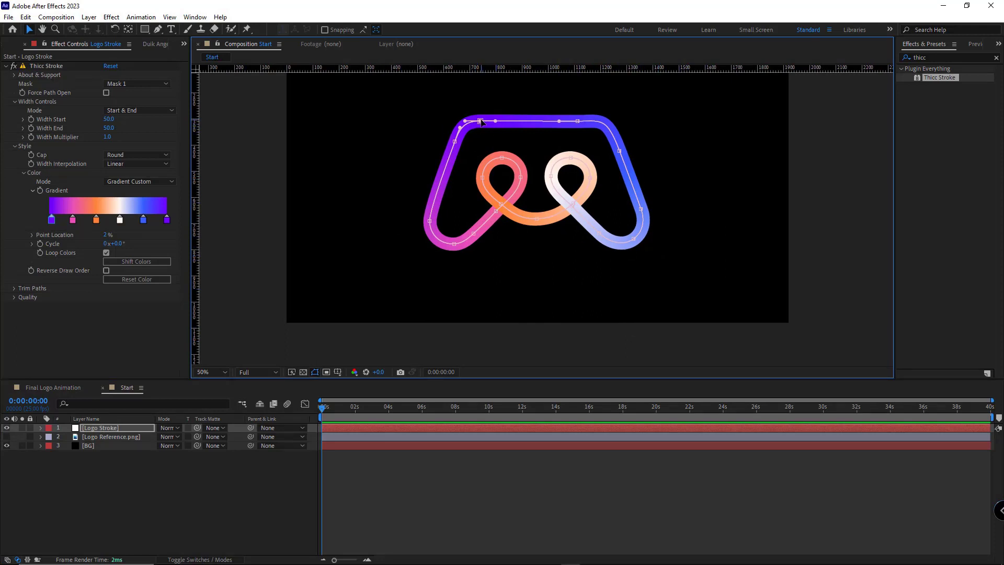
mouse_move(625, 166)
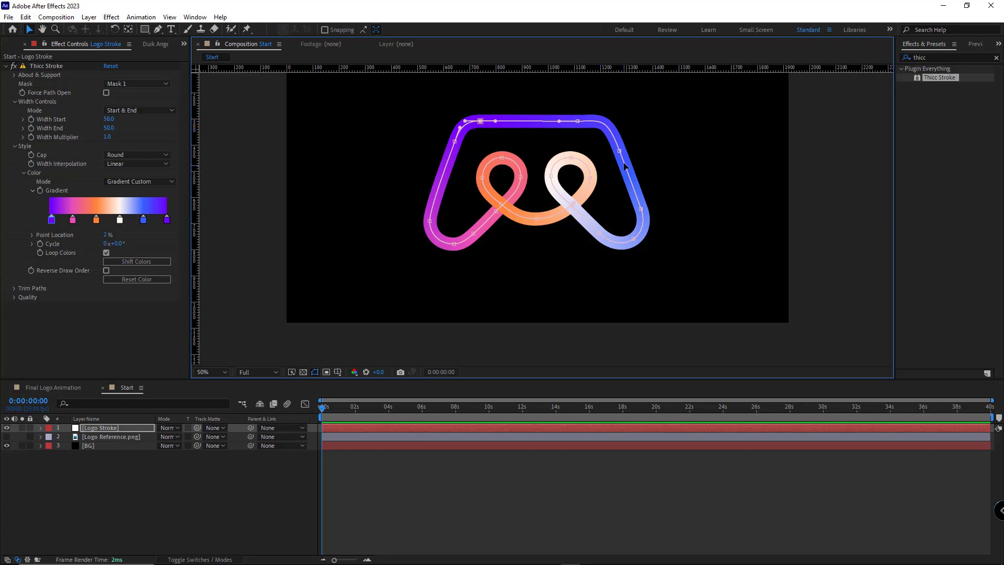
mouse_move(467, 253)
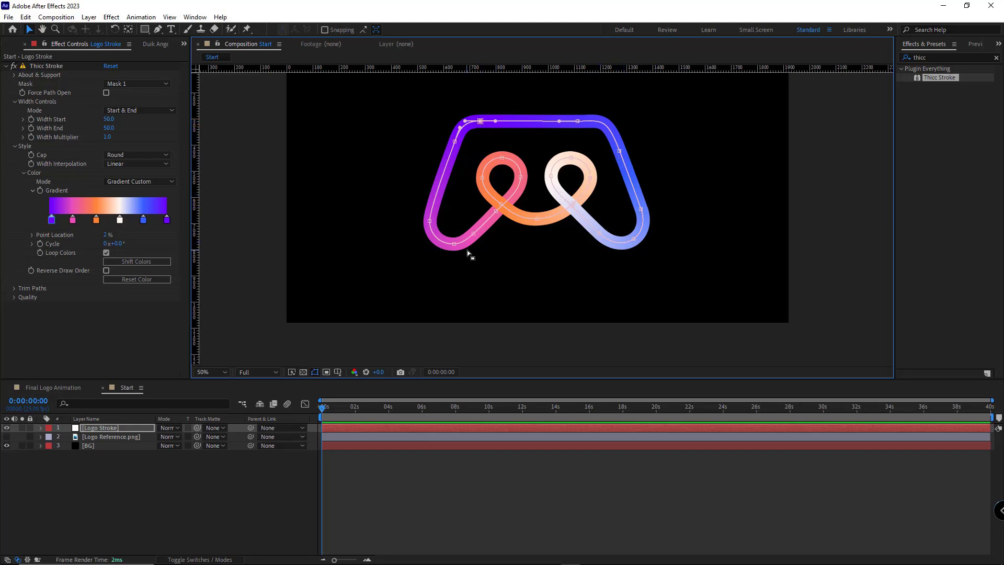
mouse_move(630, 240)
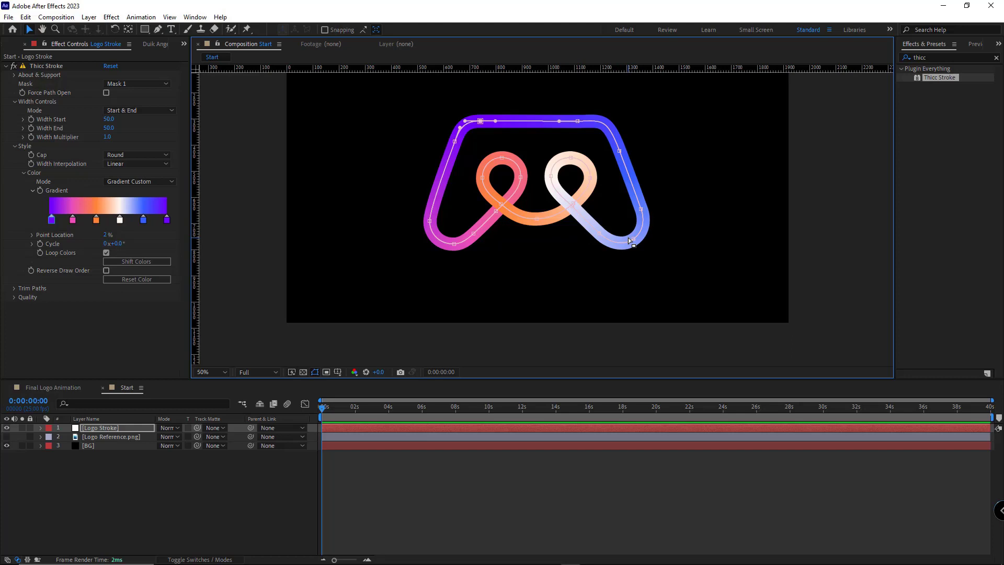
mouse_move(498, 135)
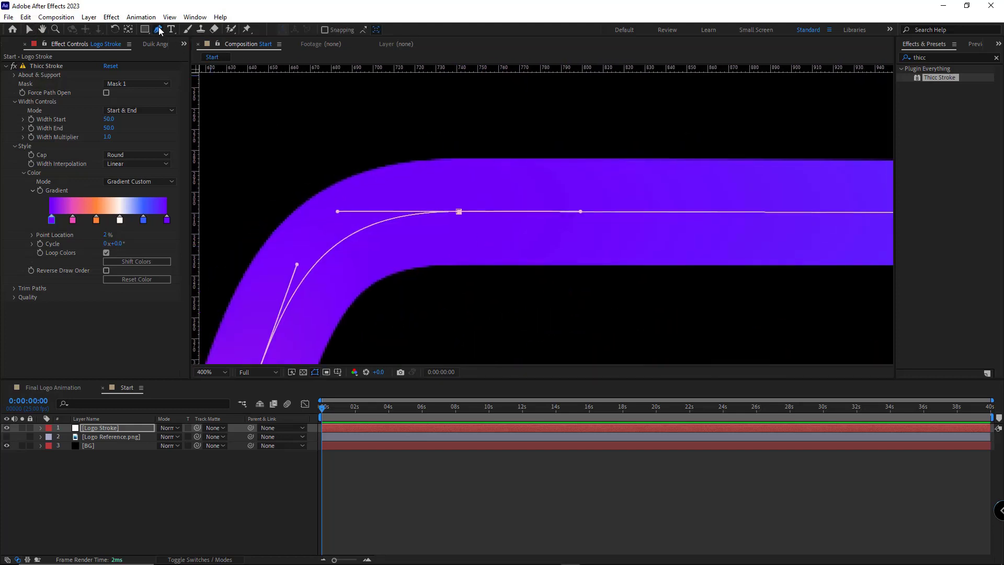
Uncheck Closed on the top-left mask vertex so the gamepad path opens
left_click(158, 30)
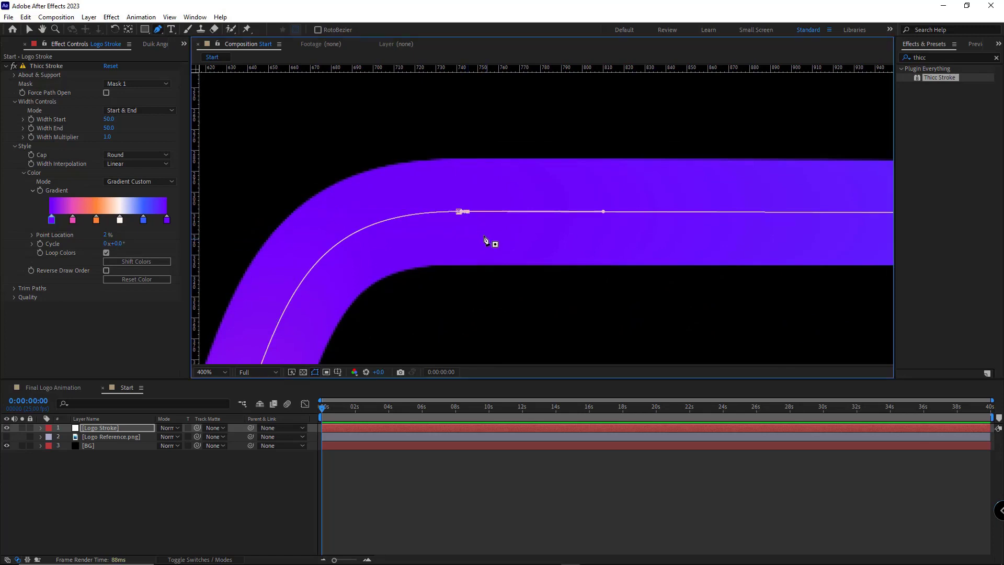
right_click(460, 211)
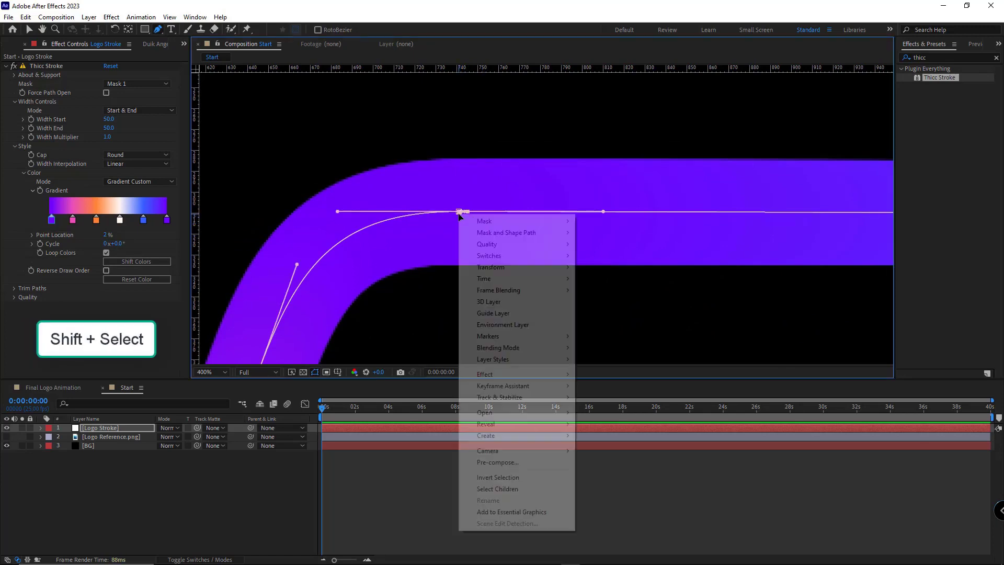
mouse_move(506, 232)
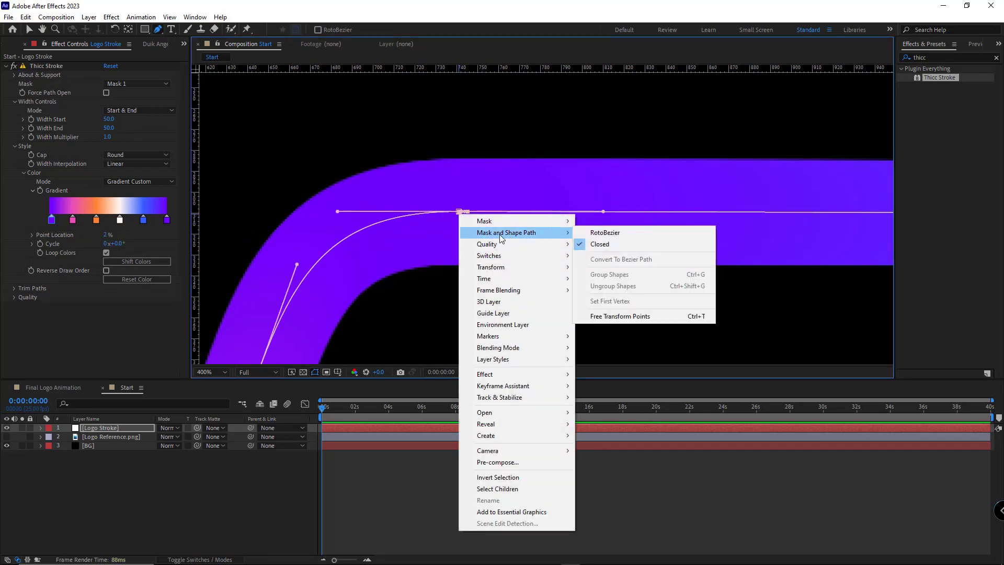
mouse_move(601, 244)
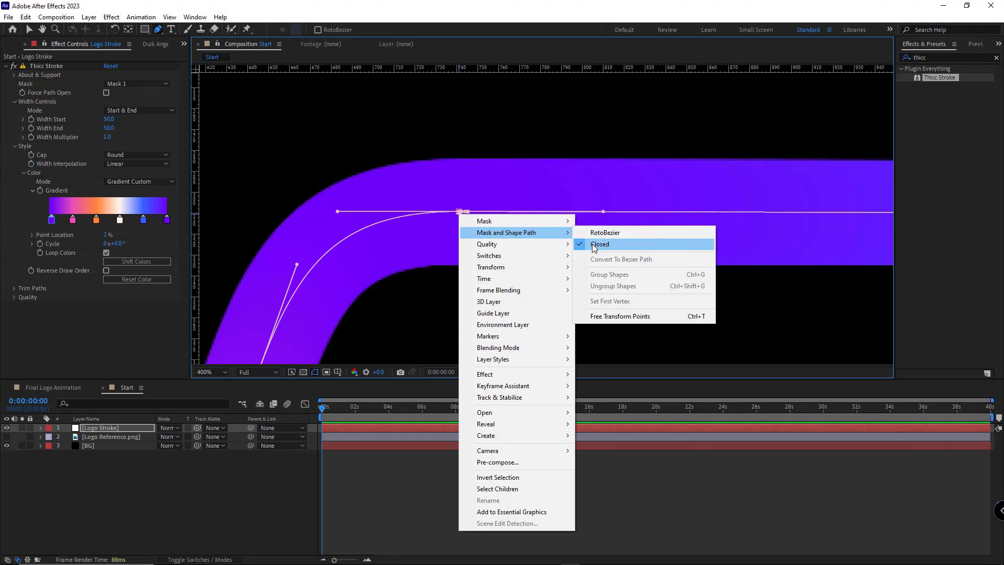
left_click(599, 243)
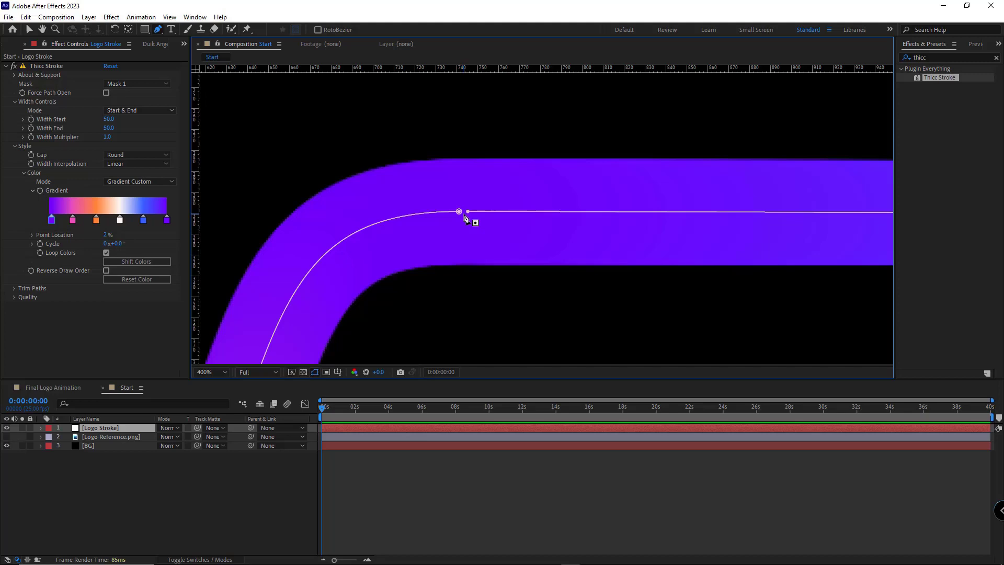
mouse_move(483, 217)
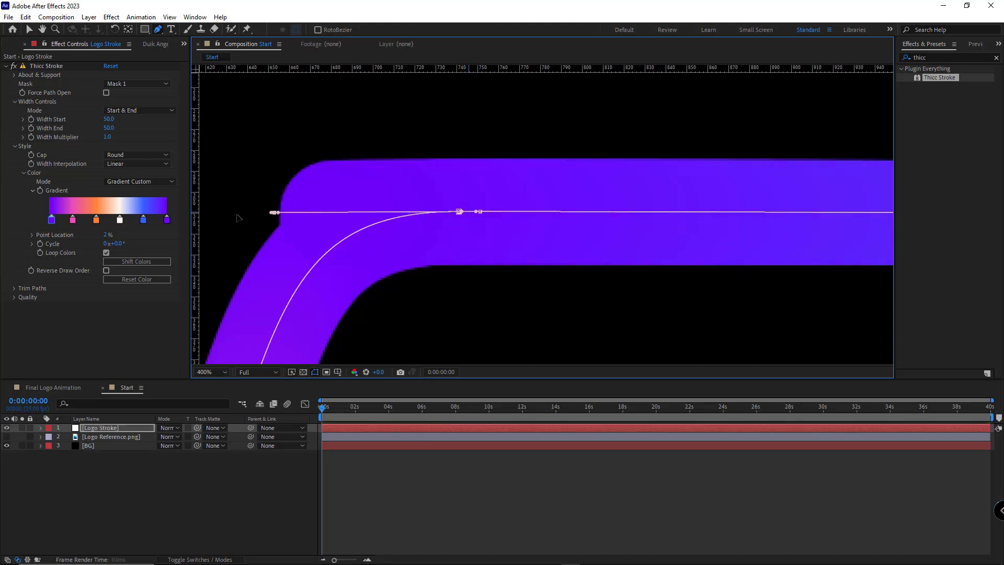
Add a new Pen vertex to start extending the open gamepad path
left_click(205, 372)
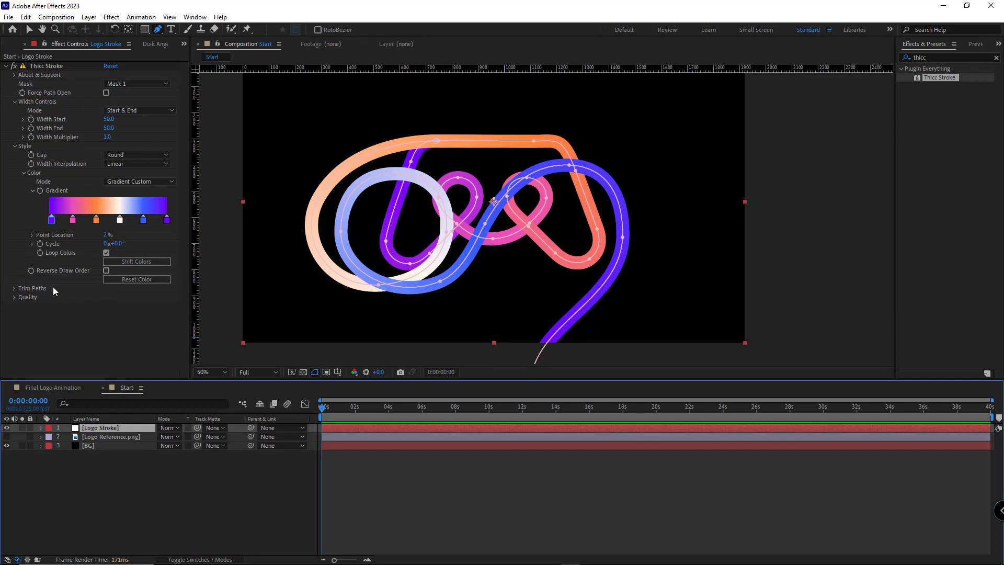
Keyframe Thicc Stroke's Trim Paths Start and End and reveal them in the timeline
left_click(13, 287)
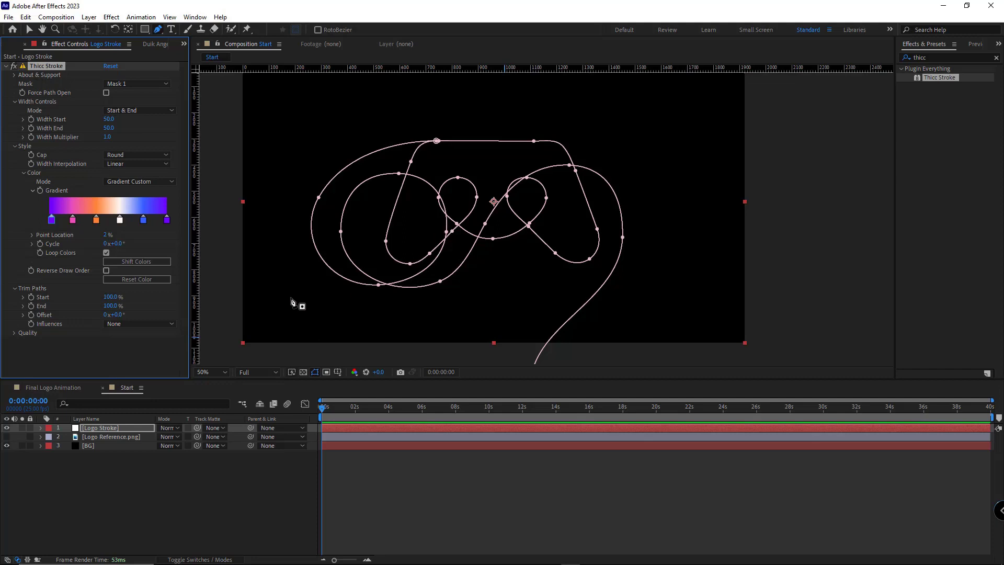
mouse_move(55, 311)
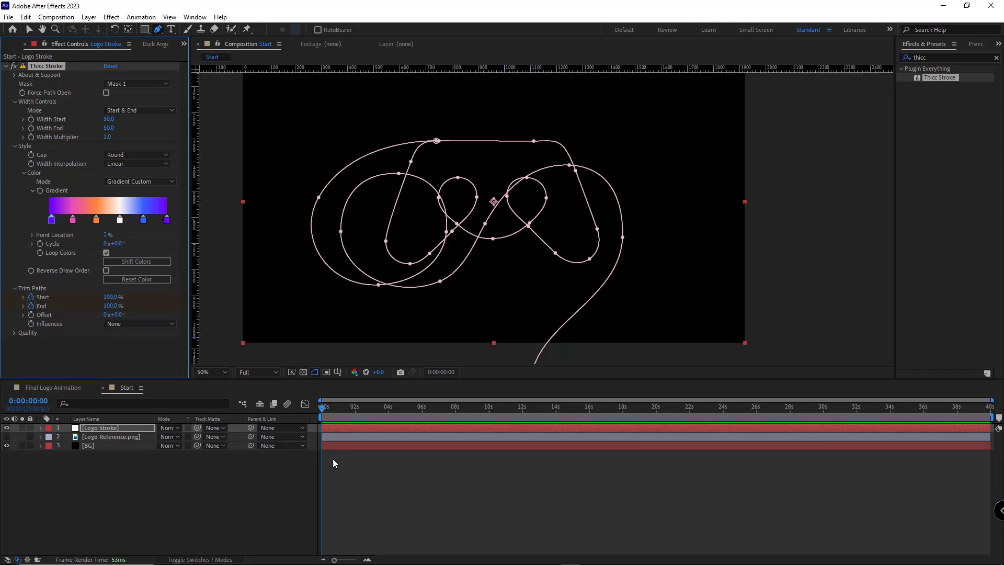
key("u")
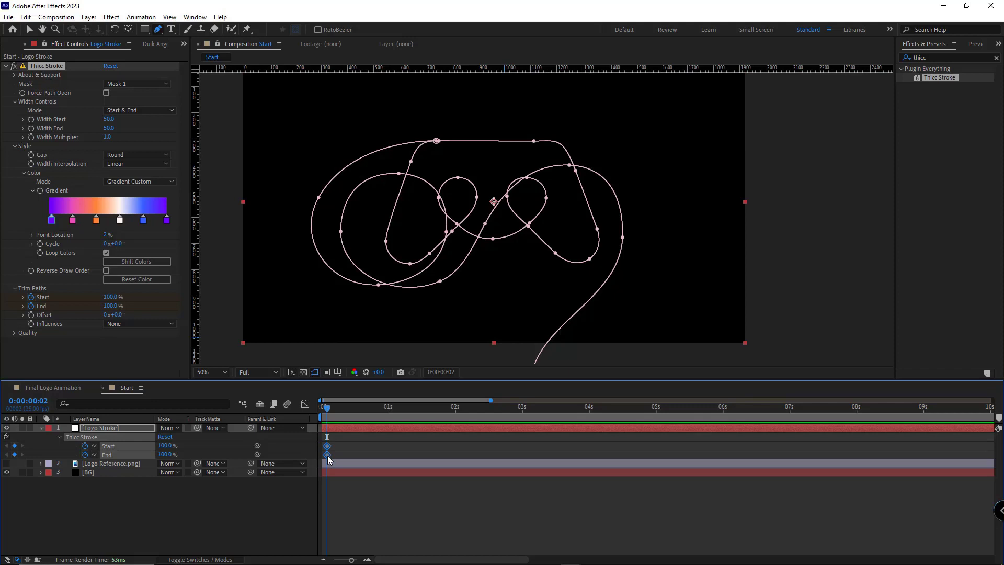
left_click(211, 372)
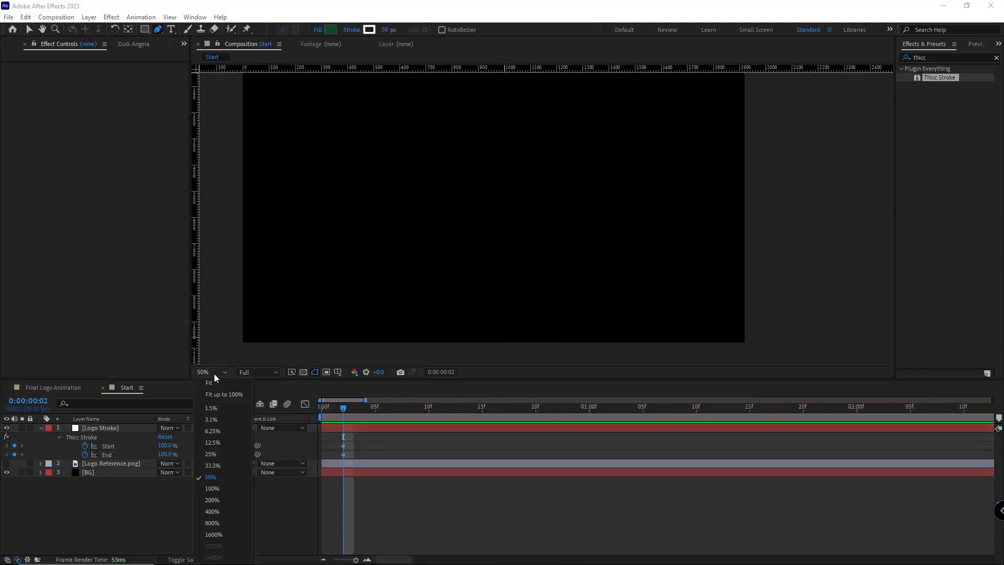
key("Shift+PgDn")
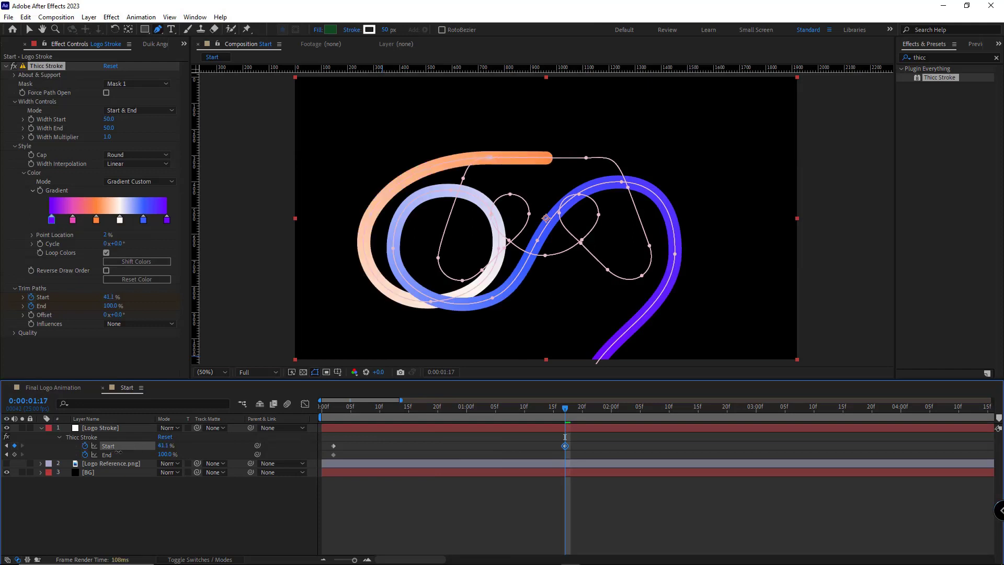
Set Trim Paths End to 52.8% and Influences to Width & Color
left_click(99, 427)
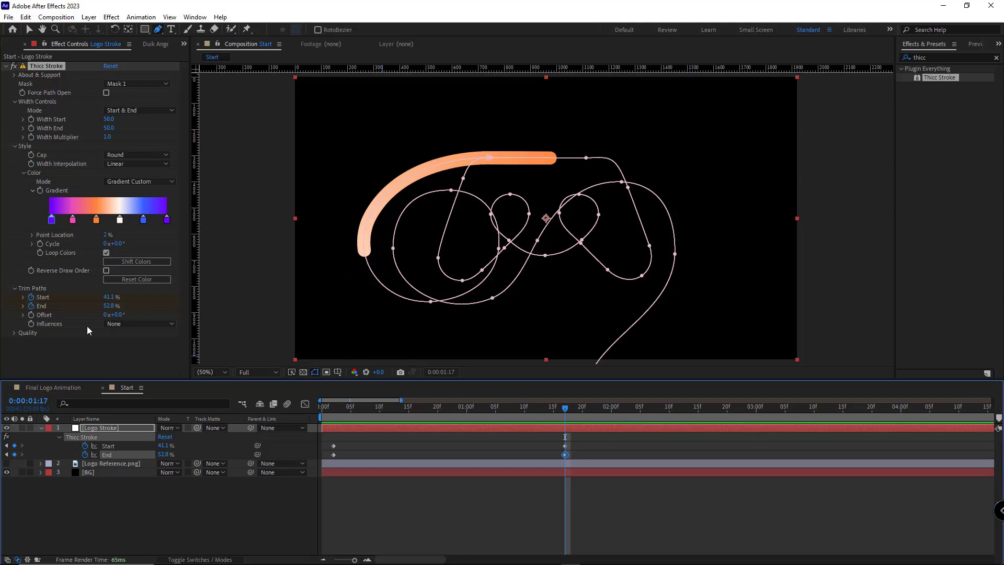
left_click(139, 323)
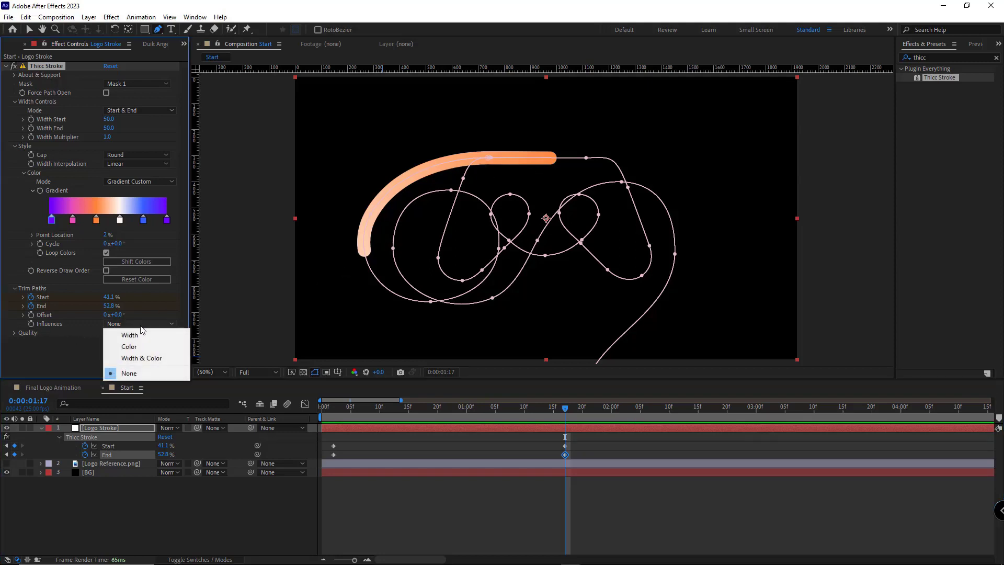
left_click(141, 358)
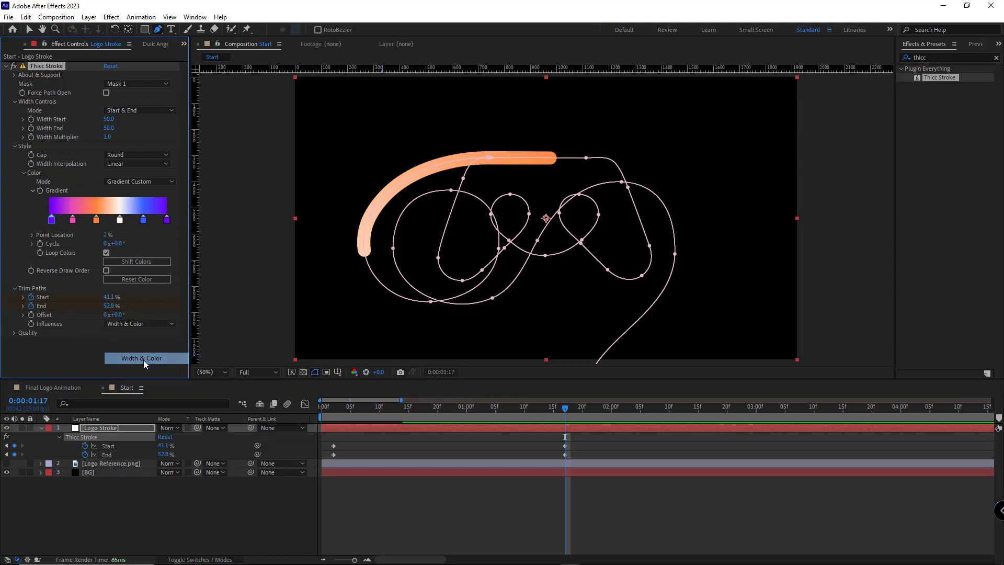
left_click(146, 358)
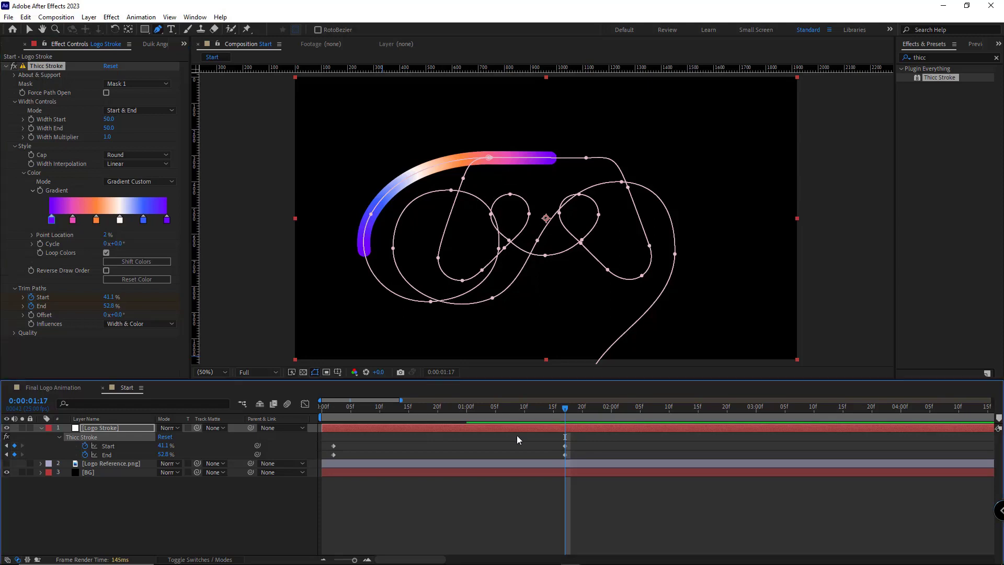
Move the playhead to place further Start and End trim keyframes
left_click(679, 407)
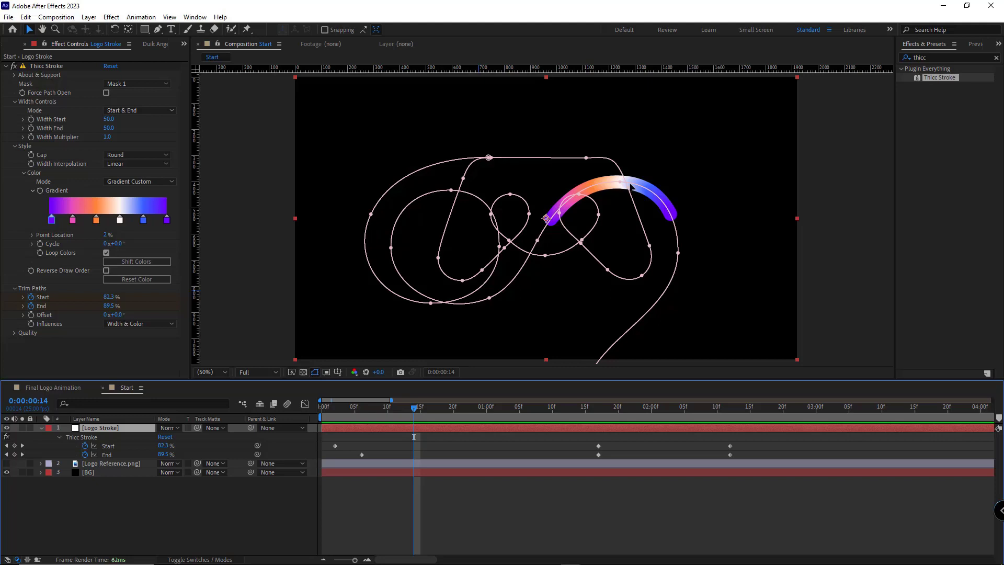
mouse_move(475, 429)
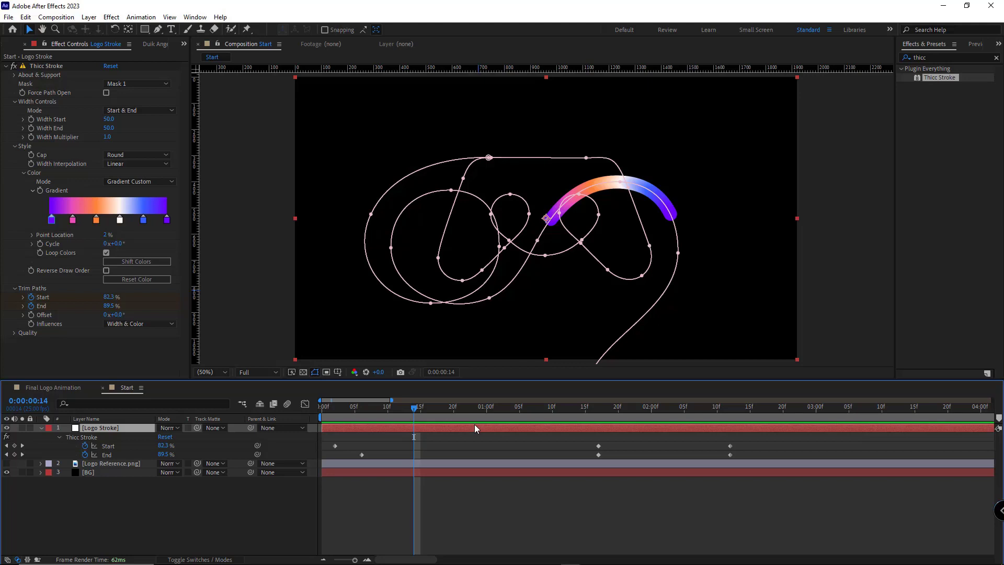
mouse_move(617, 196)
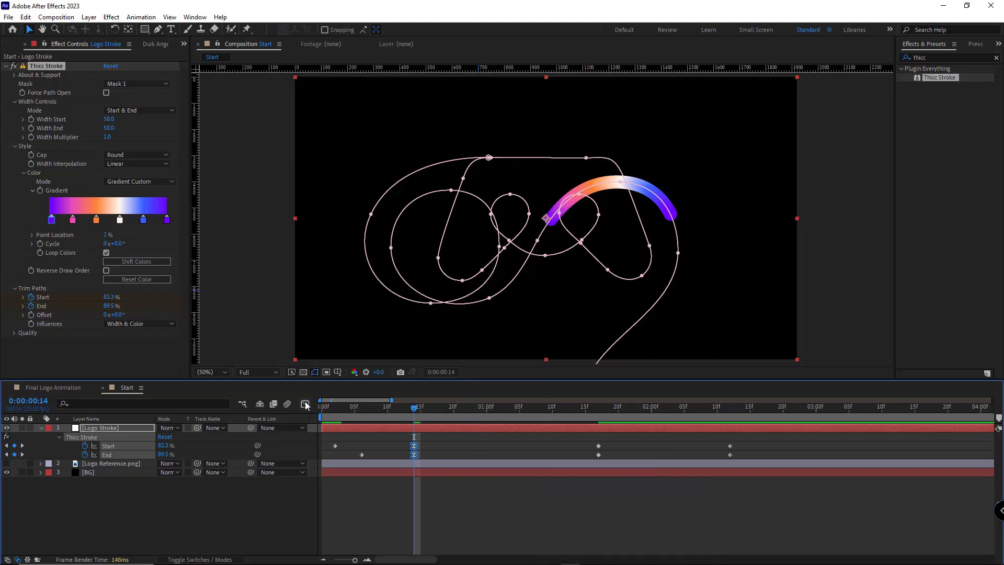
In the Graph Editor, give the frame-14 End and Start keyframes custom Keyframe Velocity influence
left_click(306, 404)
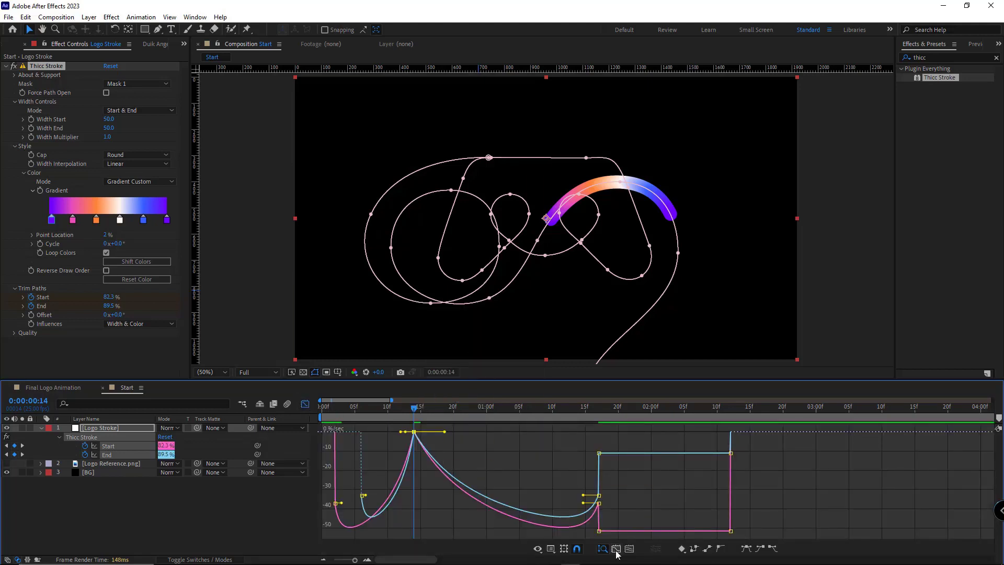
left_click(615, 549)
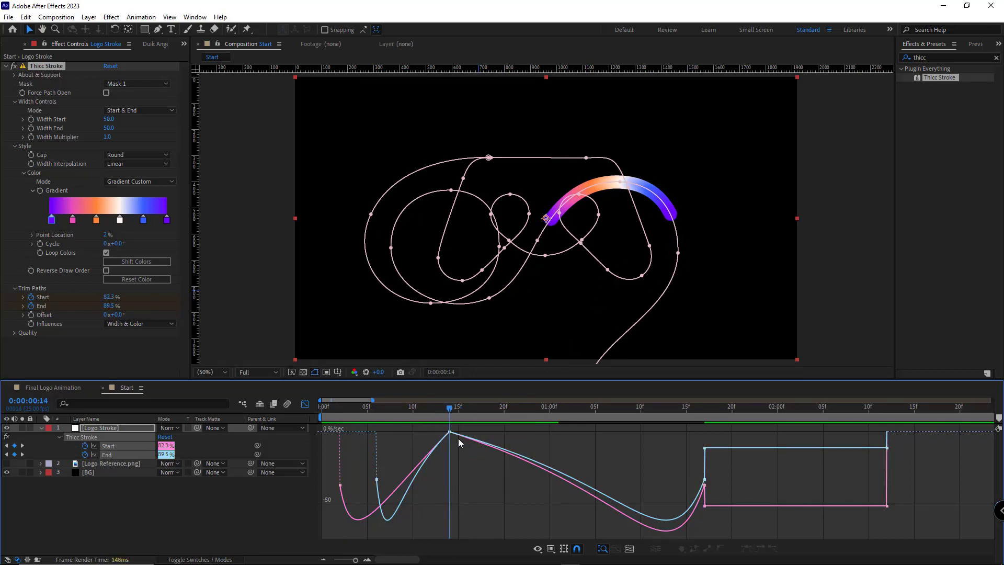
double_click(450, 433)
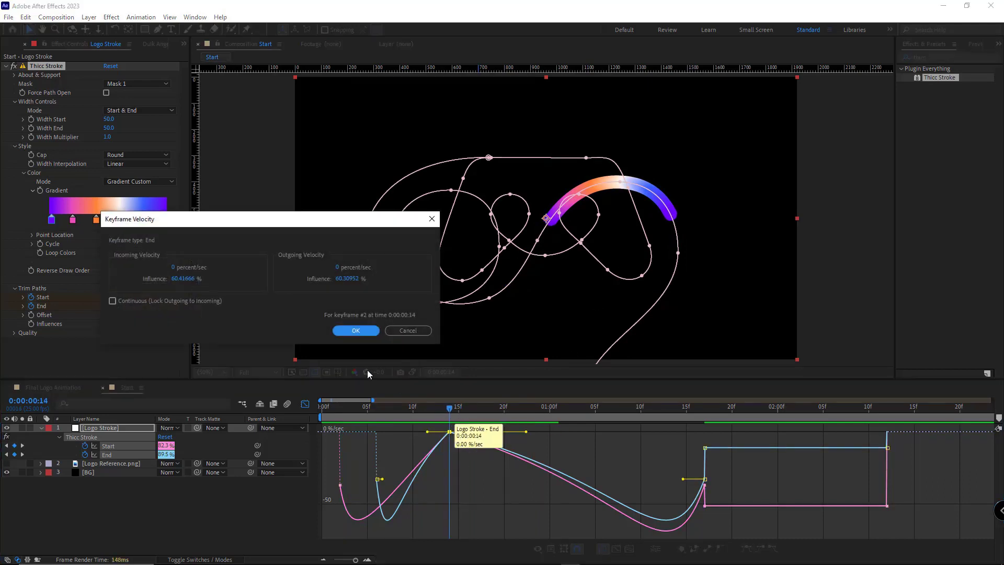
left_click(112, 300)
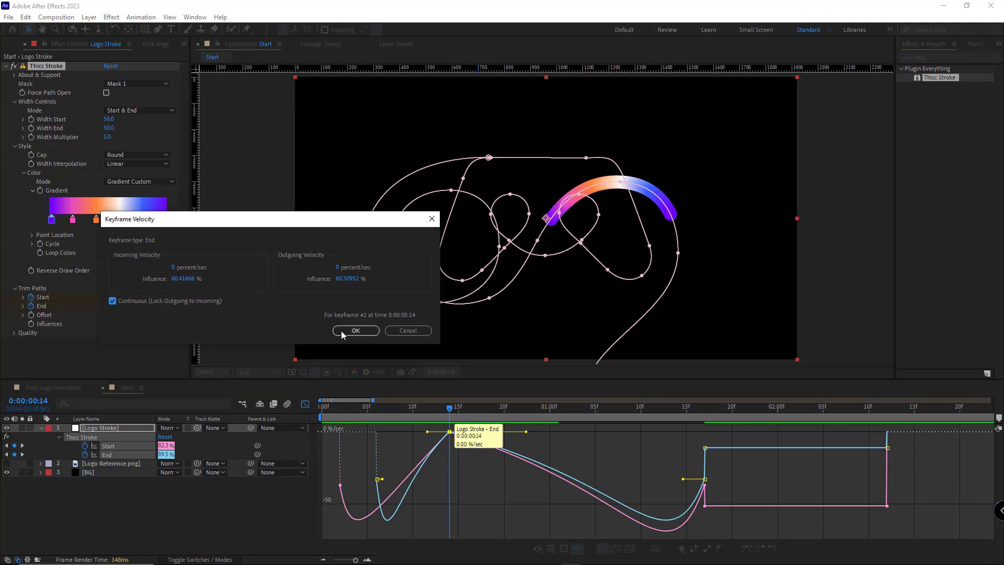
left_click(356, 330)
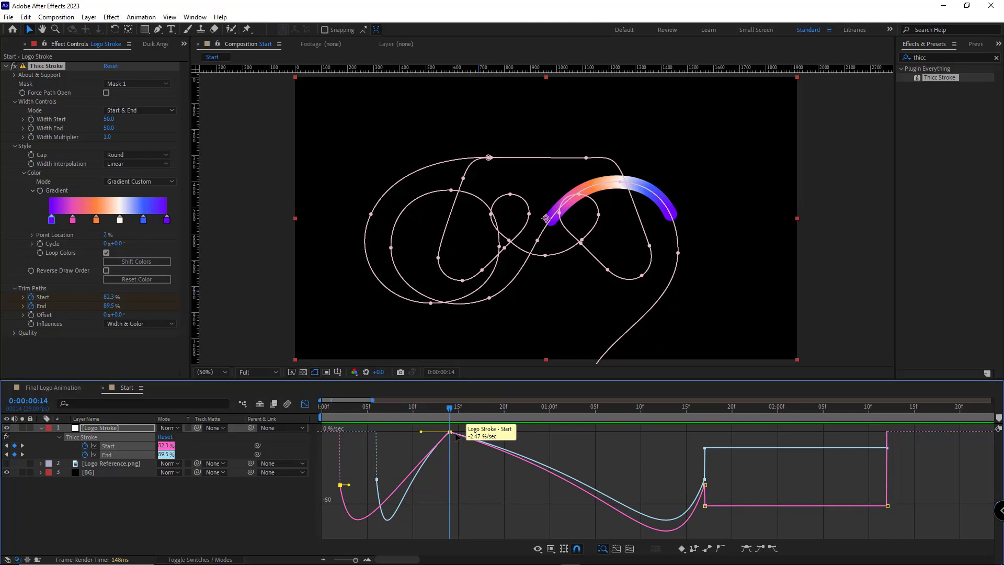
double_click(449, 431)
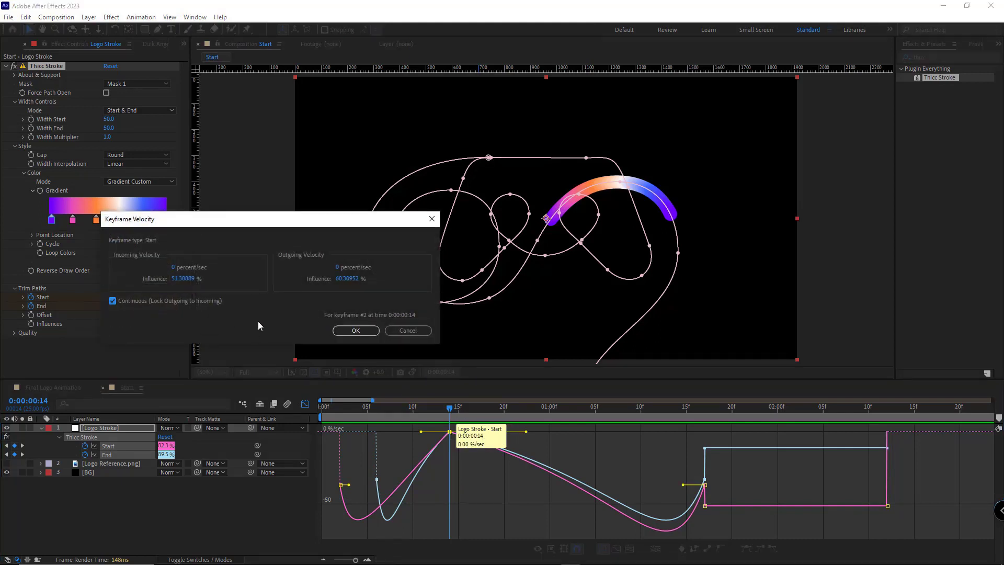
left_click(355, 331)
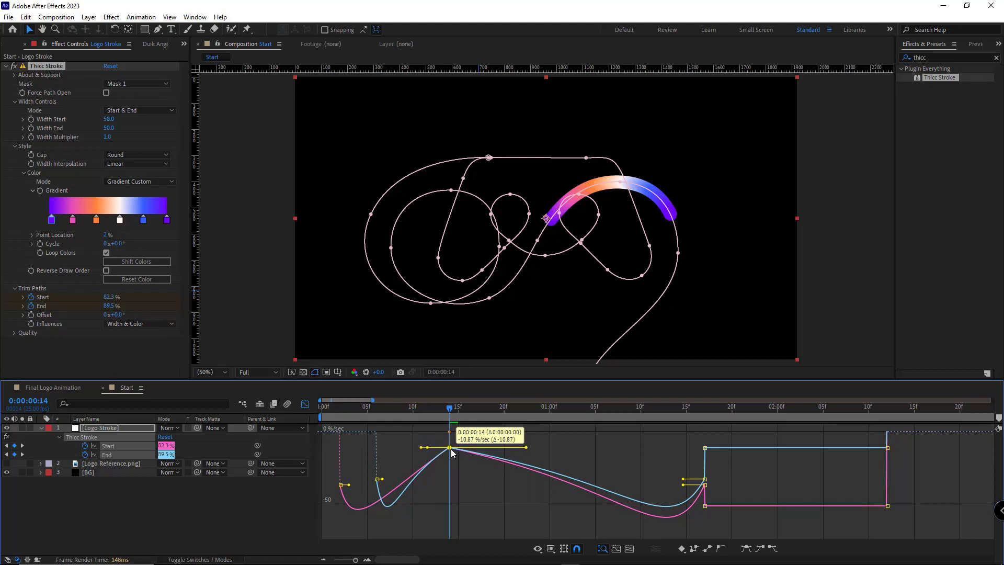
Select the matched frame-14 keyframes and preview the draw-on animation
left_click(367, 405)
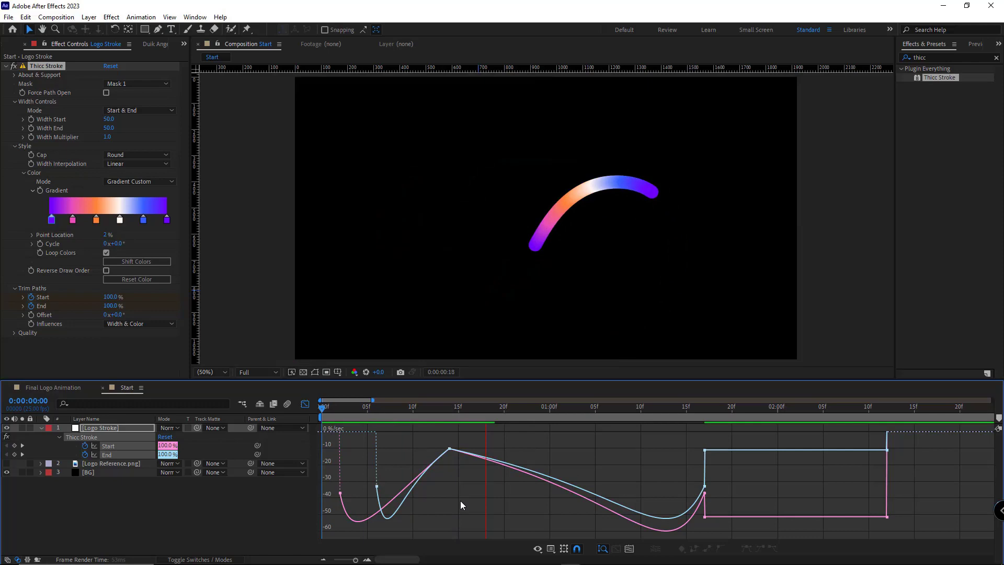
left_click(377, 410)
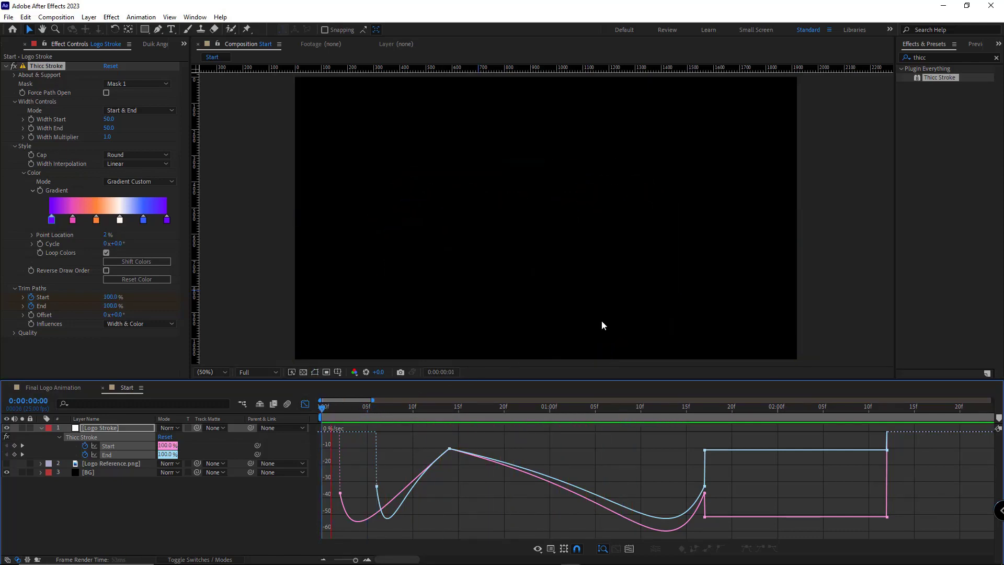
left_click(585, 405)
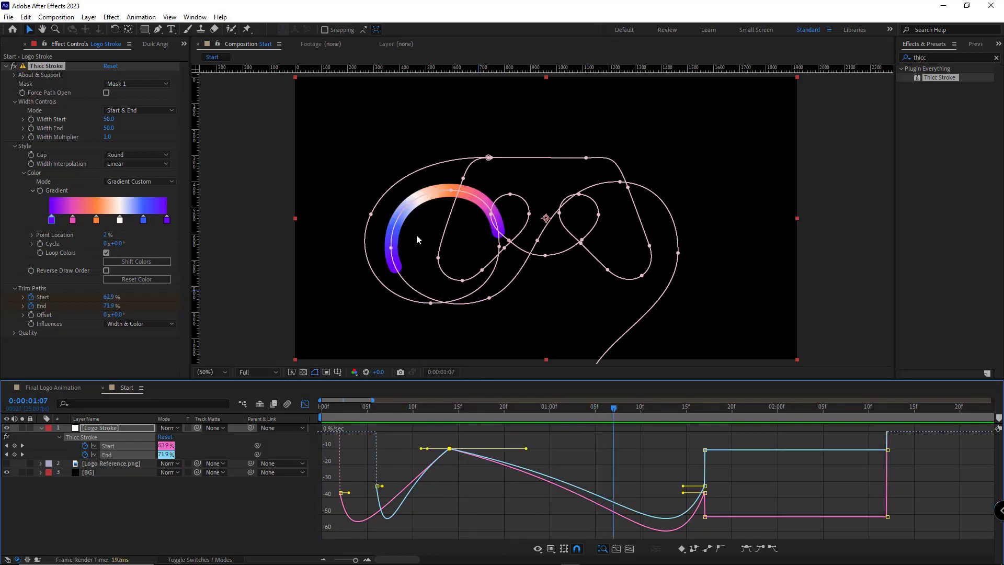
mouse_move(446, 187)
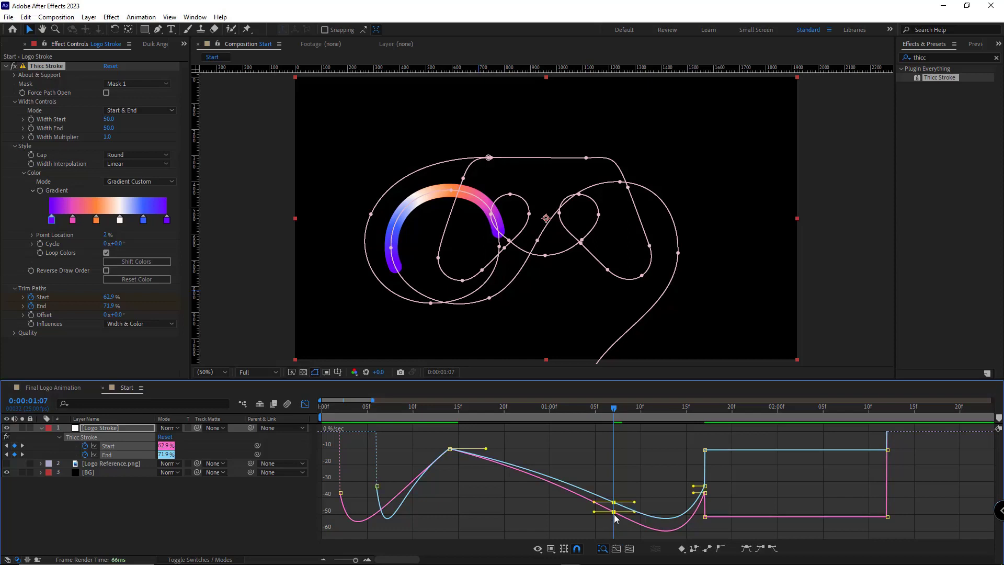
Add a speed-curve keyframe at 1:07 and preview the reshaped draw-on
right_click(615, 512)
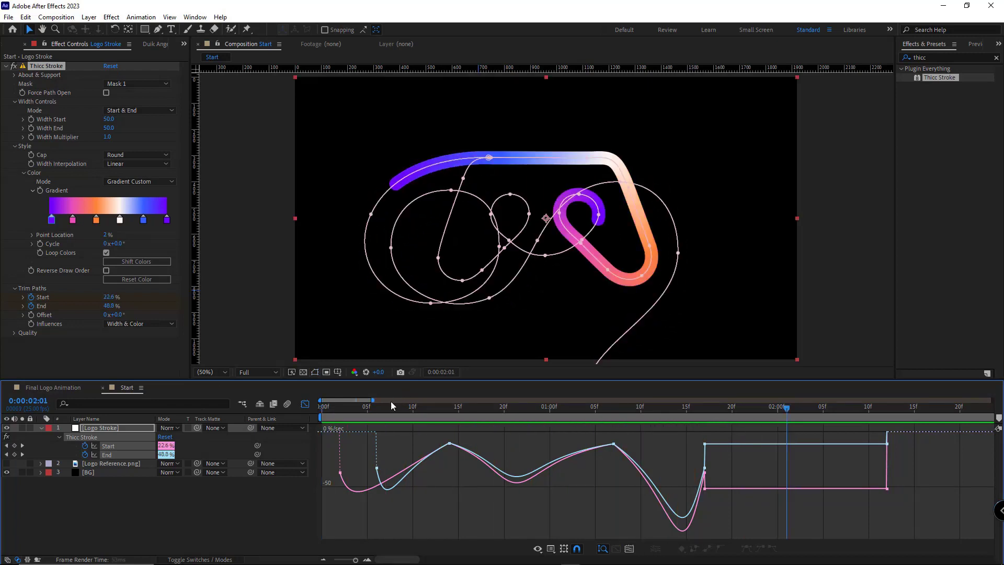
left_click(576, 405)
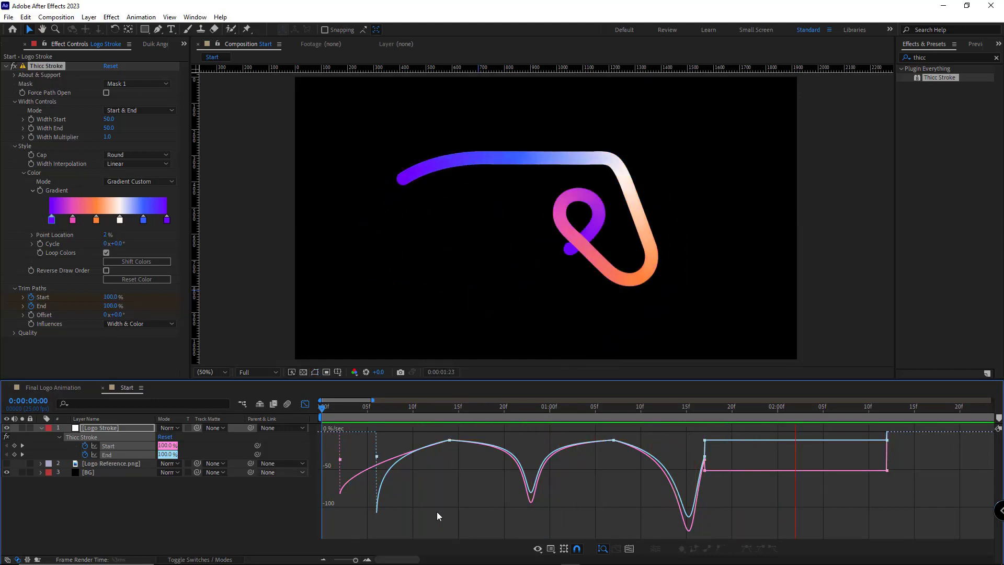
left_click(387, 406)
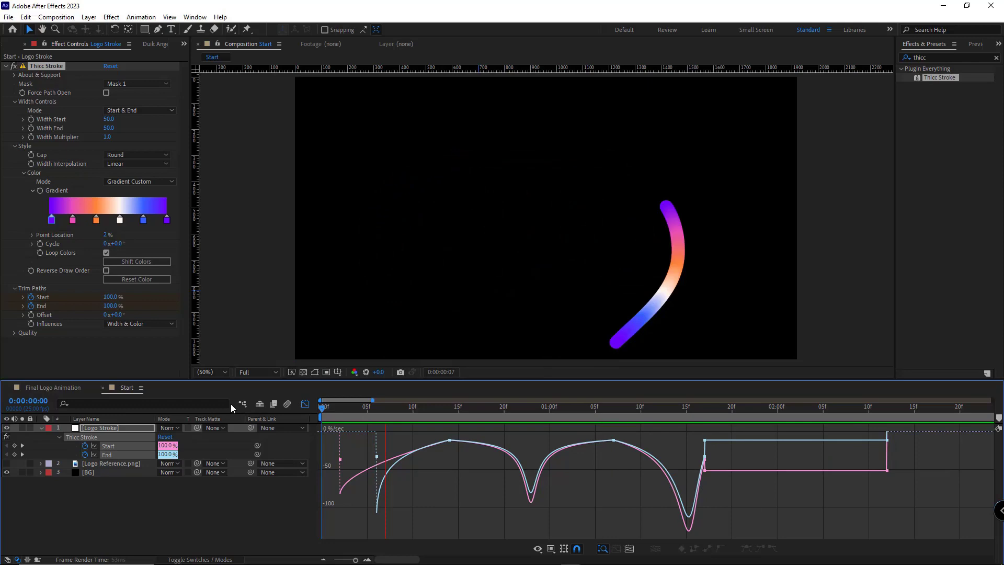
left_click(840, 406)
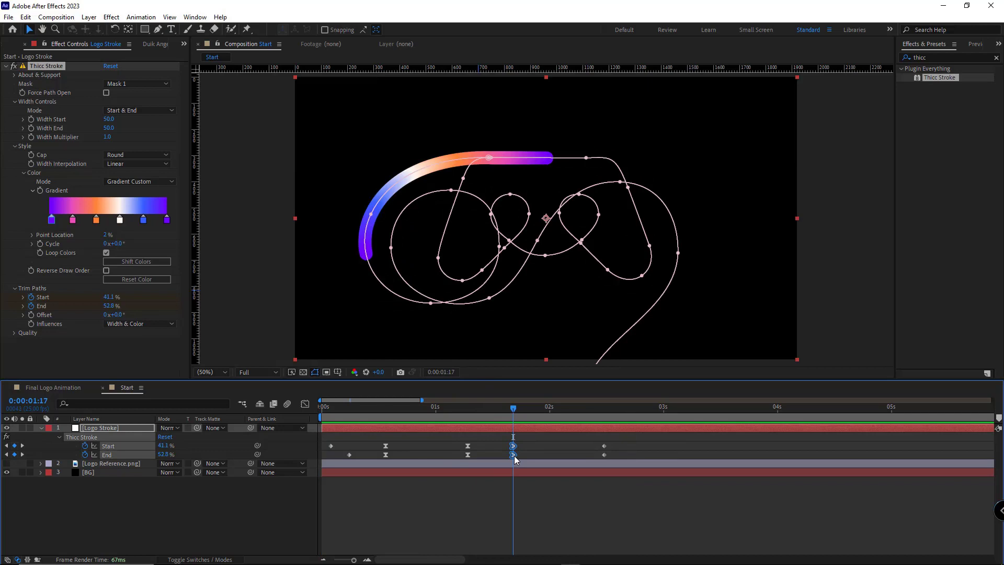
Shift the Start and End keyframes near 1:17 slightly later and replay
left_click(467, 408)
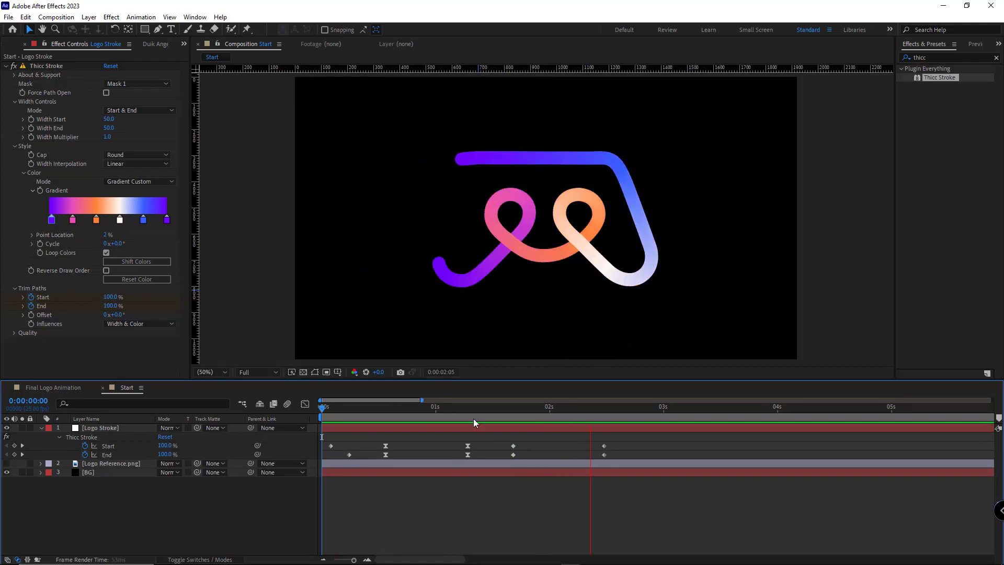
left_click(589, 407)
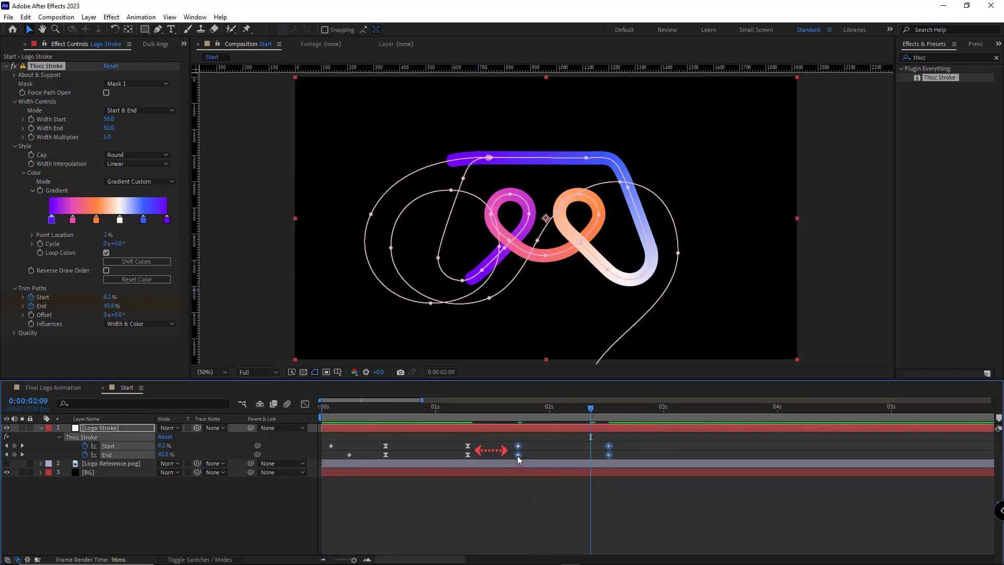
left_click(321, 407)
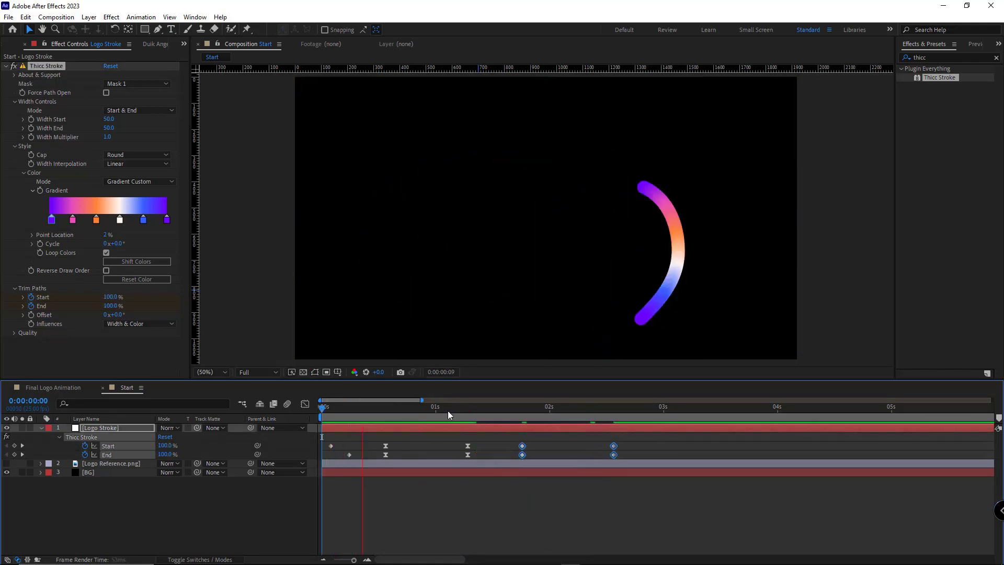
left_click(584, 418)
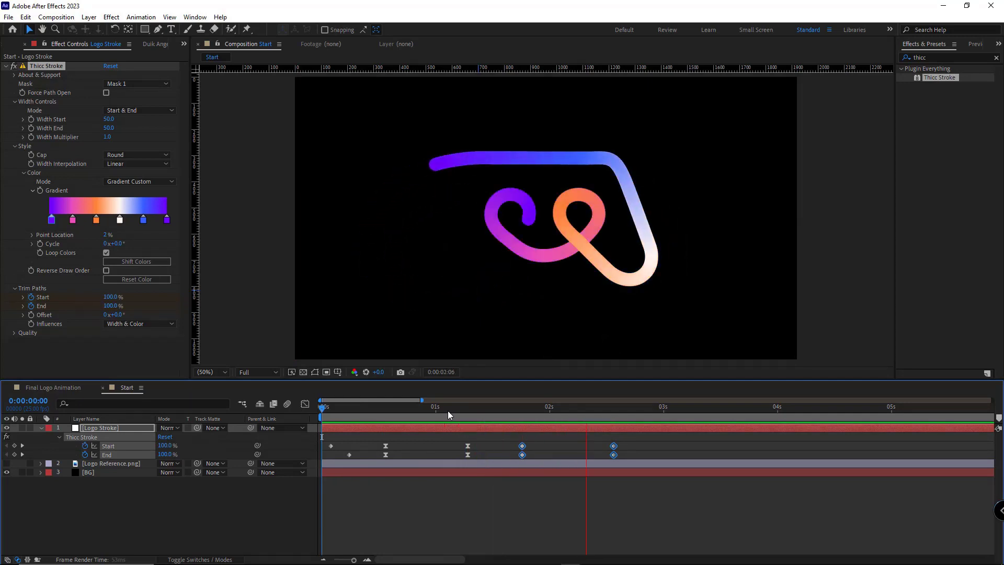
left_click(512, 406)
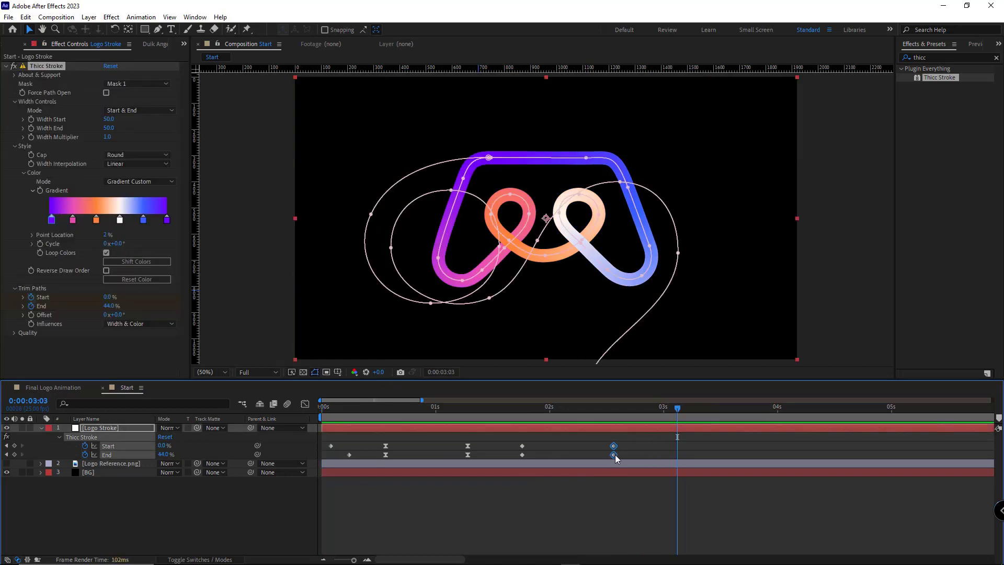
Easy Ease the final Start and End keyframes and preview the settle
right_click(613, 455)
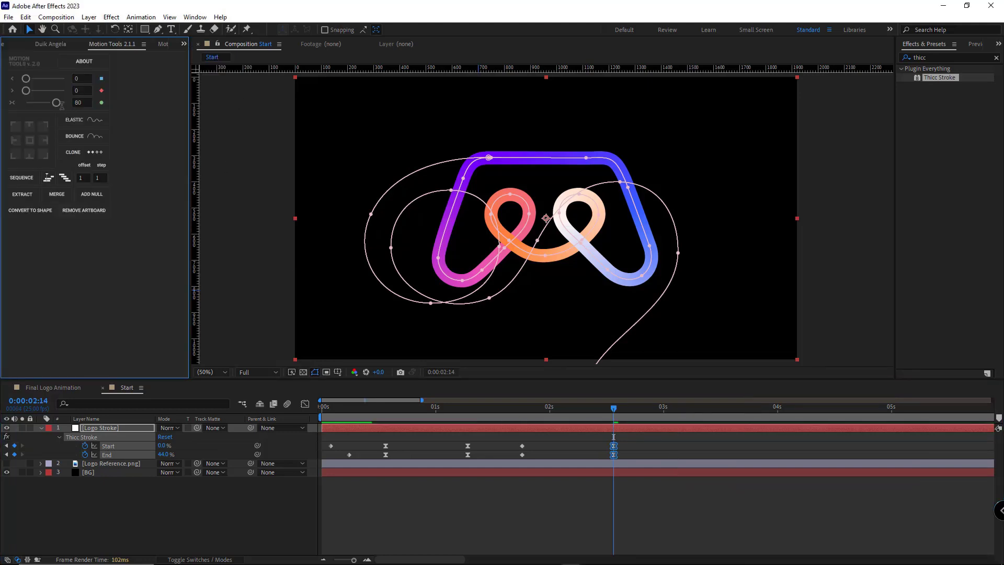
left_click(323, 405)
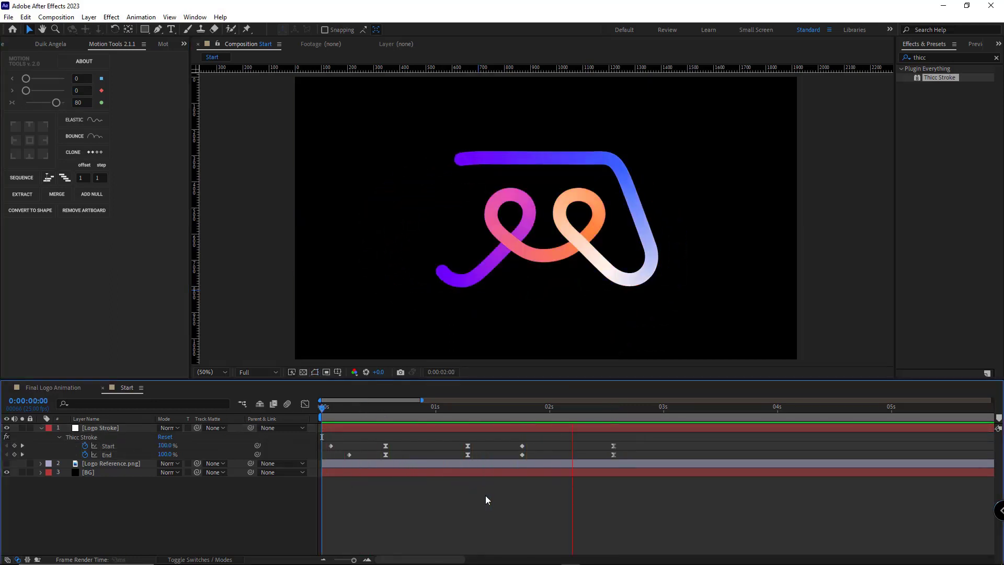
left_click(389, 406)
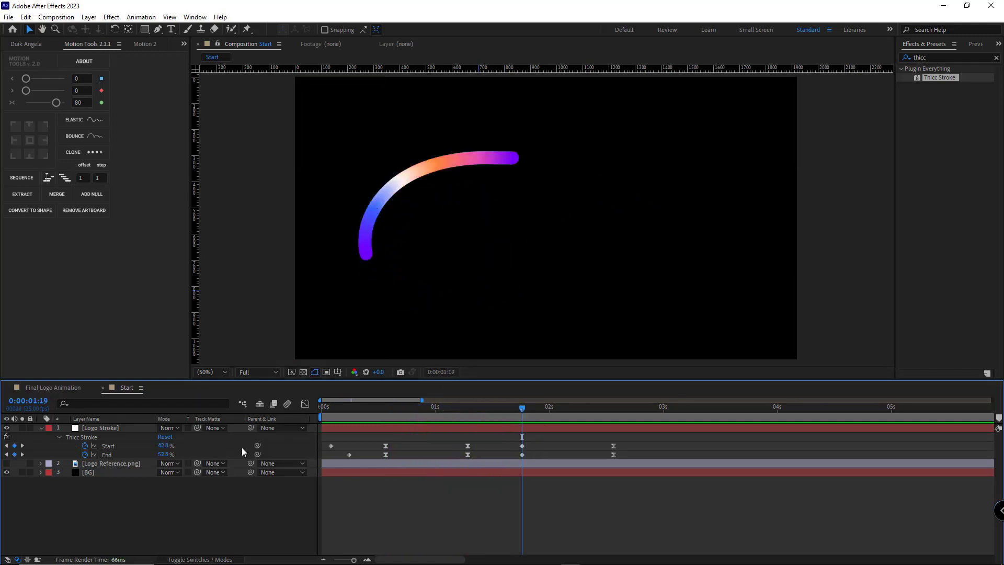
Keyframe Thicc Stroke Width End from 10 to 50 at 2:13 and preview the taper
left_click(100, 427)
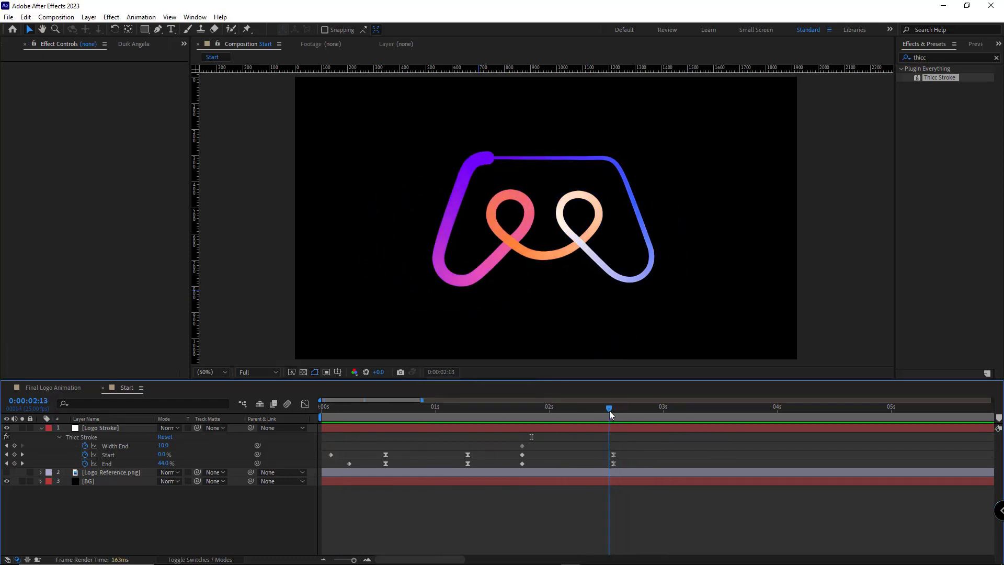
mouse_move(114, 419)
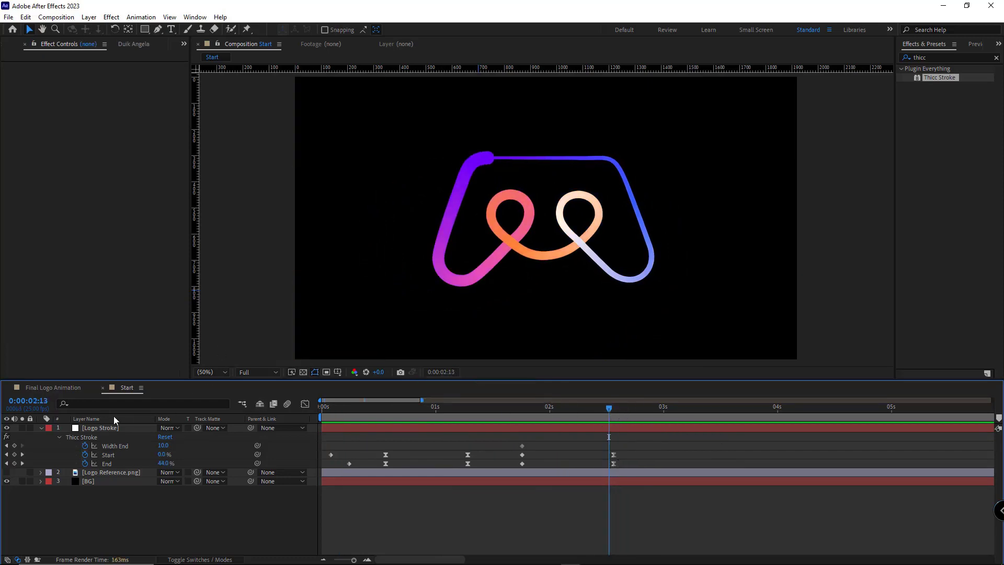
left_click(99, 428)
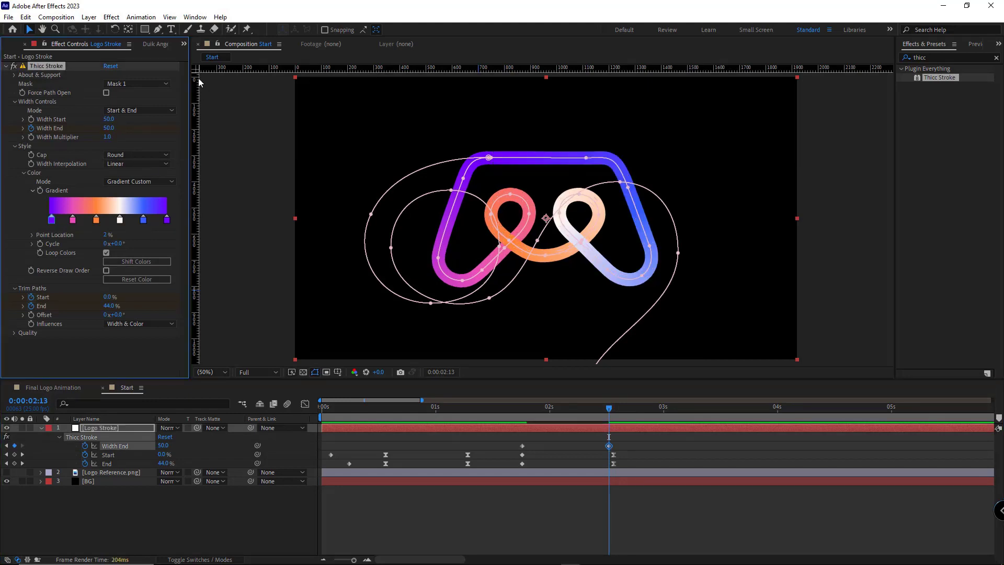
left_click(112, 44)
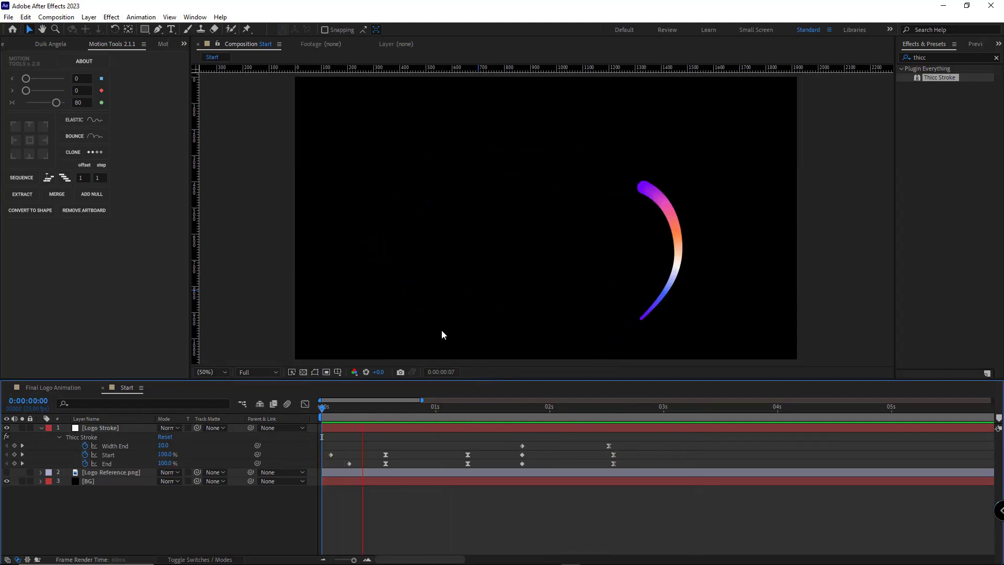
left_click(589, 406)
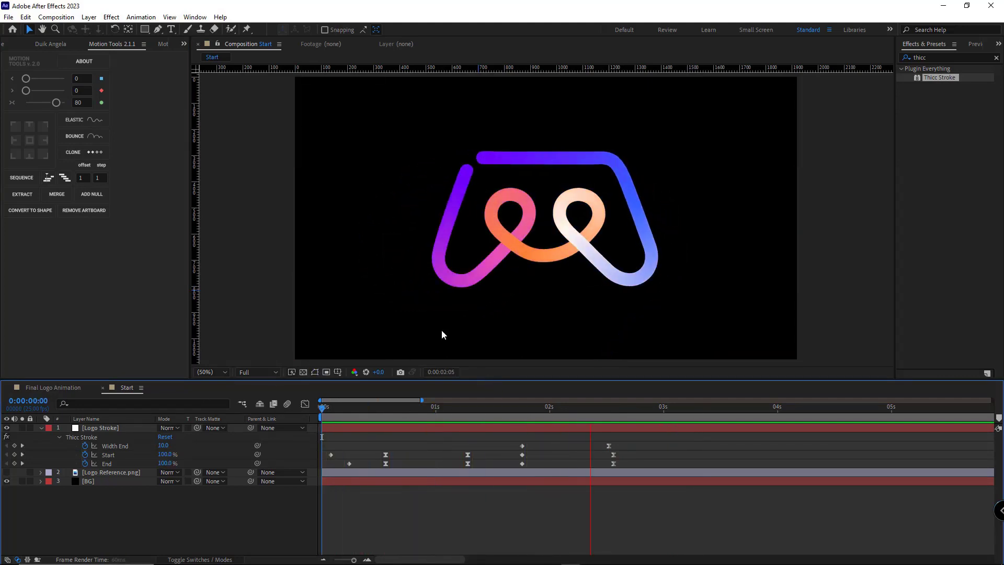
Add an Inner Shadow layer style to Logo Stroke, white with Screen blend mode
left_click(609, 408)
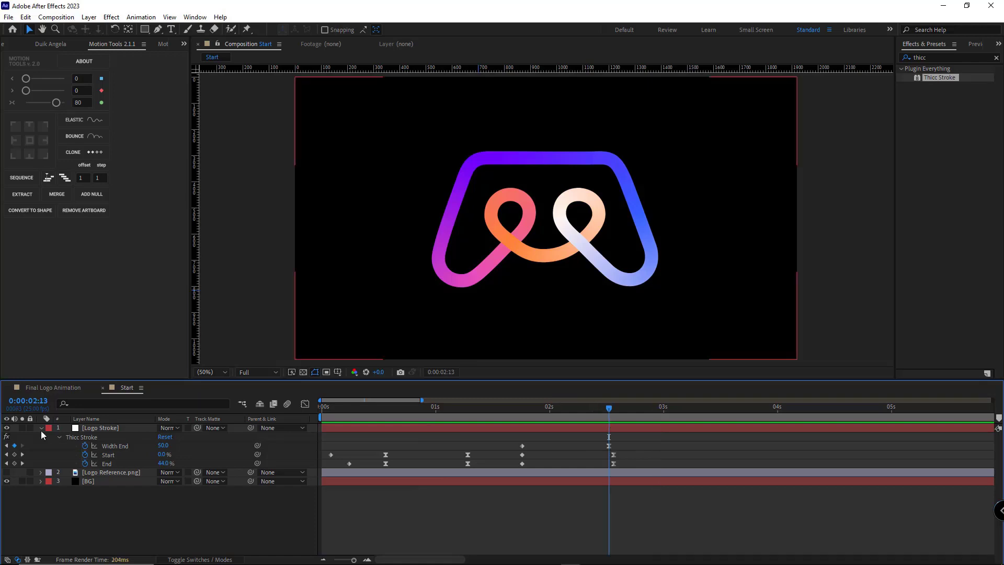
right_click(99, 427)
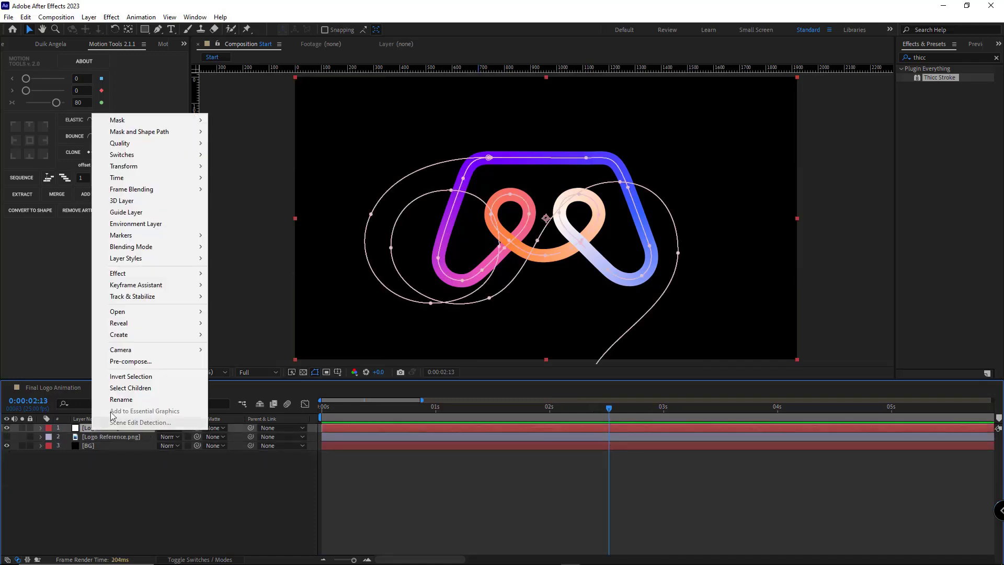
mouse_move(125, 259)
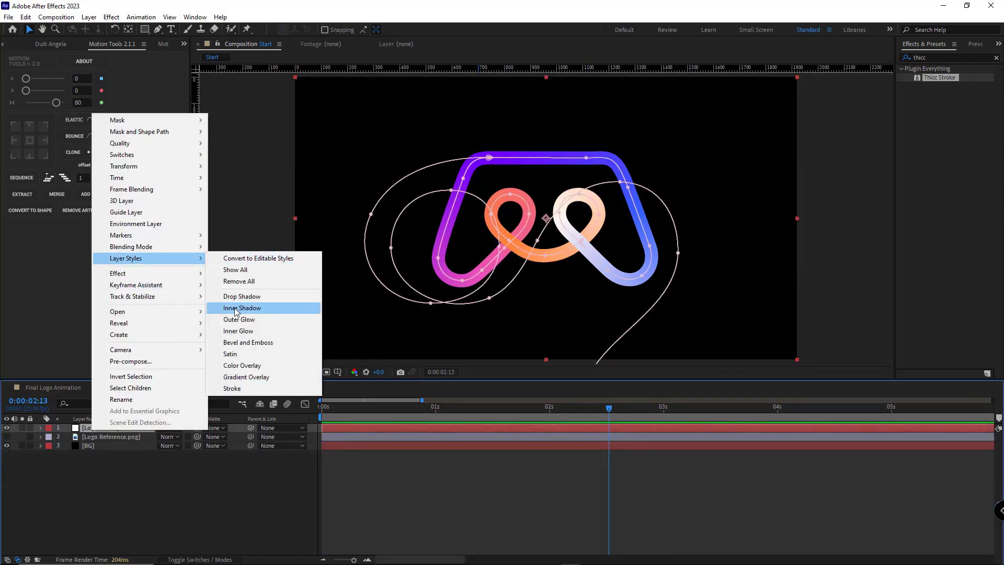
left_click(241, 307)
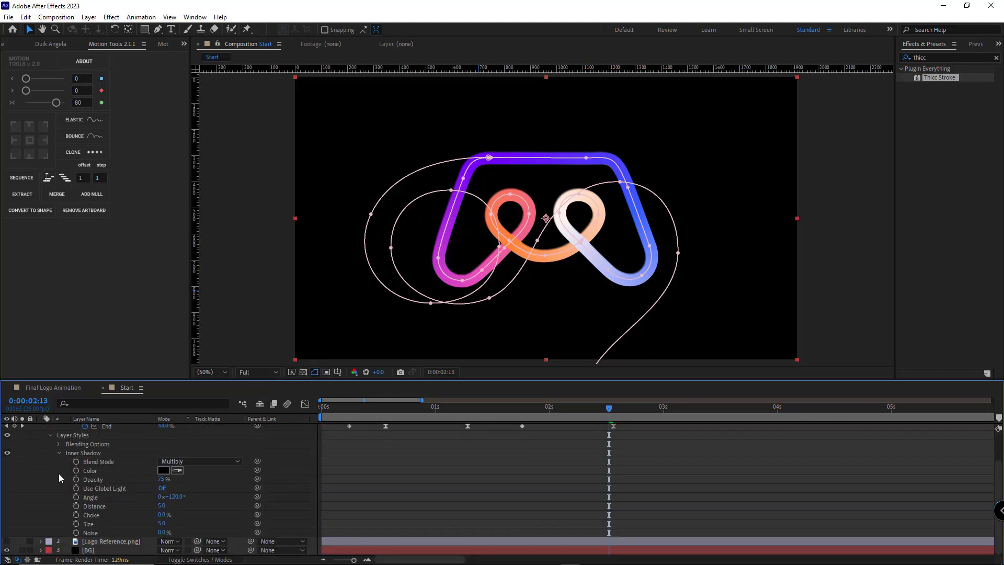
left_click(163, 470)
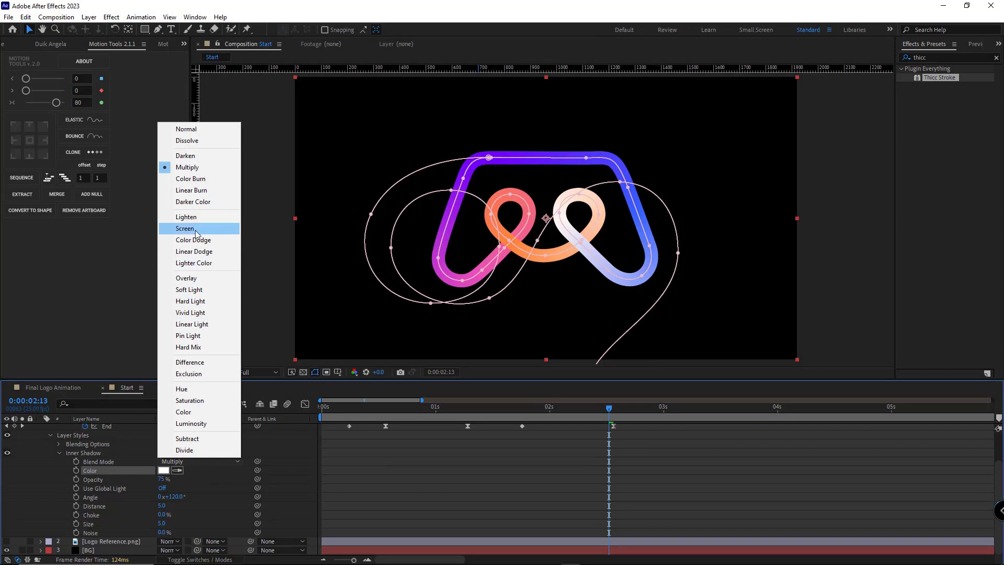
left_click(185, 229)
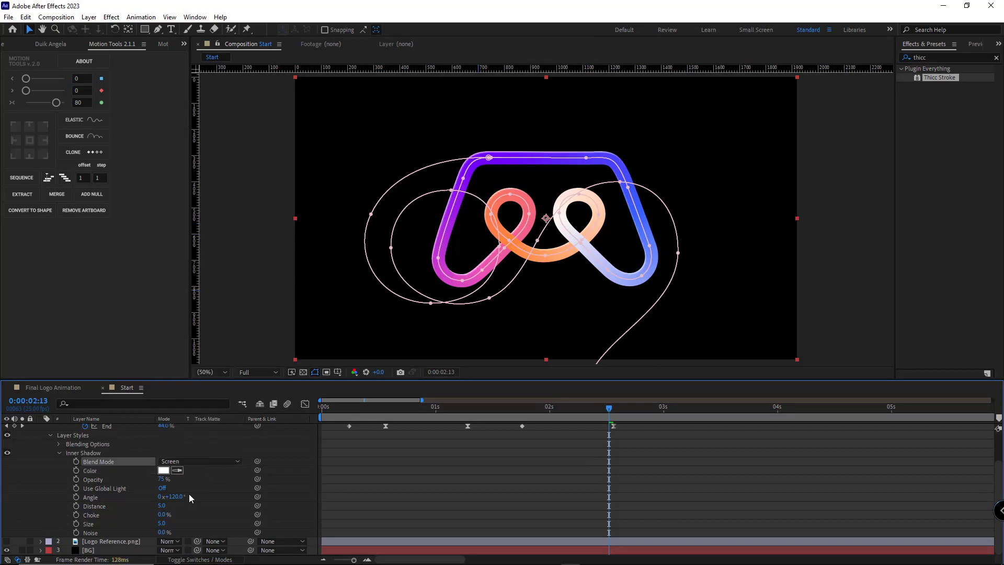
left_click(210, 372)
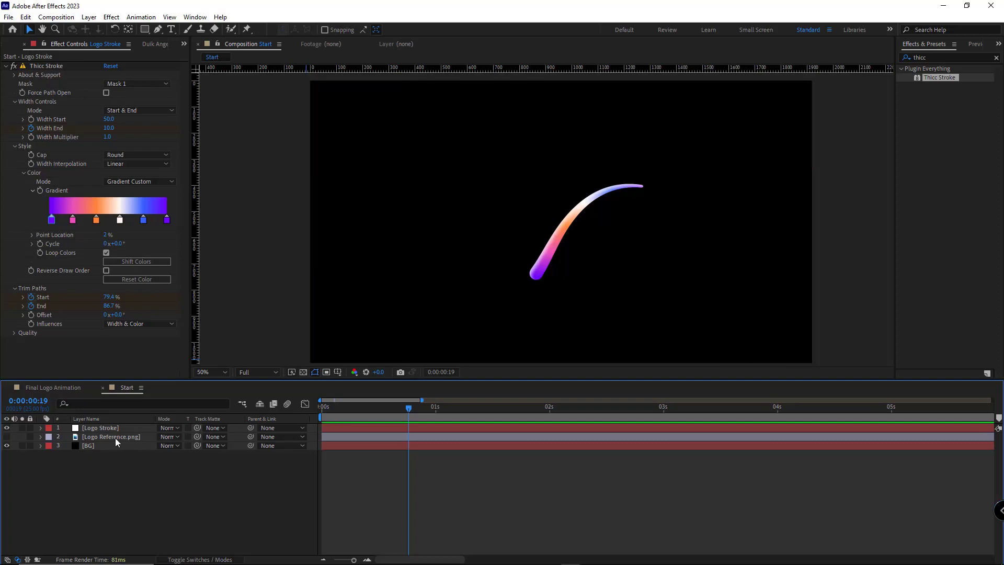
Duplicate Logo Stroke and recolour the copy's Thicc Stroke gradient white to black
key("ctrl+d")
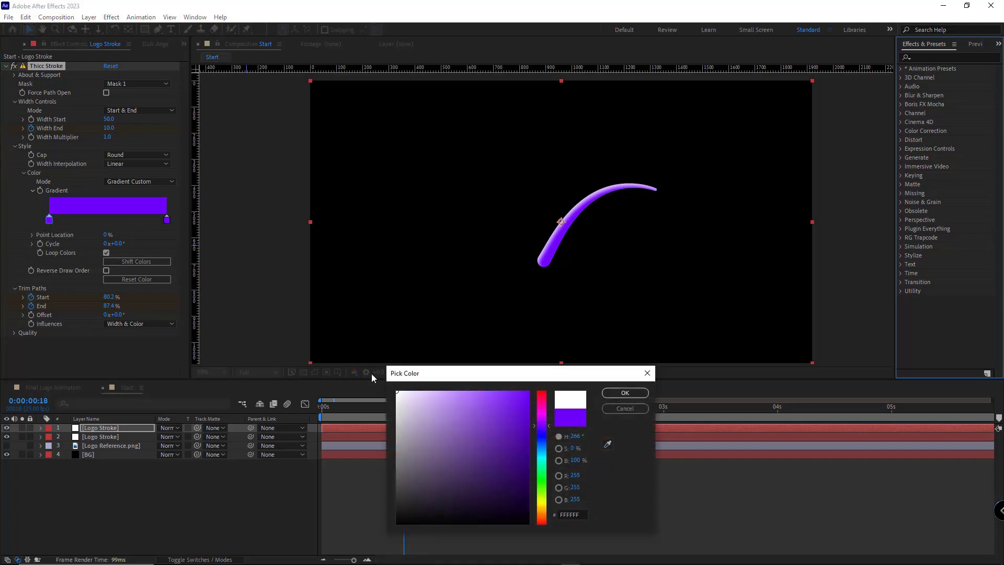
left_click(409, 523)
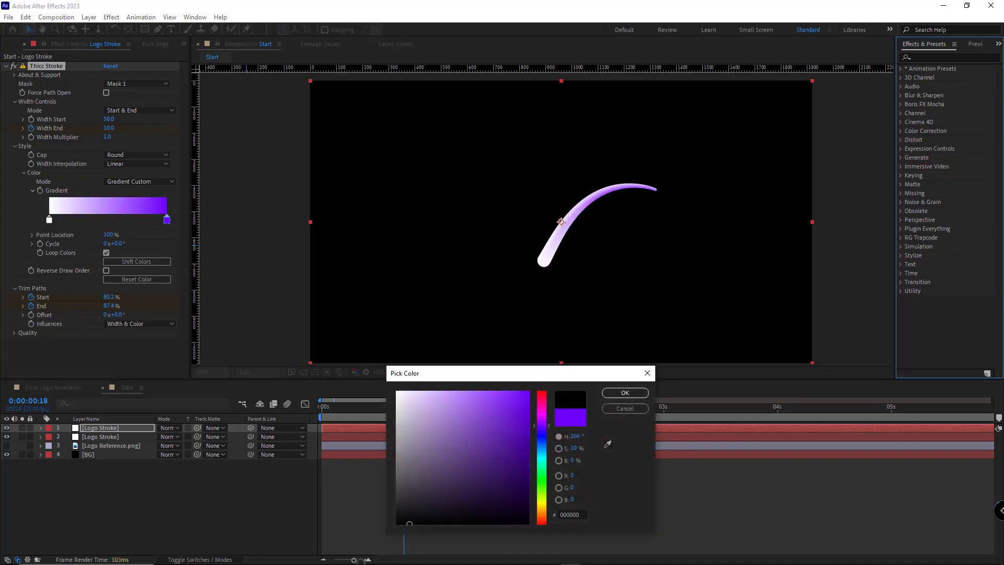
left_click(623, 392)
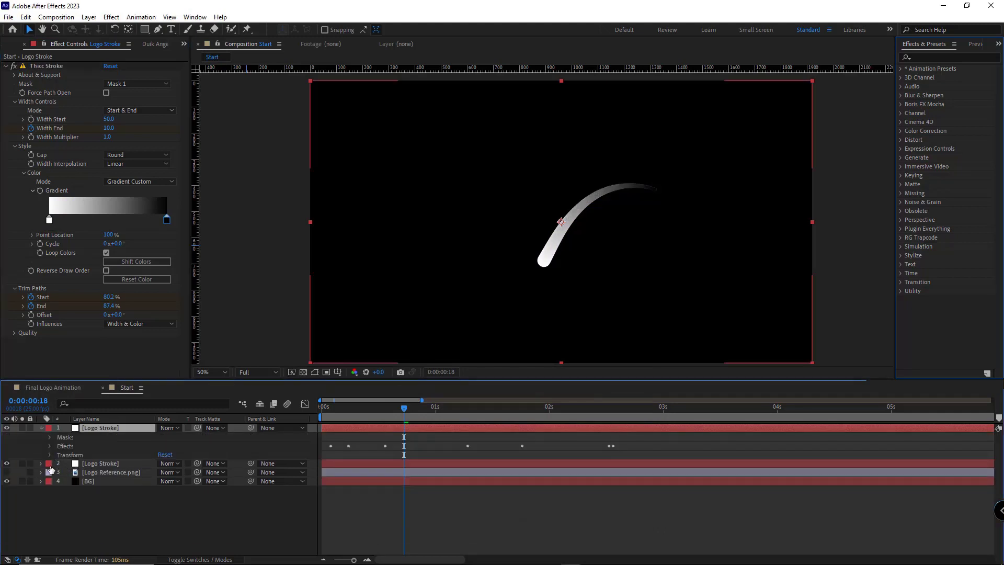
left_click(50, 427)
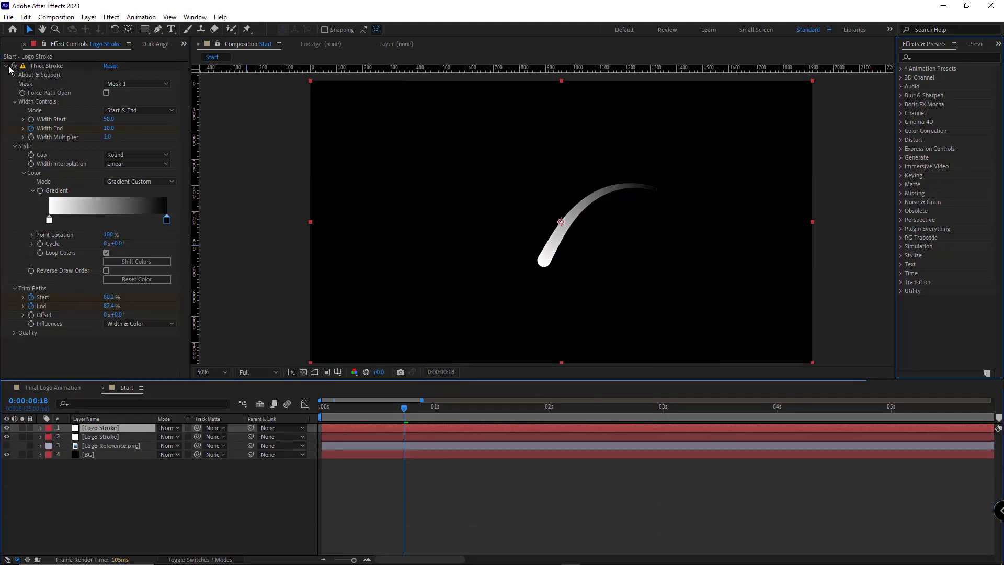
Apply Extract to the stroke copy and raise Black Softness to feather its tip
type("extra")
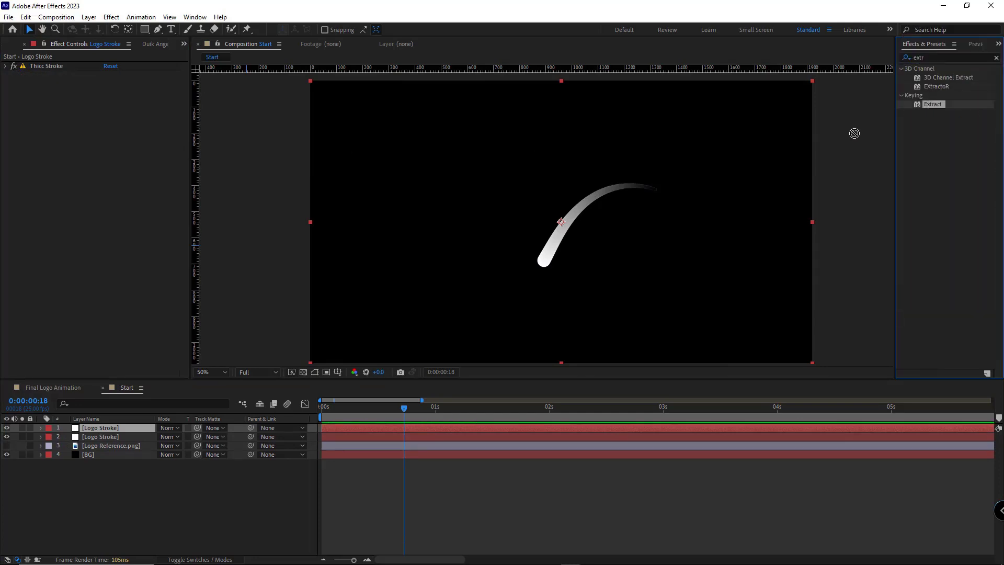
double_click(931, 103)
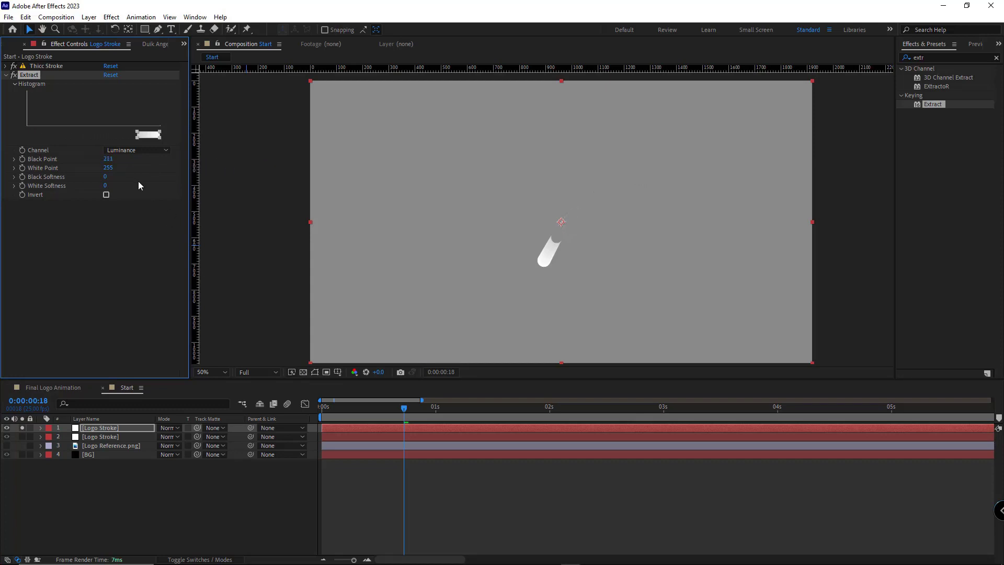
mouse_move(110, 182)
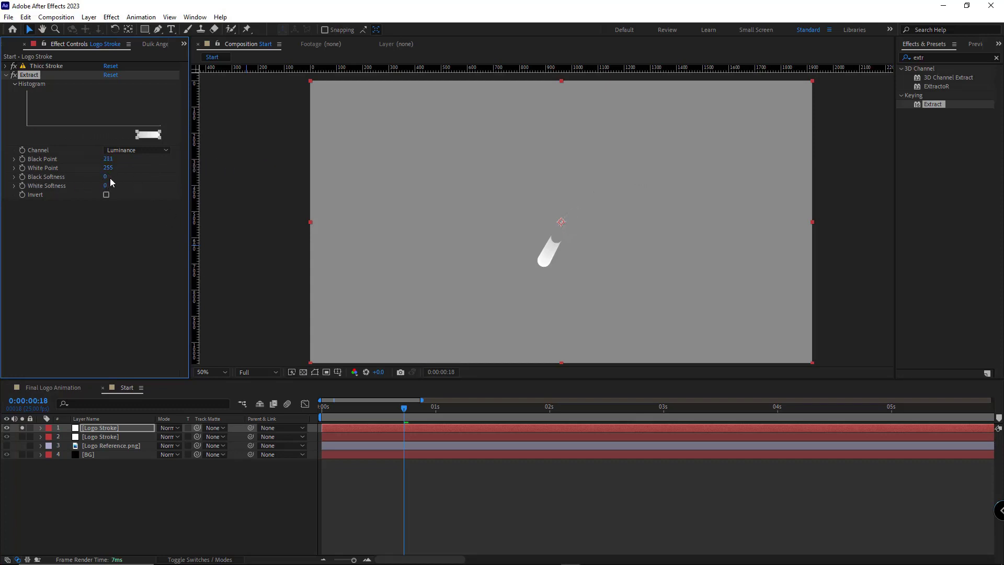
left_click_drag(105, 175, 135, 176)
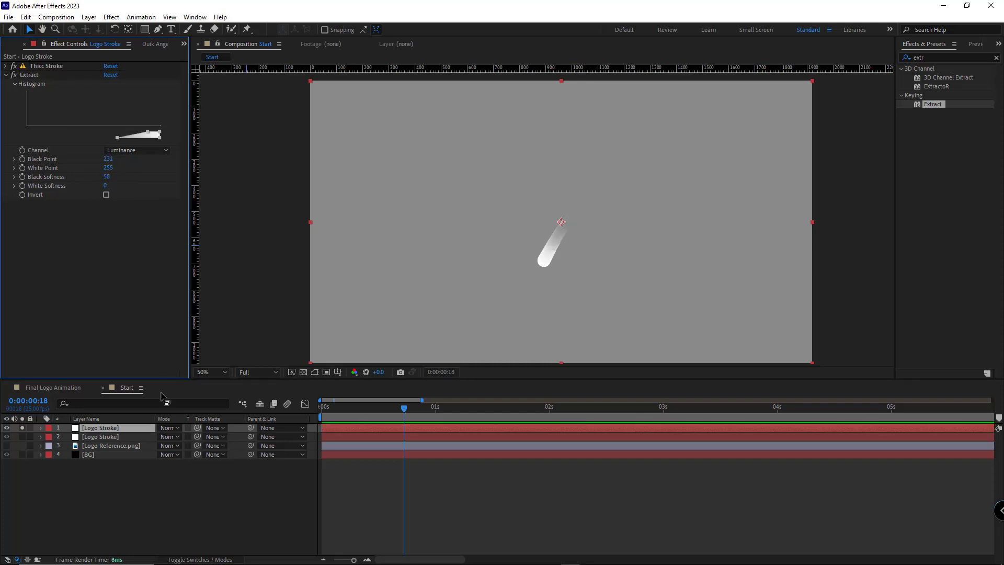
left_click(5, 74)
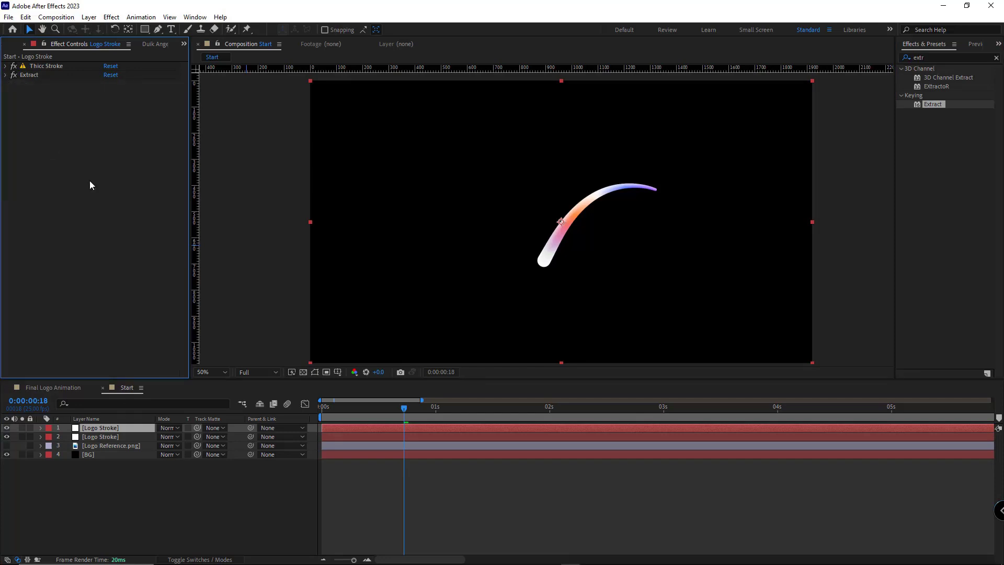
Add a Fill effect coloured magenta D200FF to the stroke's tip
left_click(110, 16)
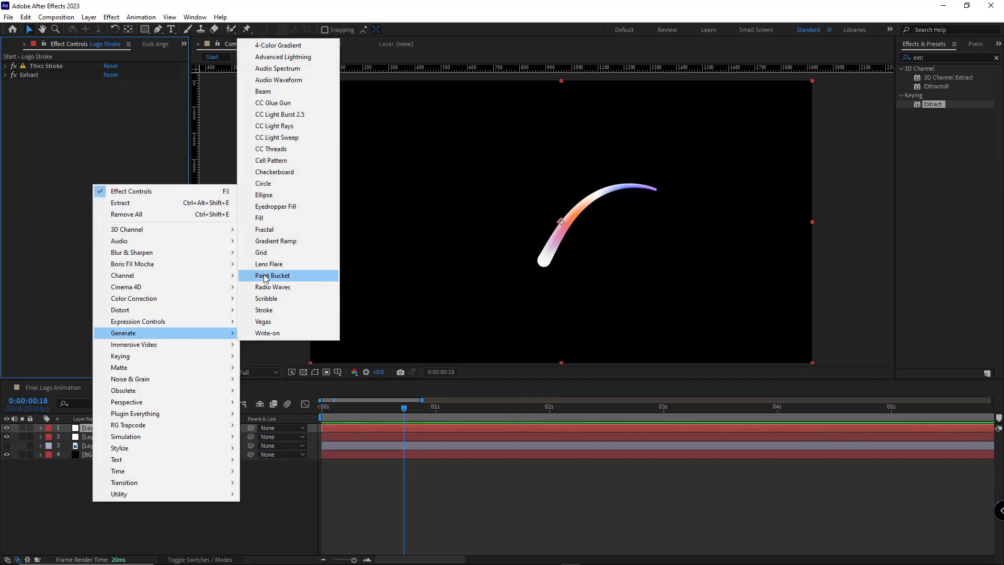
left_click(259, 218)
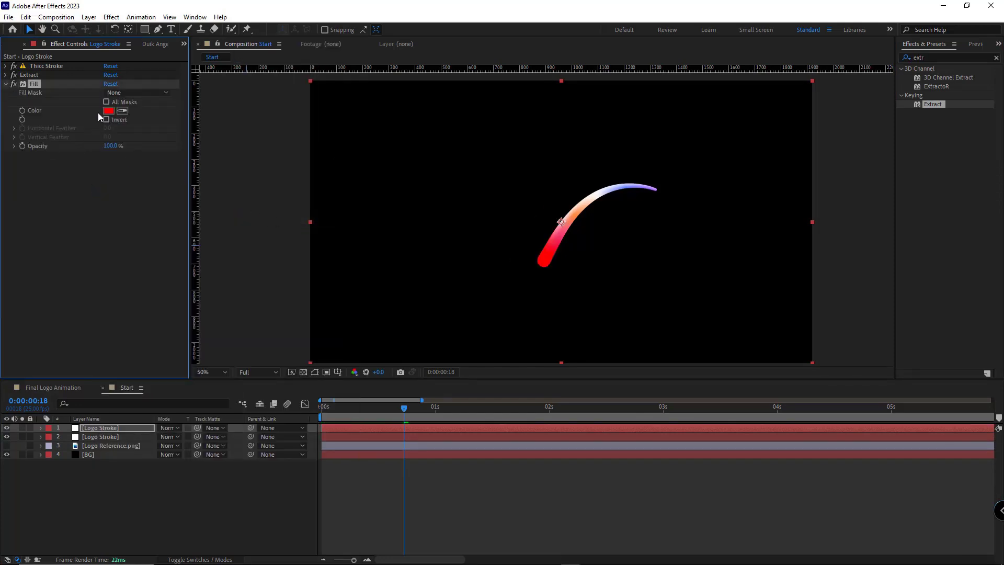
left_click(108, 110)
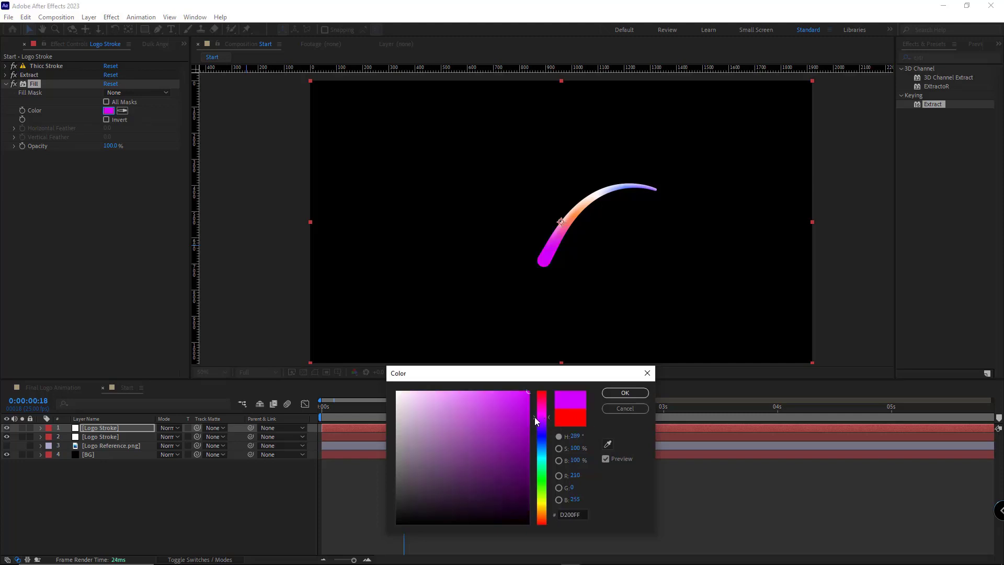
left_click(624, 392)
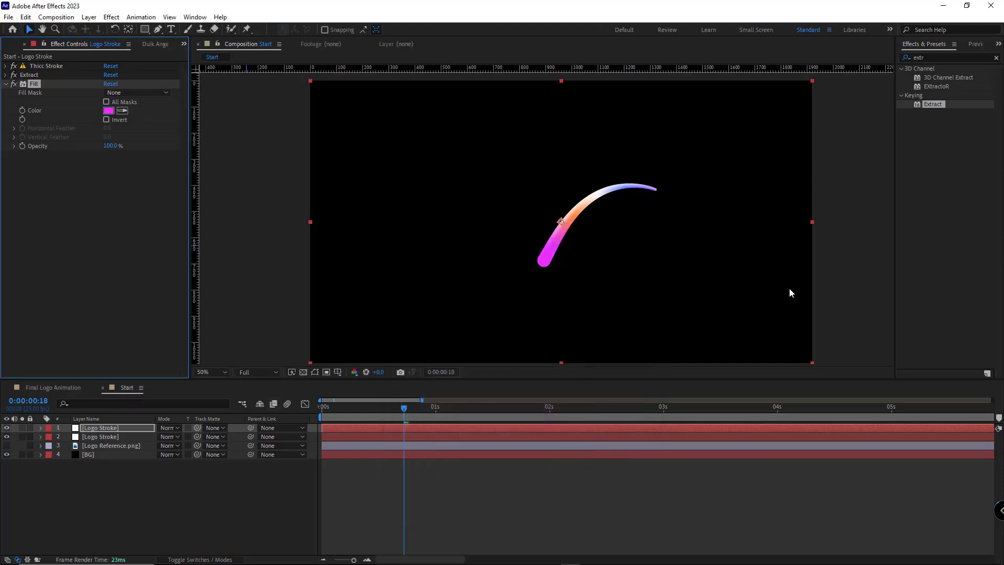
Apply a Glow effect to the stroke copy with Threshold 30% and Radius 130
type("glow")
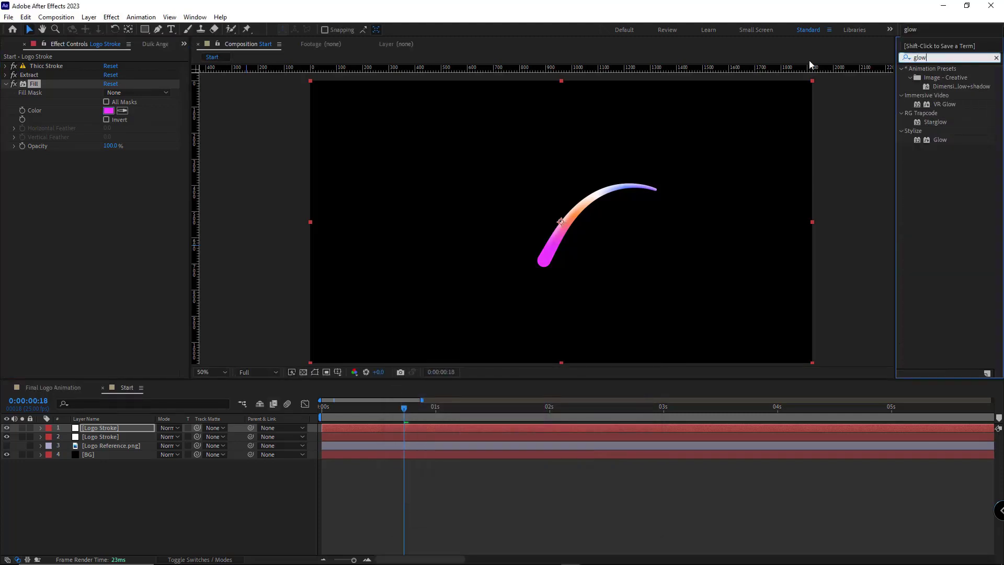
double_click(941, 139)
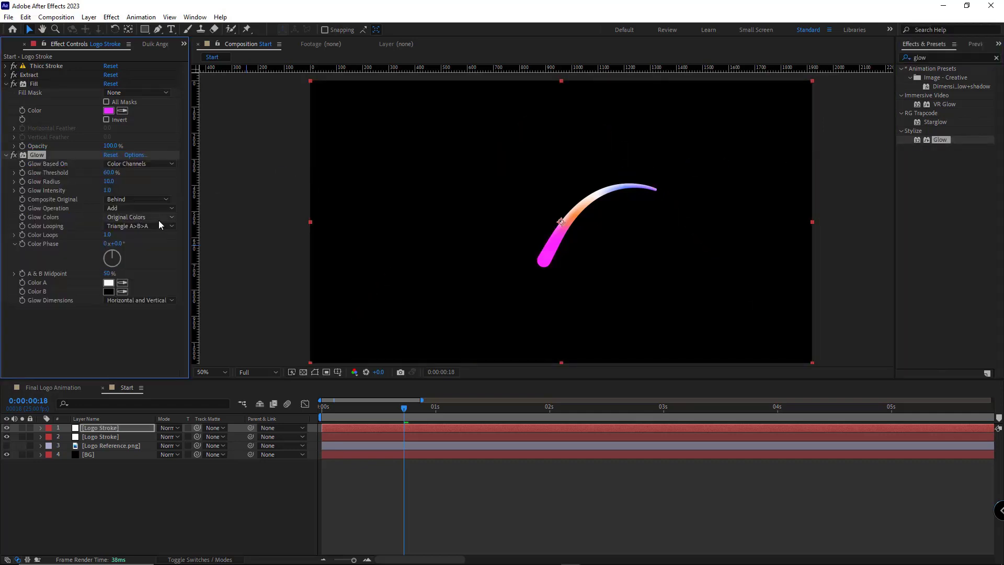
double_click(109, 181)
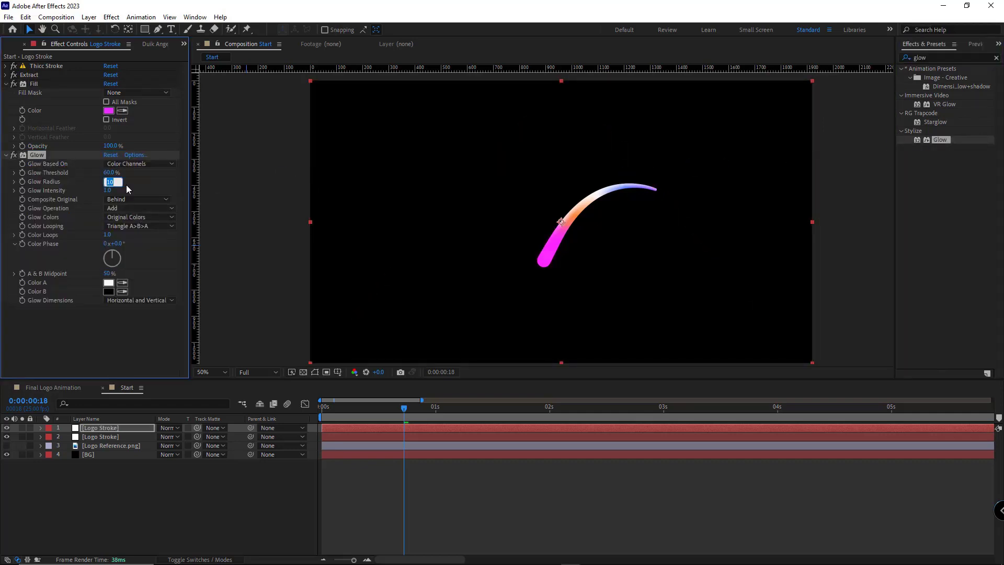
type("130.0")
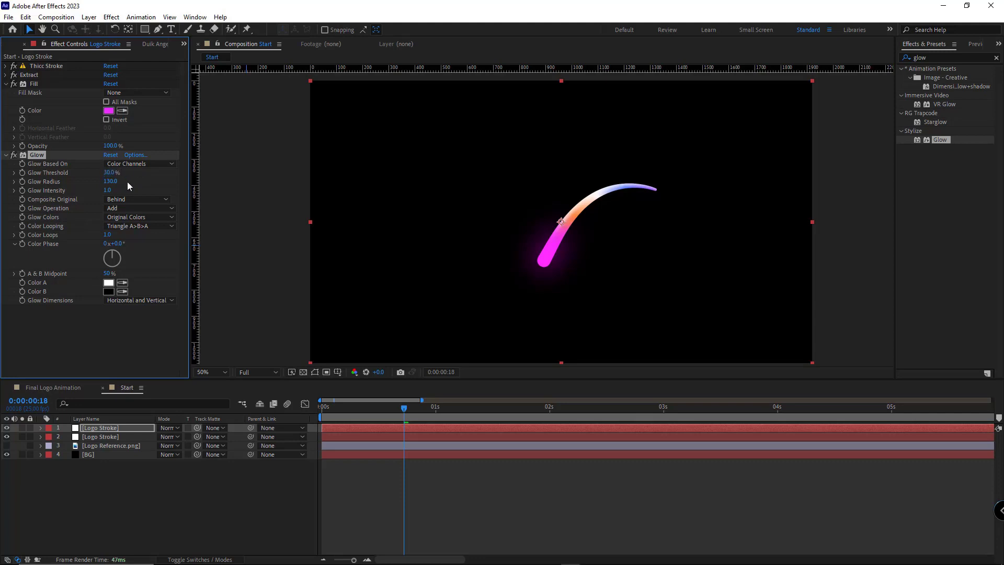
left_click(6, 154)
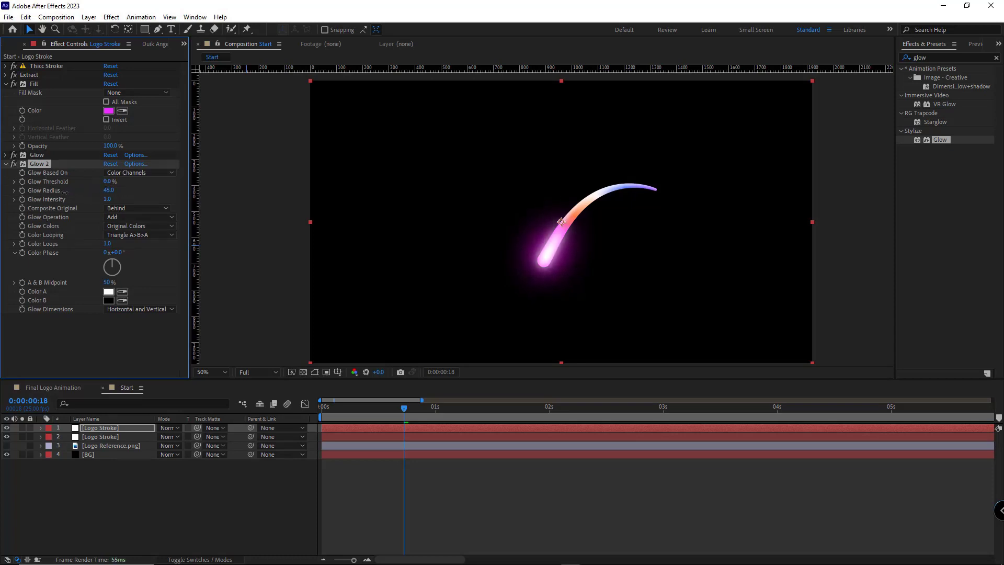
Add a second Glow with Threshold 0% and Radius 34, then preview the result
left_click(109, 189)
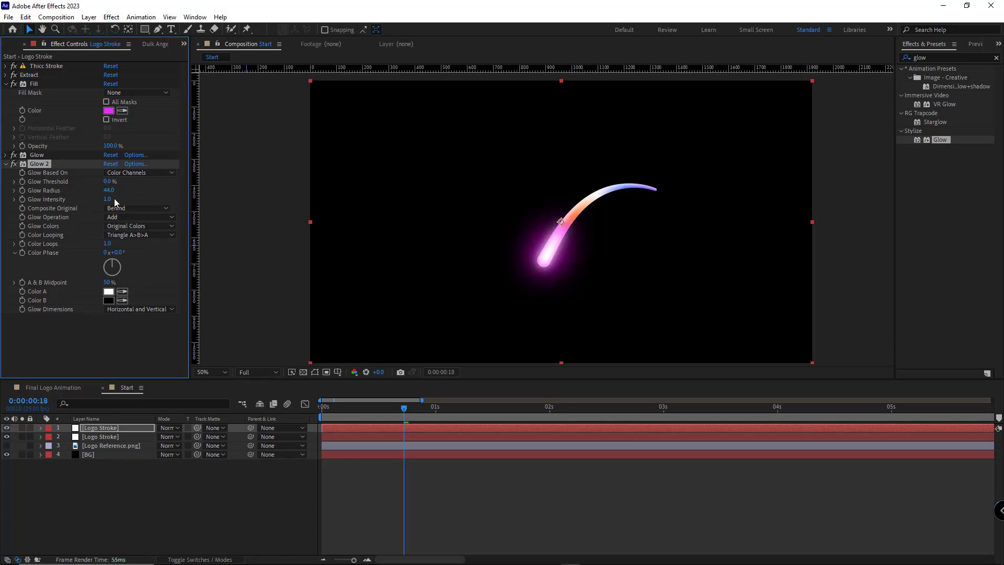
left_click_drag(112, 191, 106, 190)
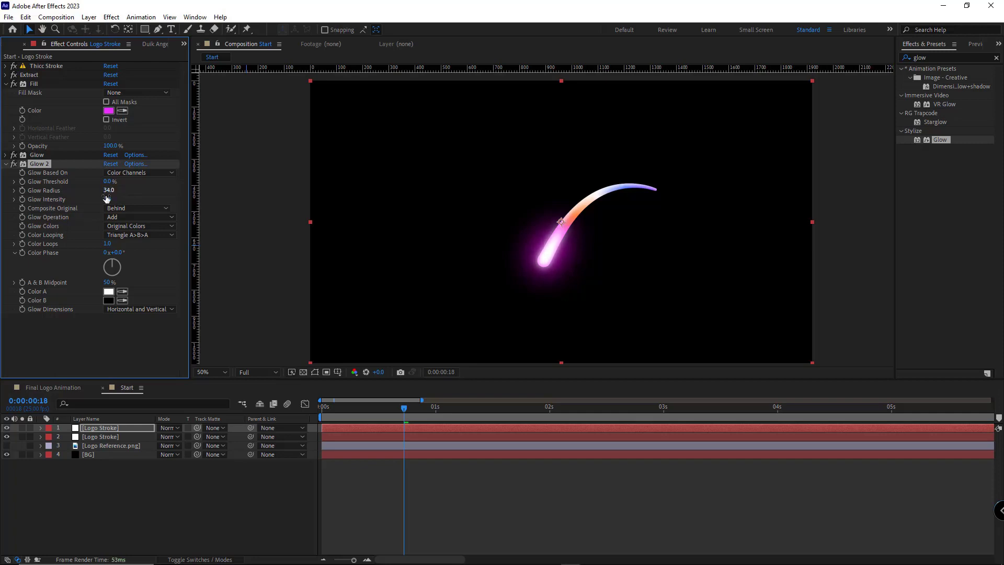
left_click(29, 74)
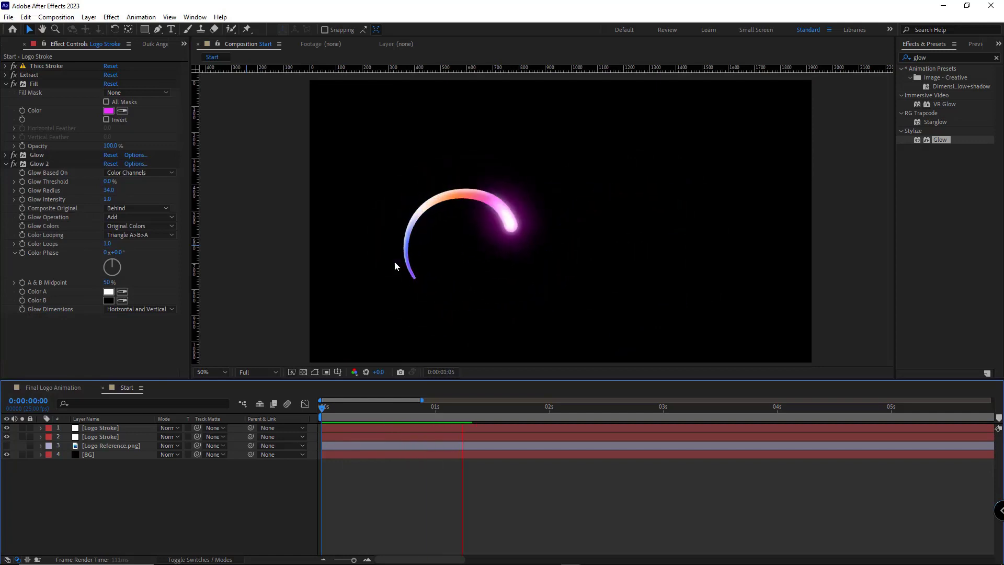
Set the glowing stroke copy to Add blend mode and key Position and Scale around 0:00:02:14
left_click(664, 407)
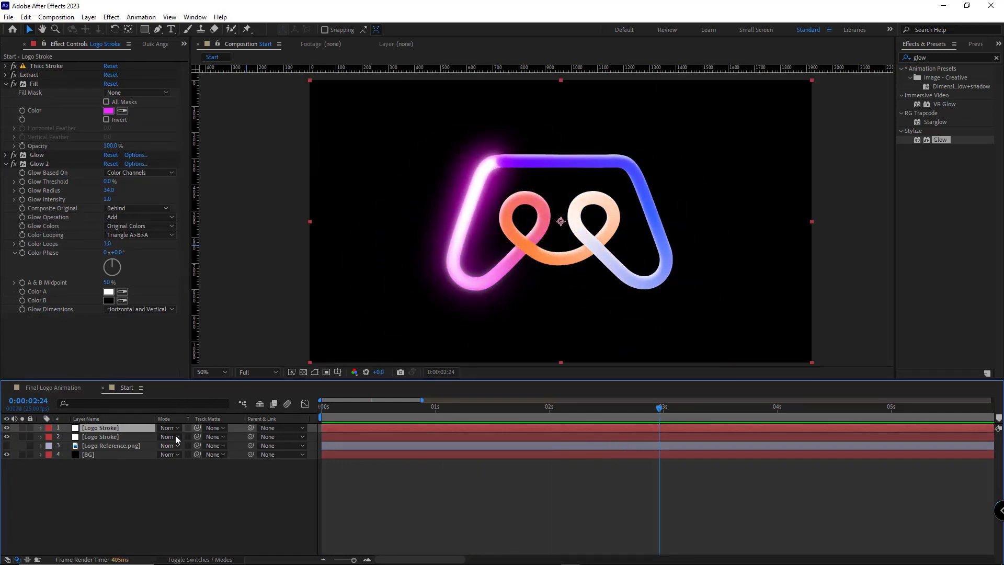
left_click(167, 426)
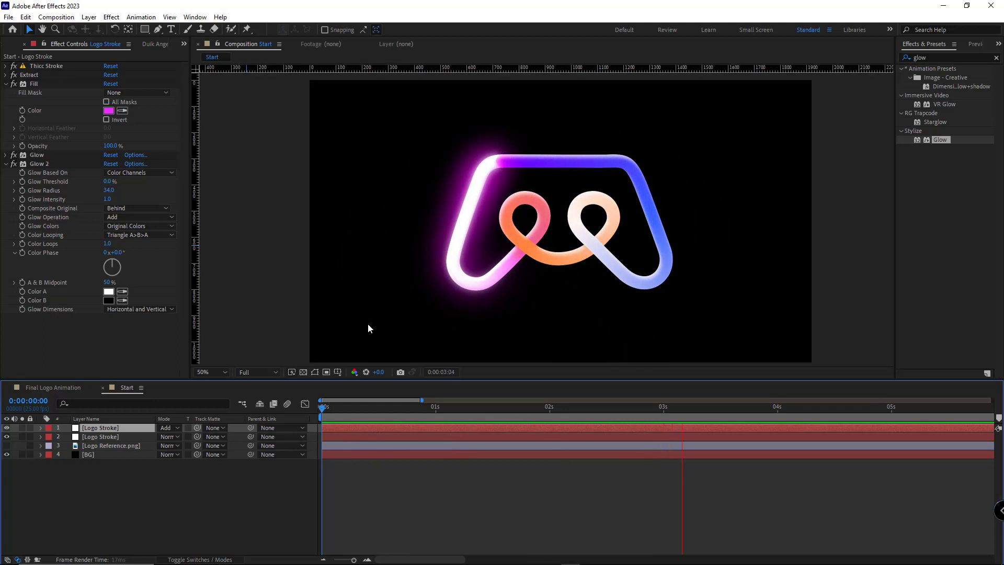
left_click(604, 407)
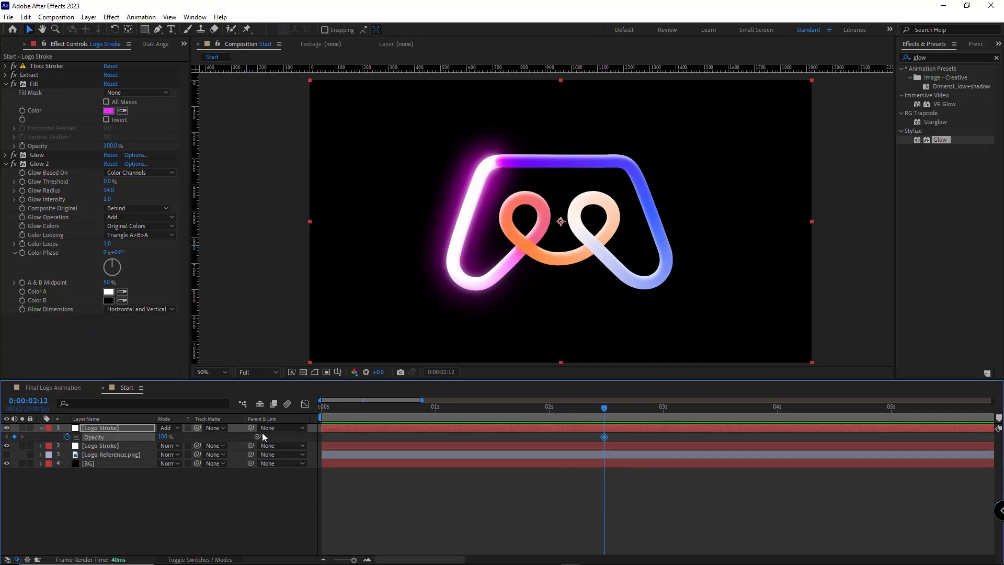
left_click(649, 407)
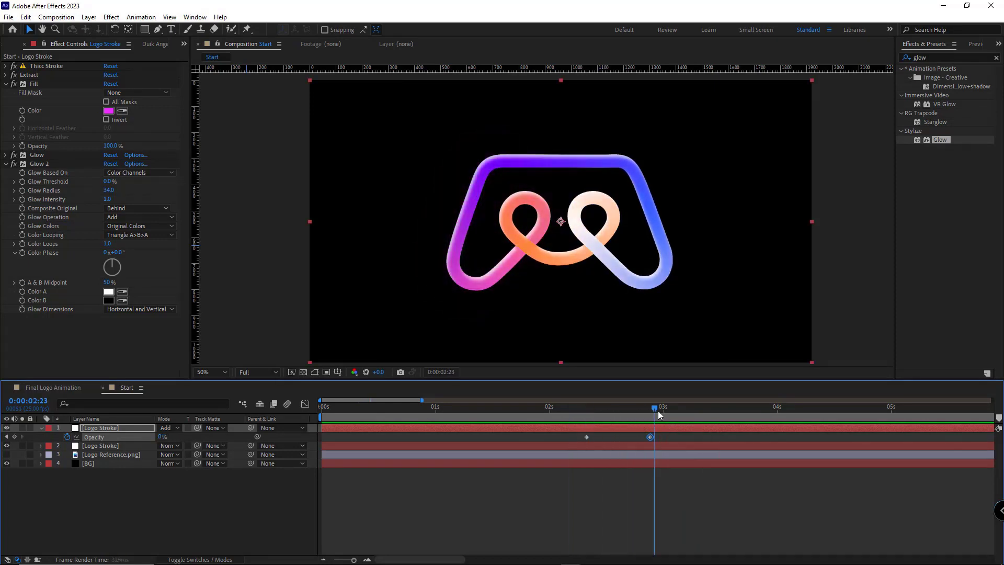
right_click(649, 437)
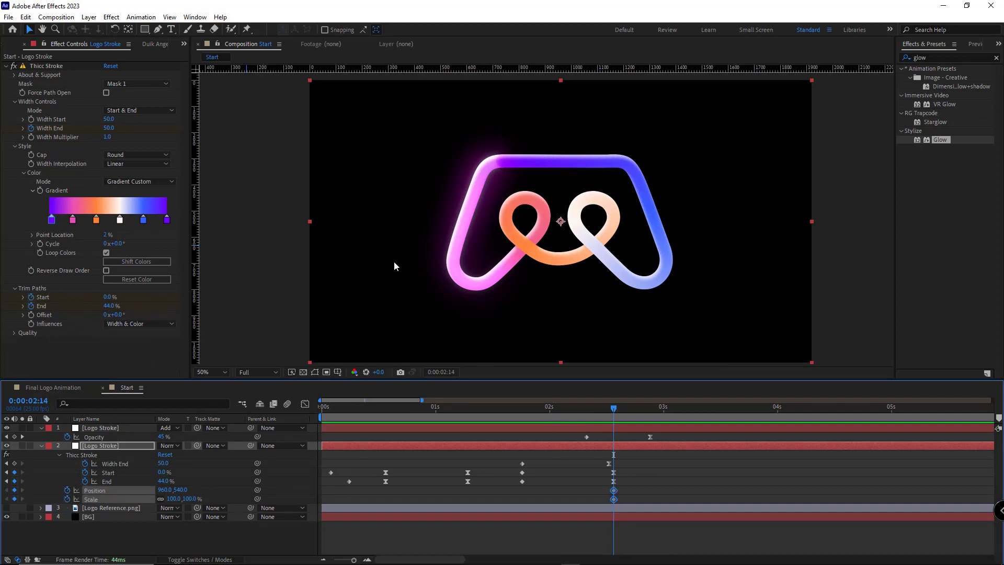
Shrink the logo to 45% by 0:00:03:14 and enable the Title/Action Safe guides
left_click(112, 43)
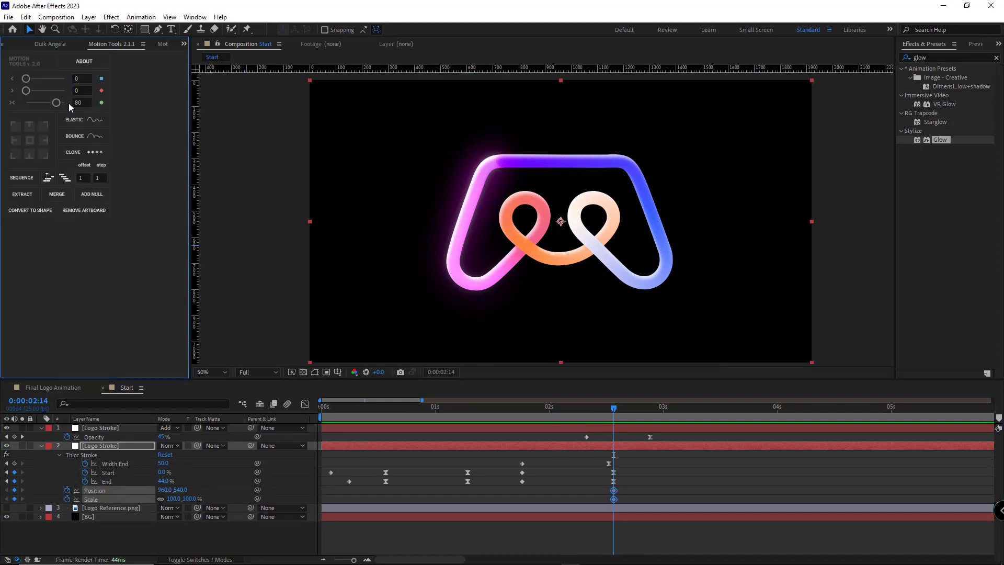
left_click(704, 407)
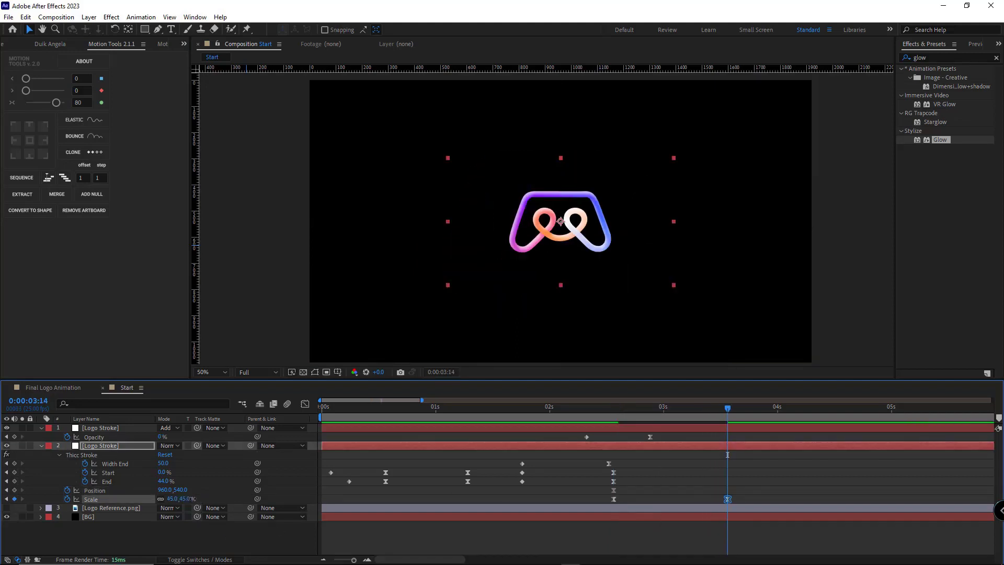
left_click(340, 372)
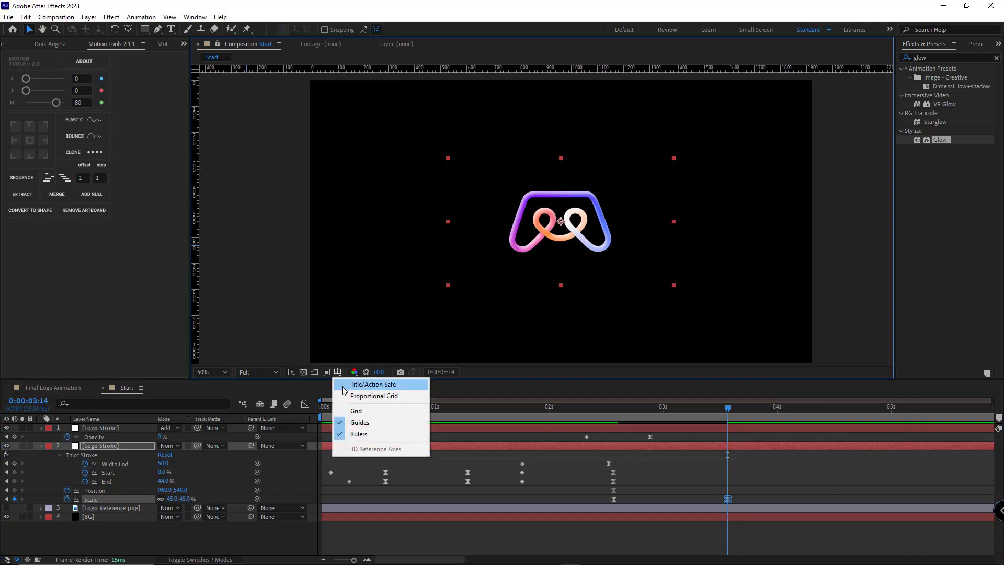
left_click(374, 395)
type("G")
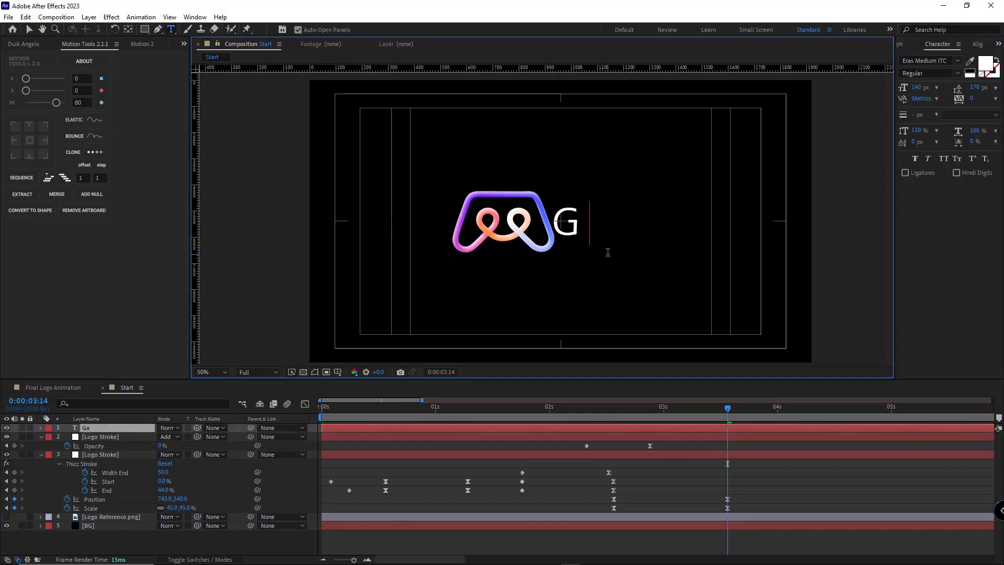
Type the word Game beside the logo and parent it to 3. Logo Stroke
type("ame")
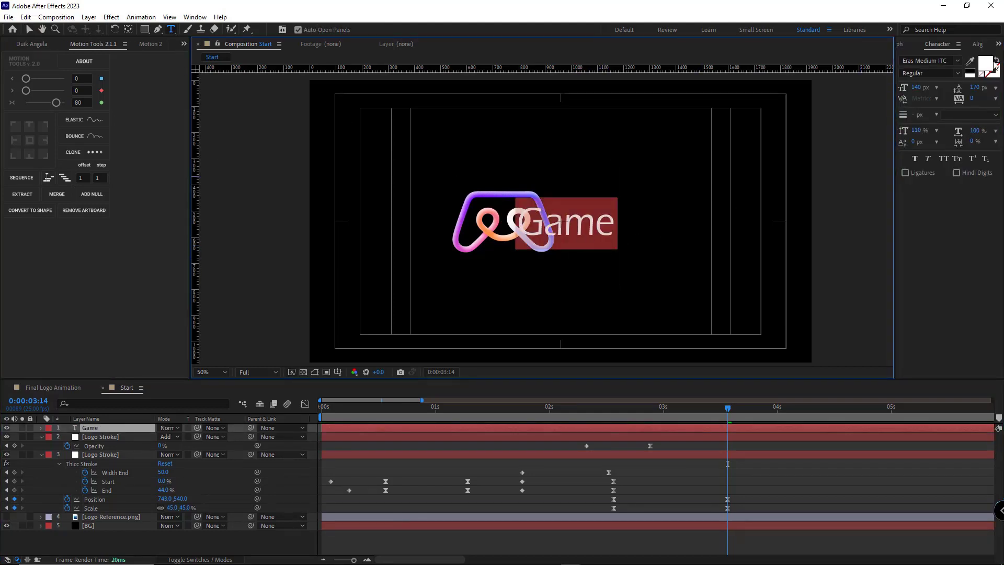
left_click(932, 44)
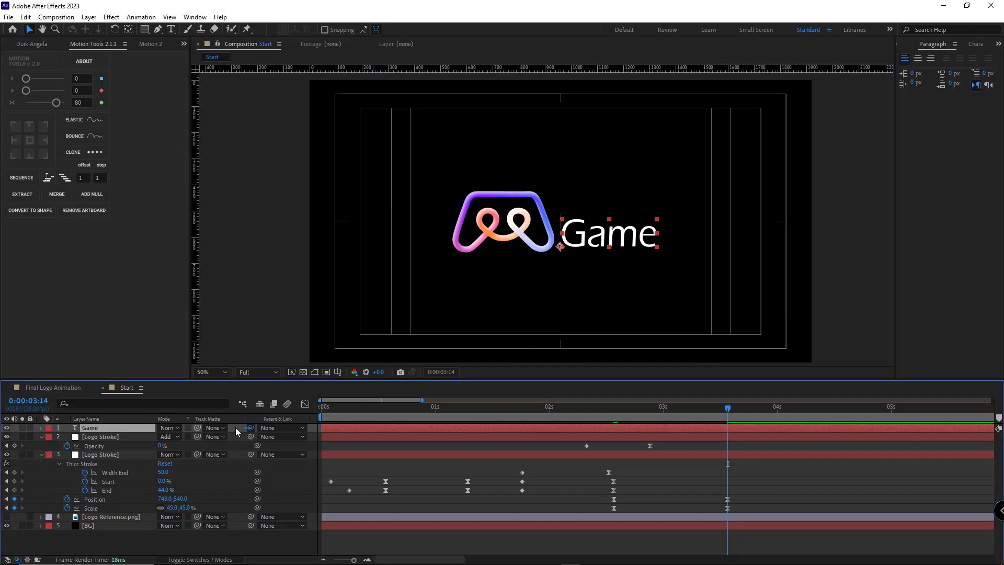
left_click(281, 428)
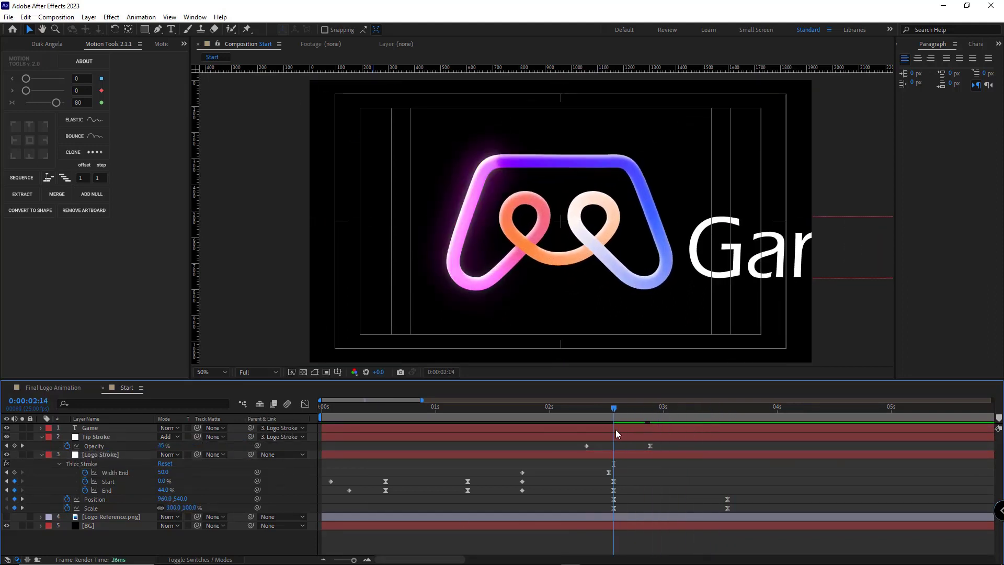
Scrub the timeline to check the text follows the logo through the shrink
left_click(660, 406)
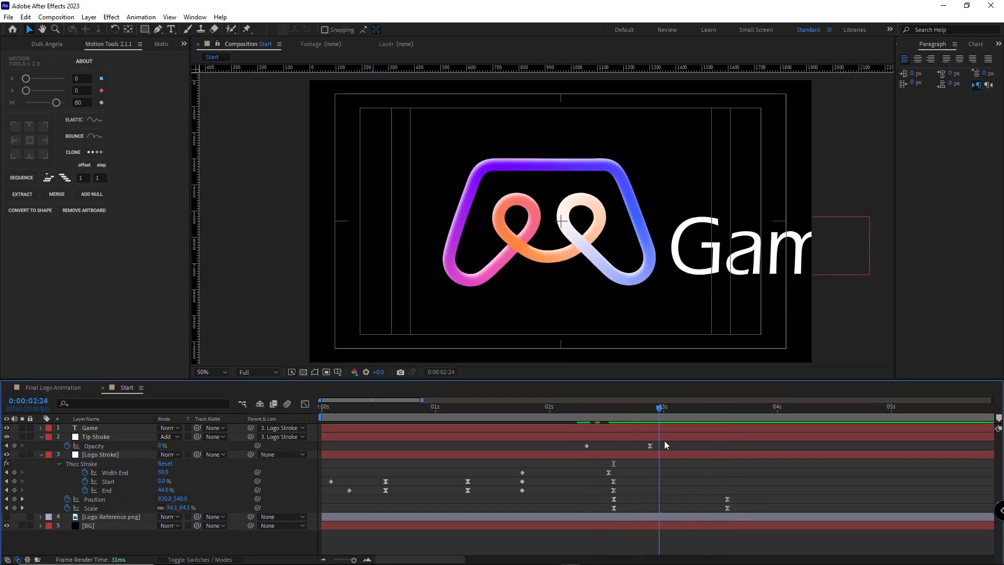
left_click(696, 407)
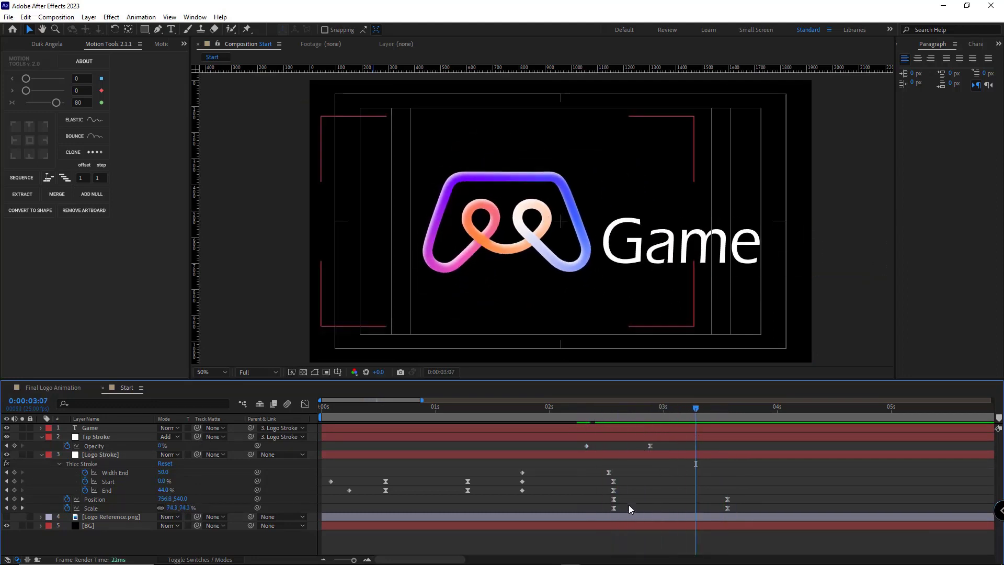
left_click(100, 454)
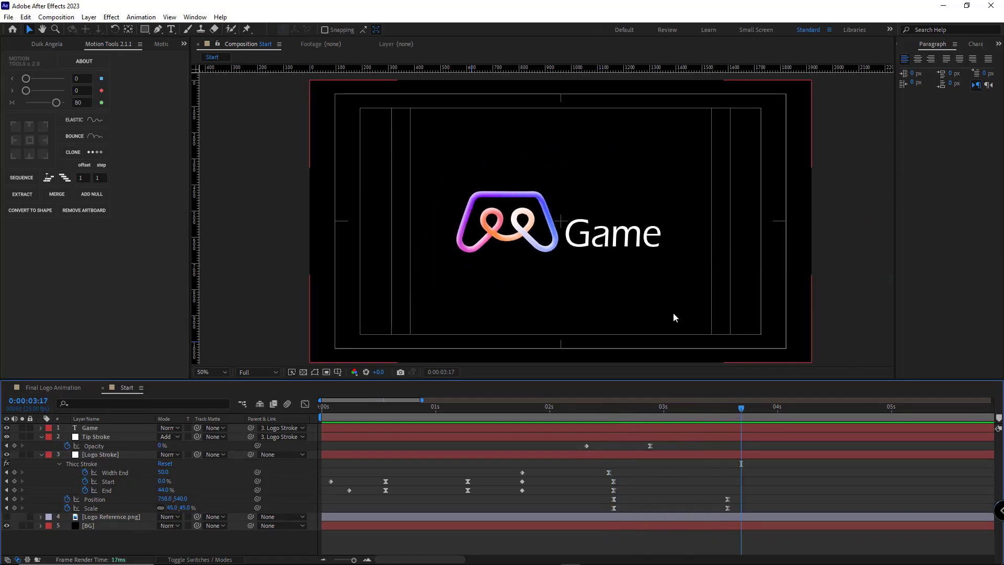
Add a Position animator to the Game text layer
left_click(89, 426)
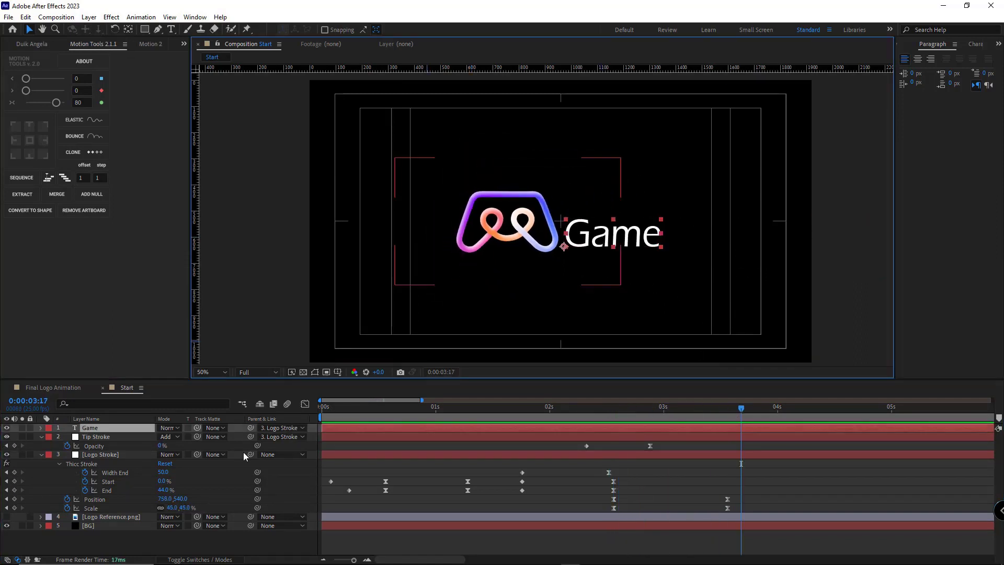
left_click(41, 454)
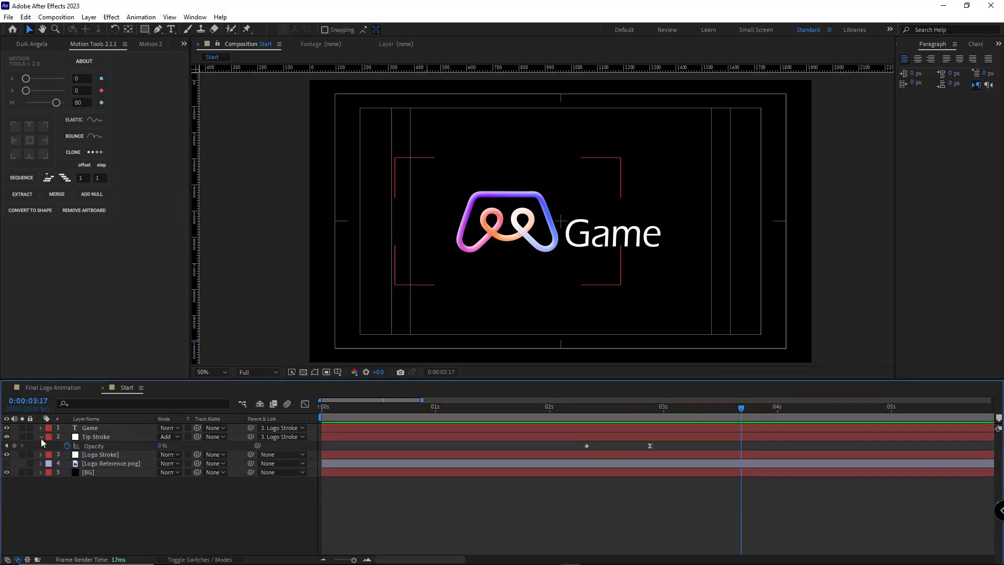
left_click(41, 427)
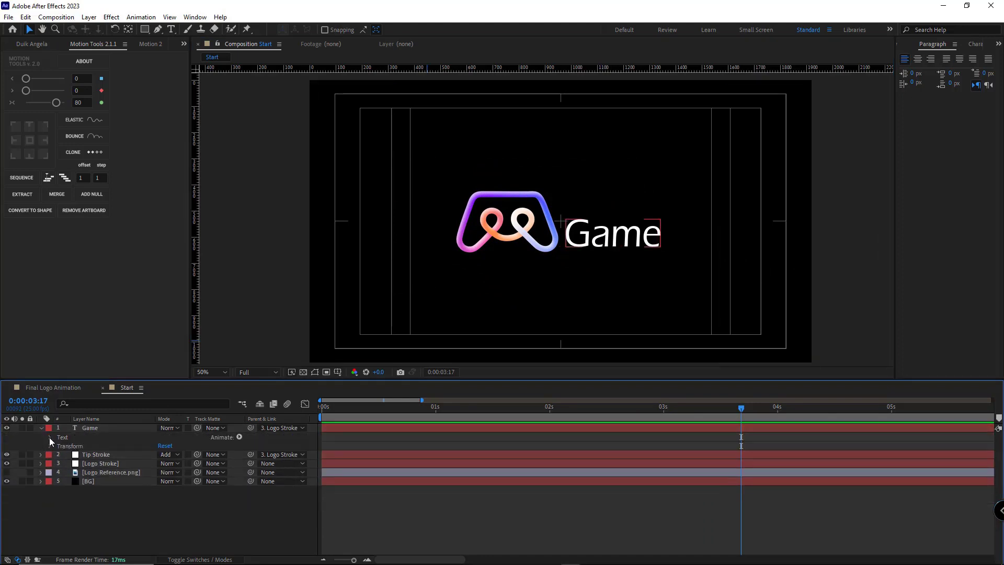
left_click(239, 437)
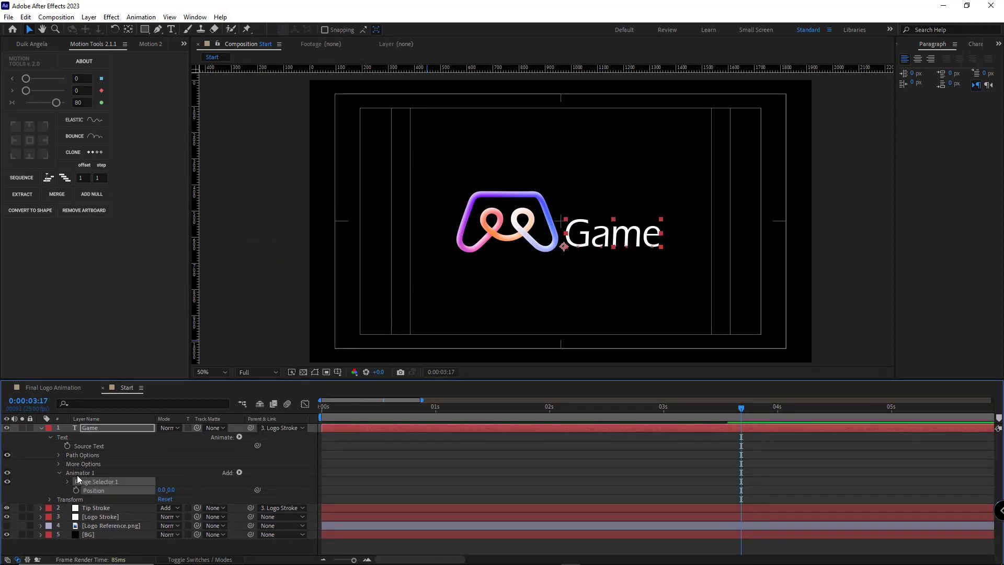
Add Opacity and an Expression Selector to the animator, revealing its Amount for the bounce expression
left_click(227, 473)
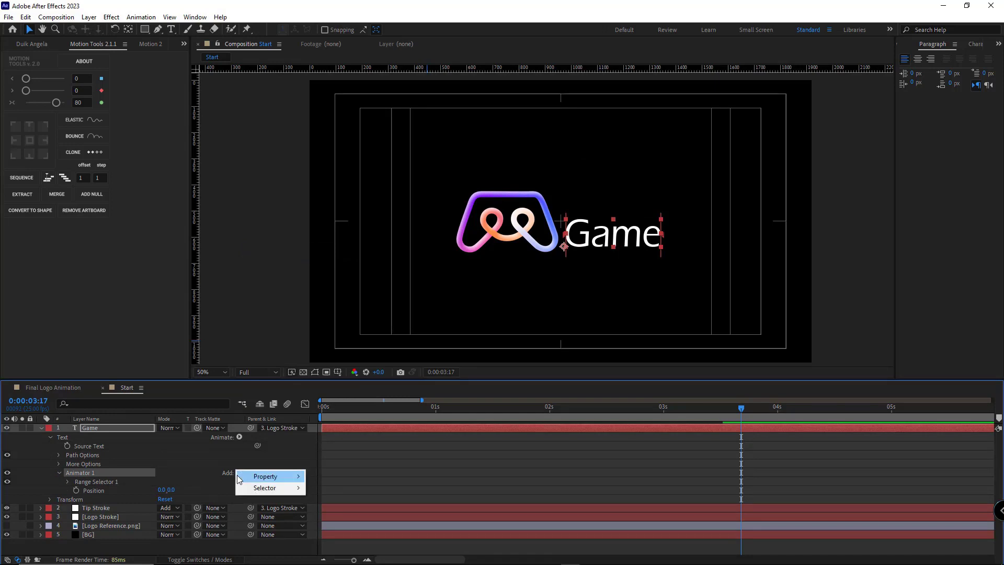
left_click(264, 475)
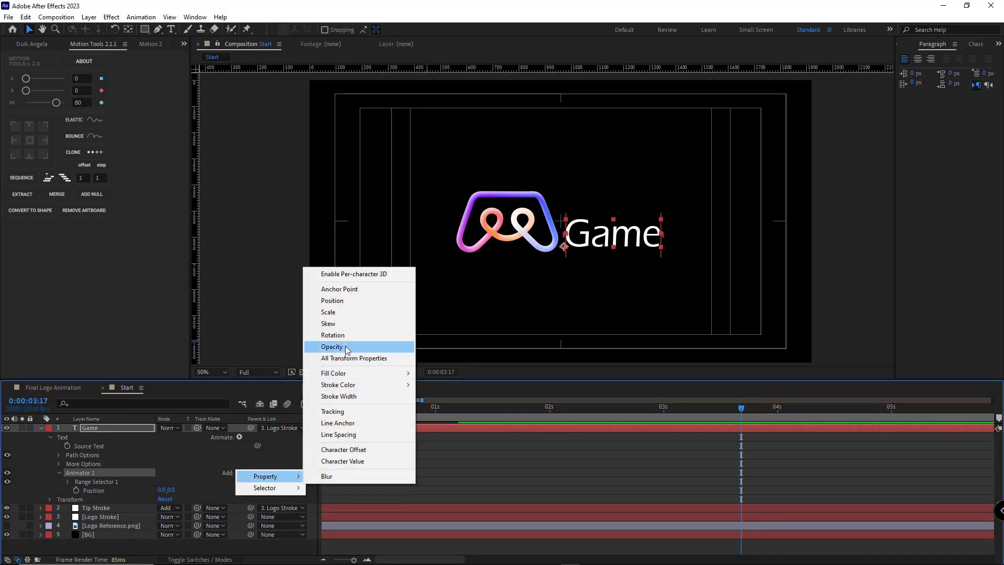
left_click(332, 346)
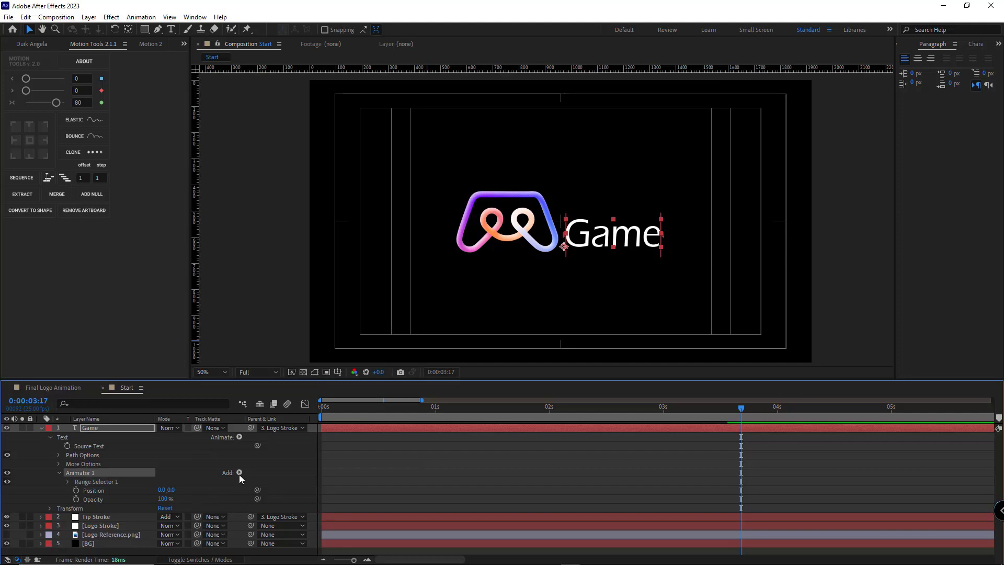
left_click(240, 473)
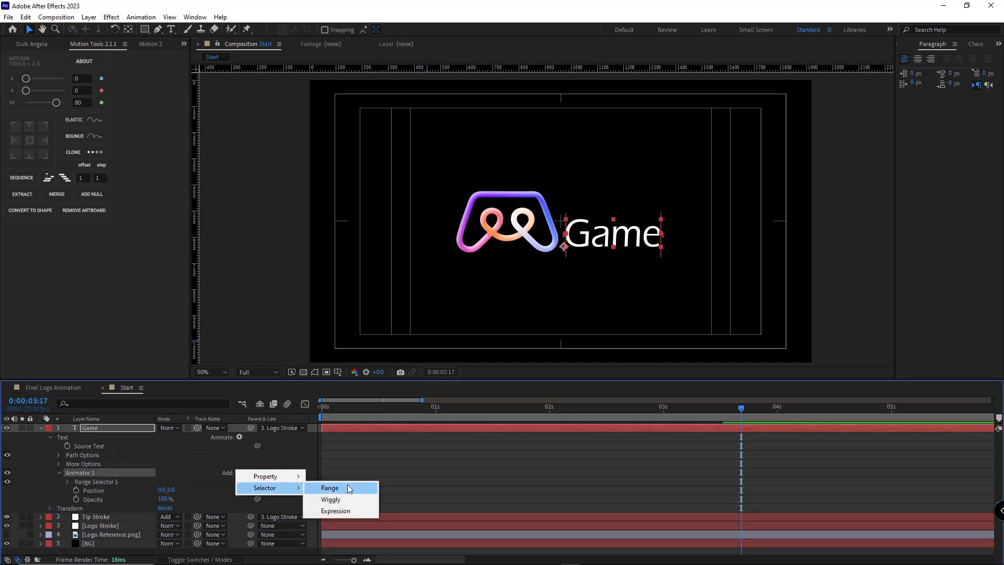
left_click(336, 511)
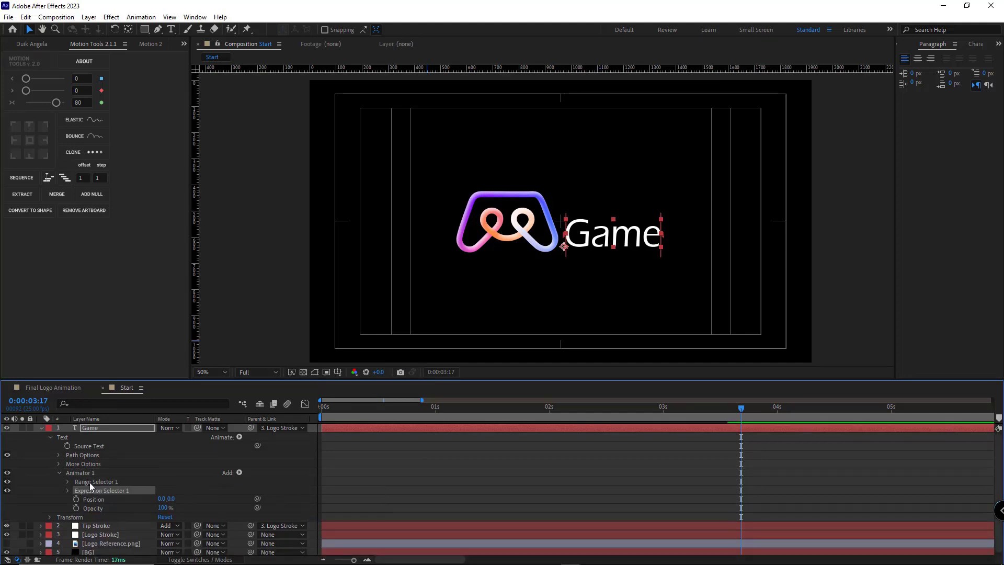
left_click(96, 481)
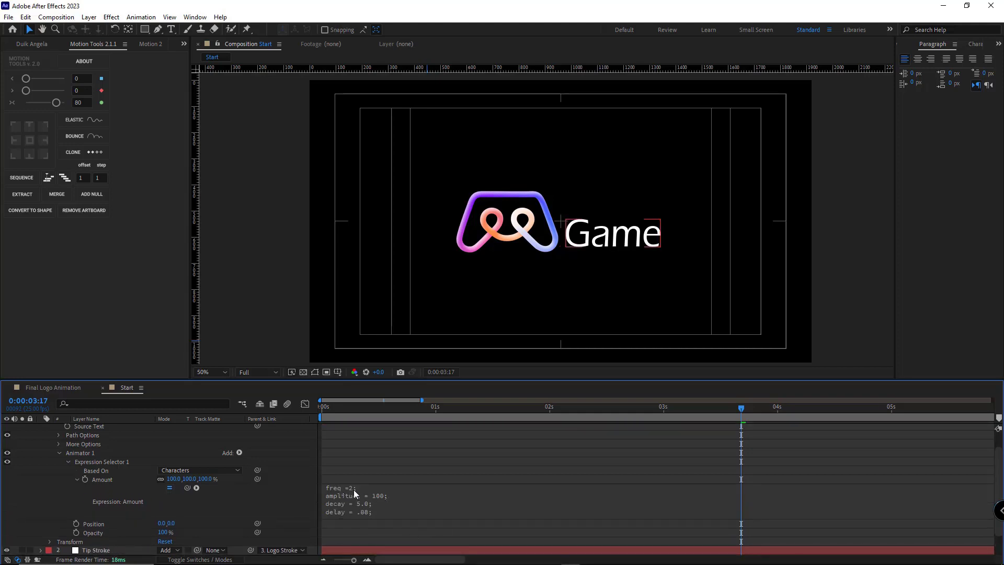
mouse_move(344, 516)
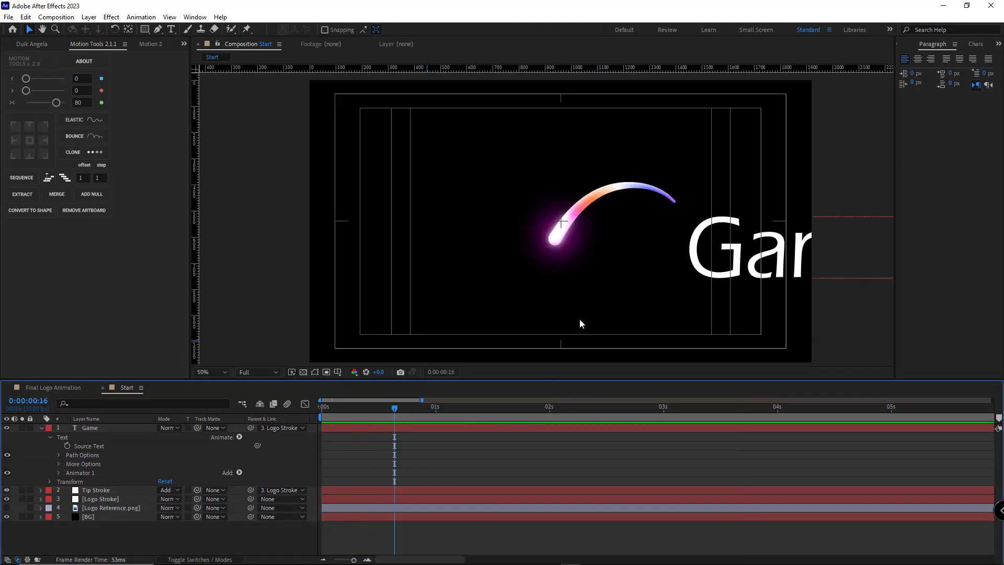
Set Animator Position 0,-300 and Opacity 0%, trim Game to start near 3s, and RAM preview
left_click(558, 407)
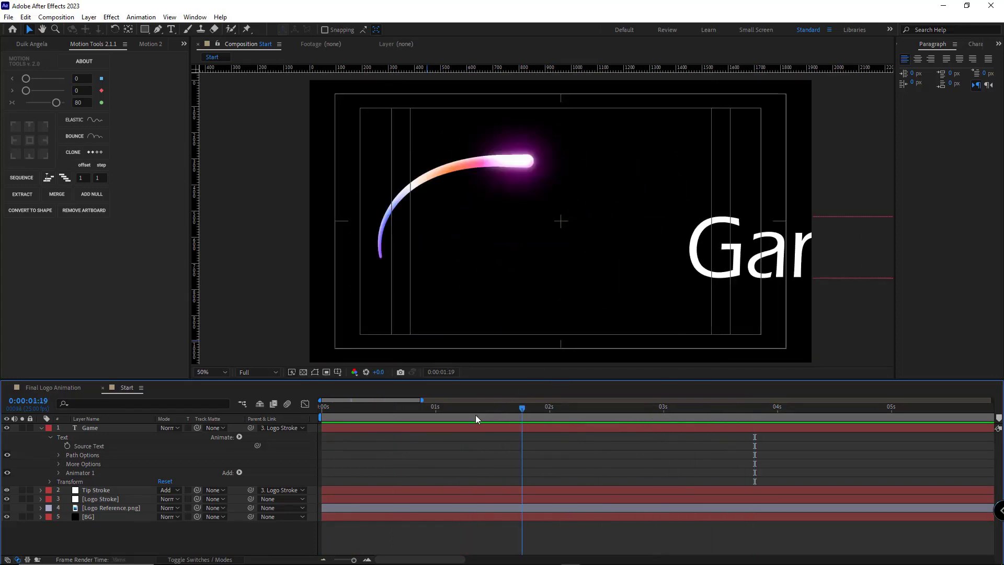
key("home")
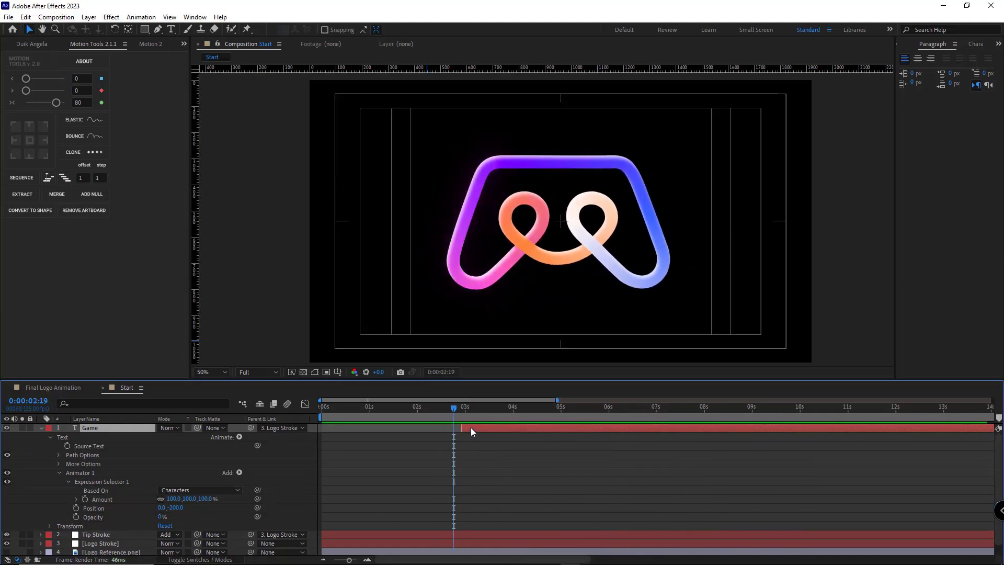
left_click(494, 407)
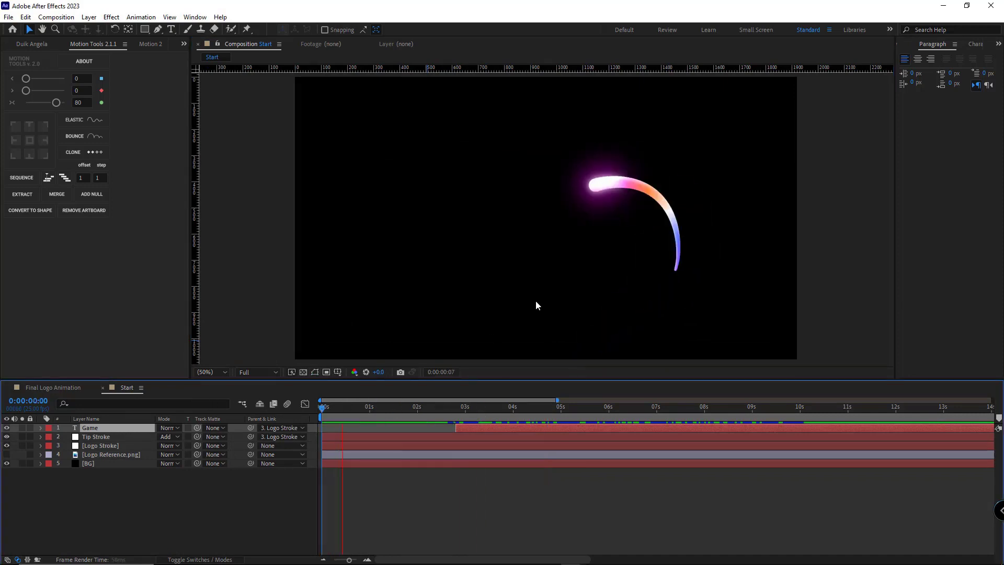
left_click(438, 406)
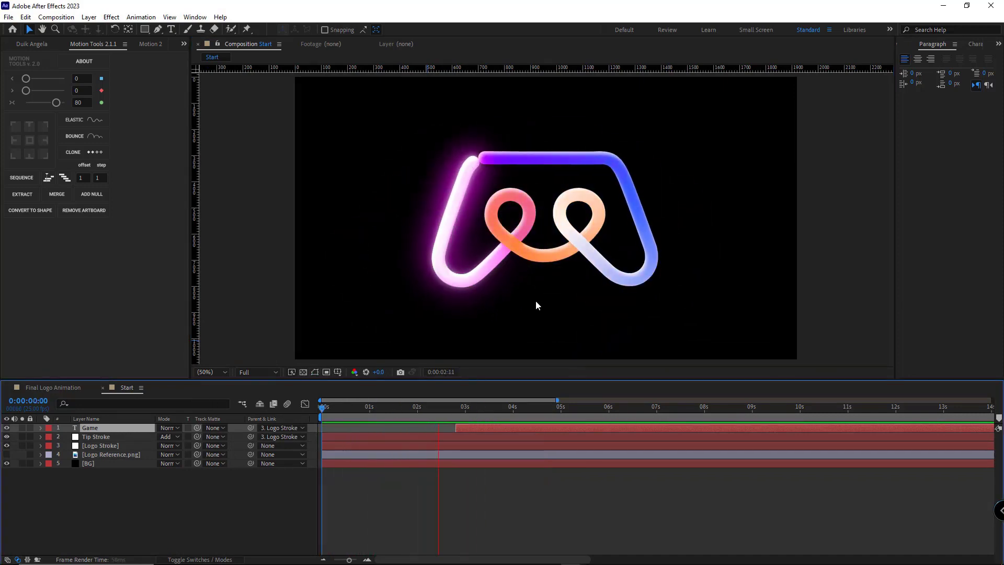
left_click(531, 407)
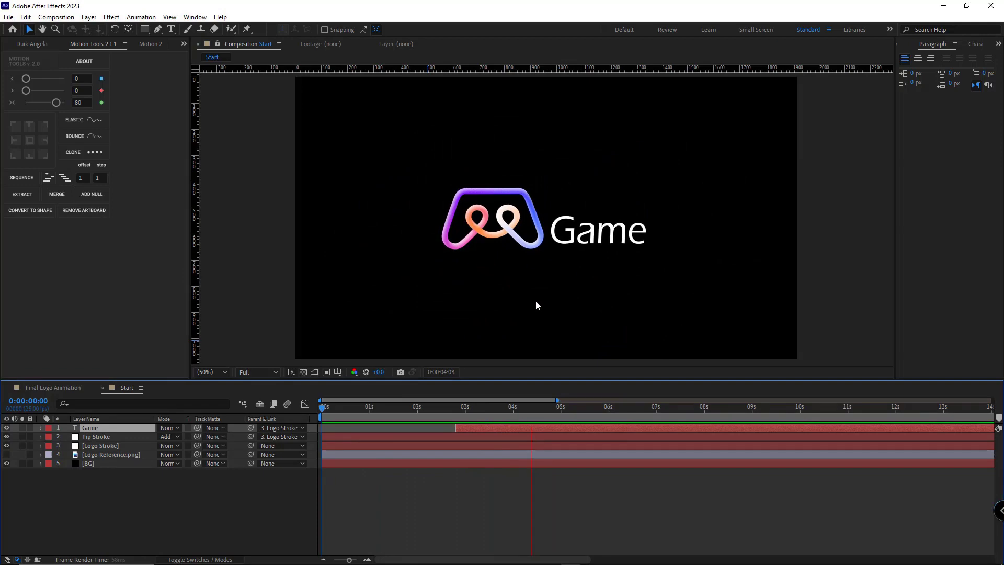